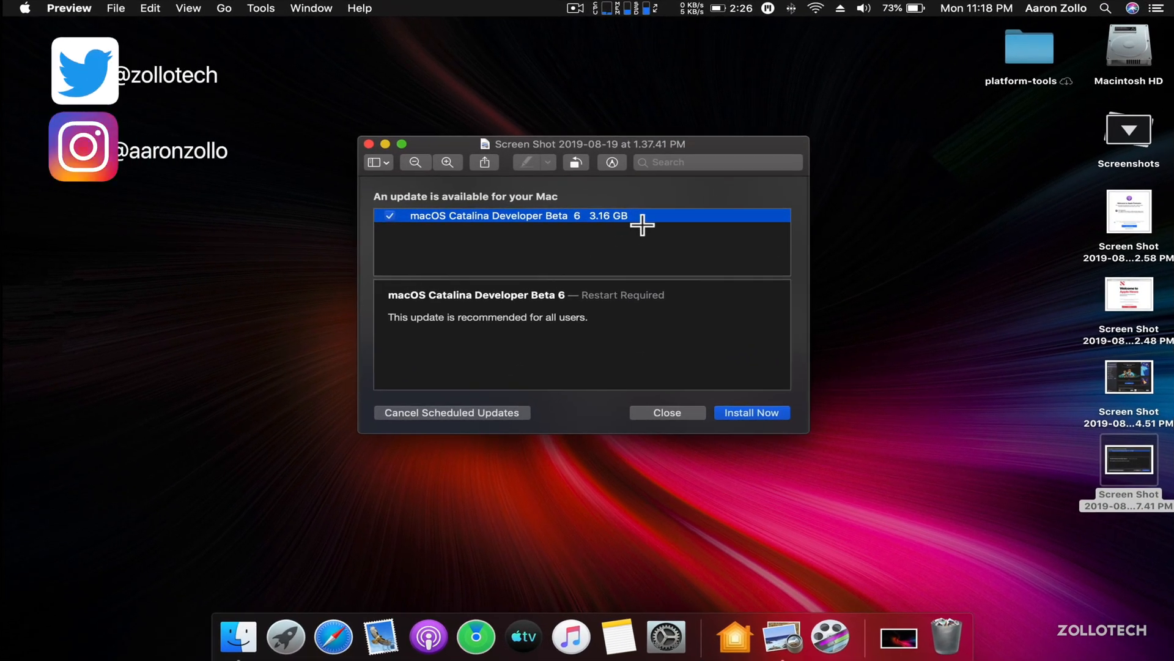
pyautogui.moveTo(635, 233)
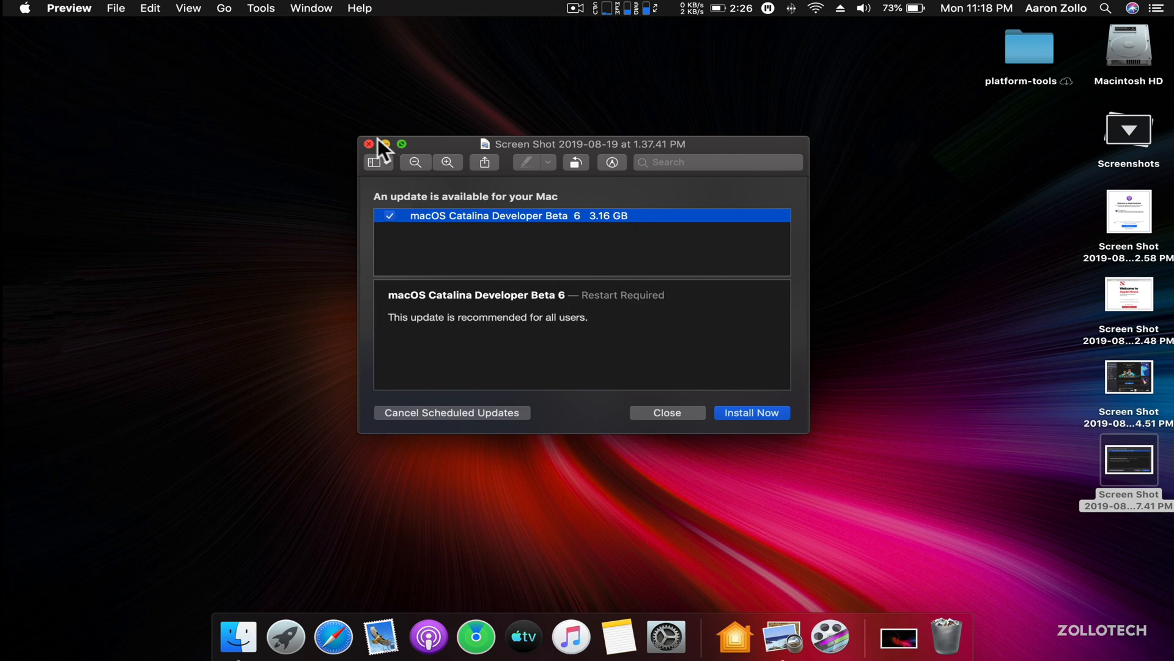
# Close the Preview window showing the Catalina Developer Beta 6 update screenshot
pyautogui.click(368, 144)
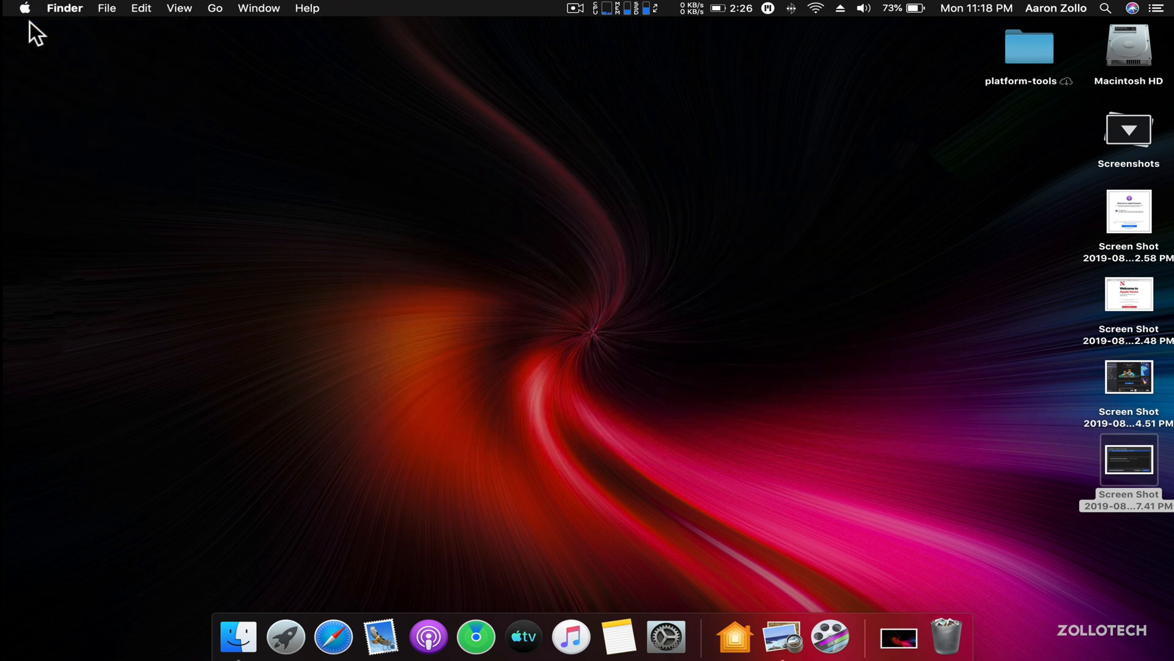
pyautogui.click(23, 8)
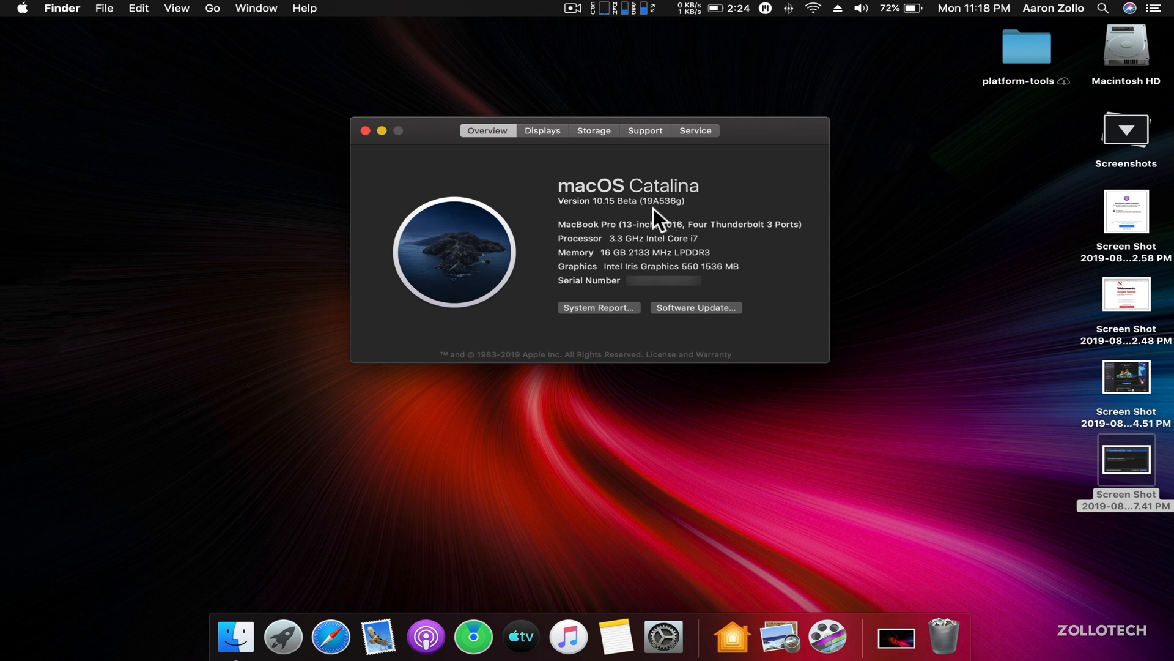
pyautogui.moveTo(665, 221)
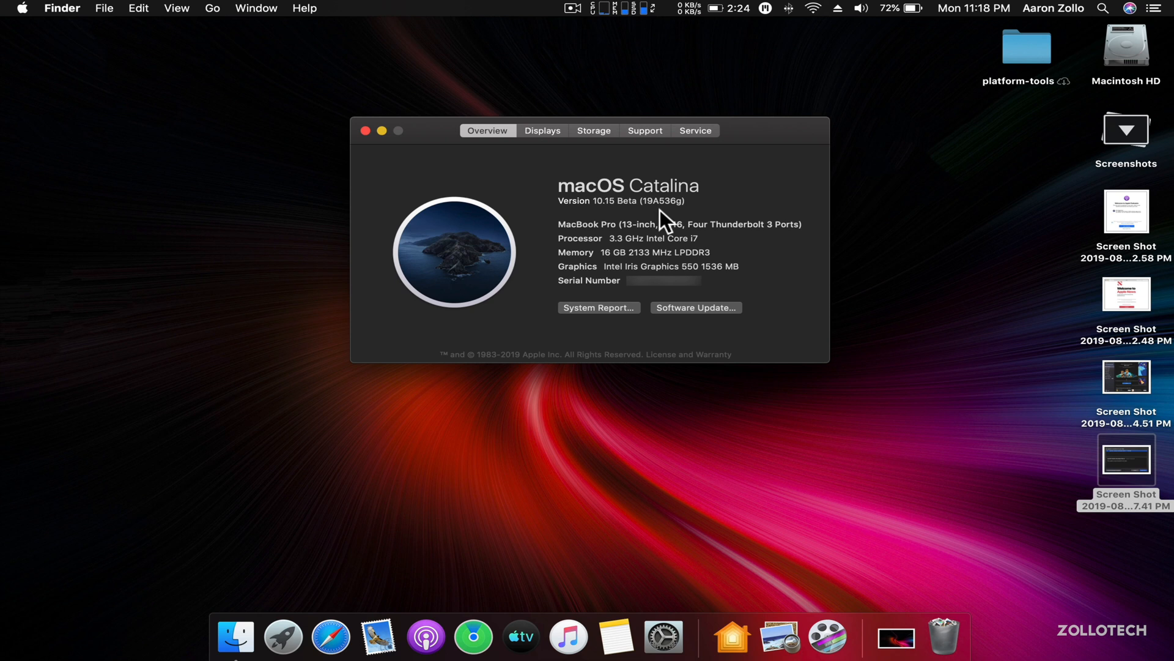
pyautogui.moveTo(664, 220)
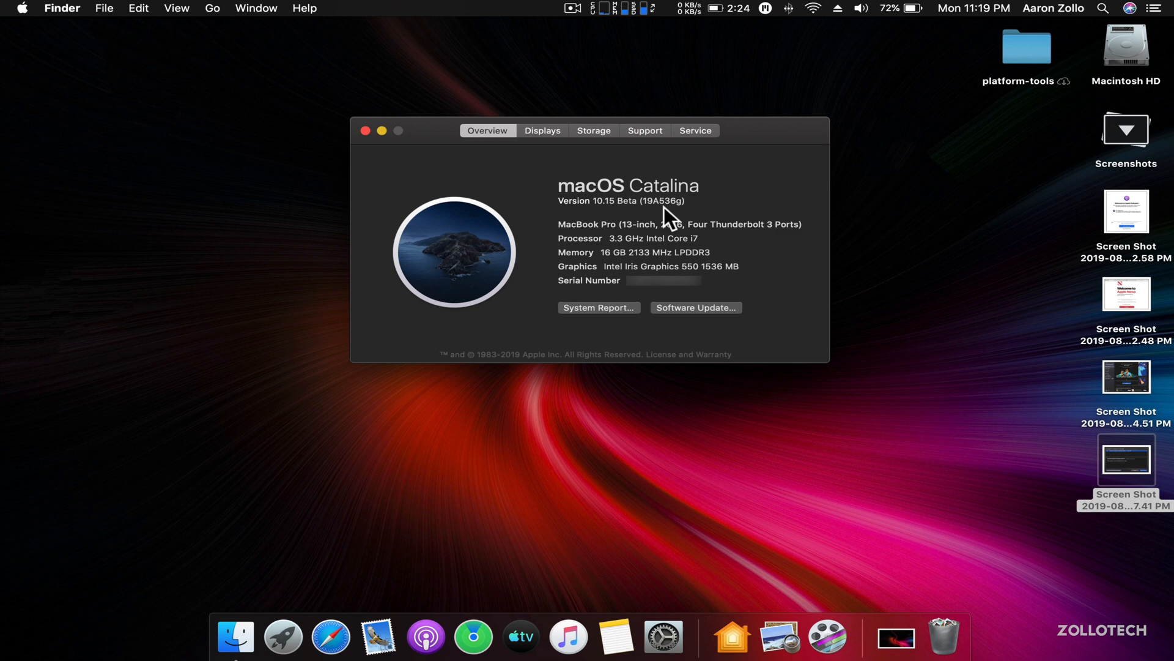
pyautogui.click(365, 130)
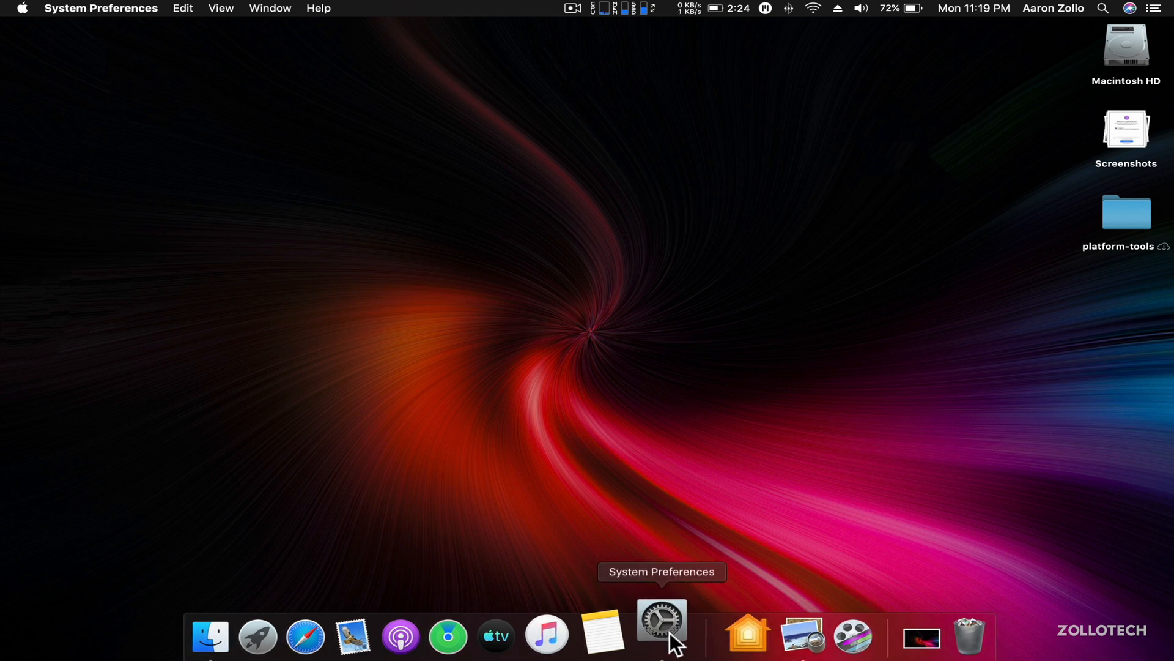
pyautogui.click(661, 618)
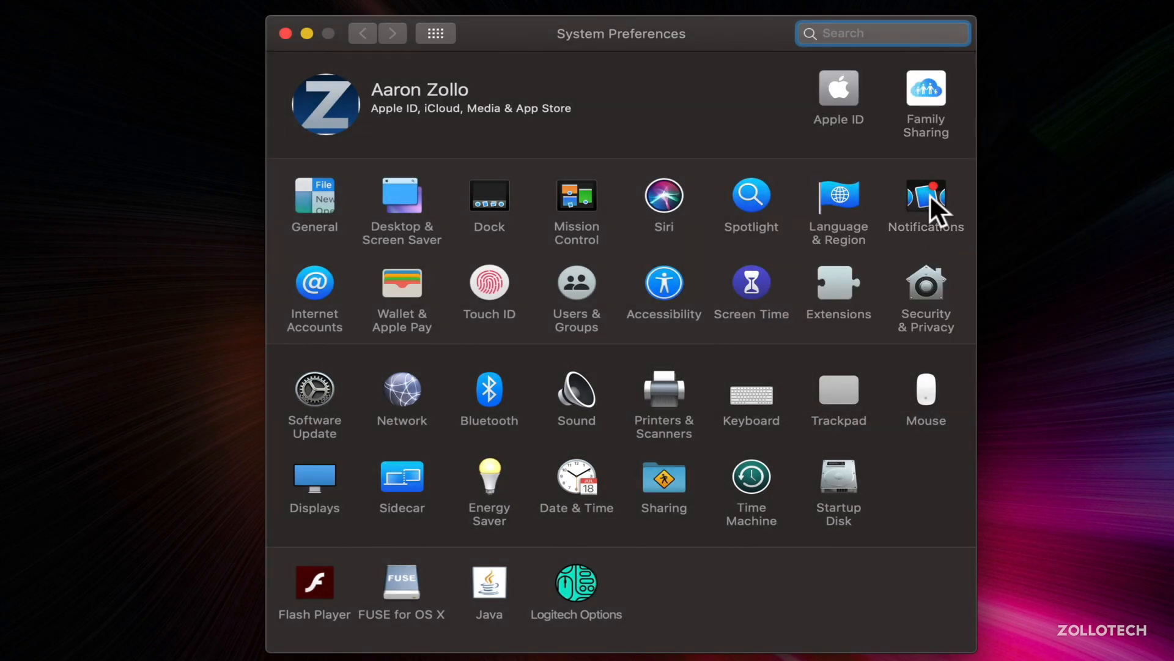
pyautogui.click(926, 197)
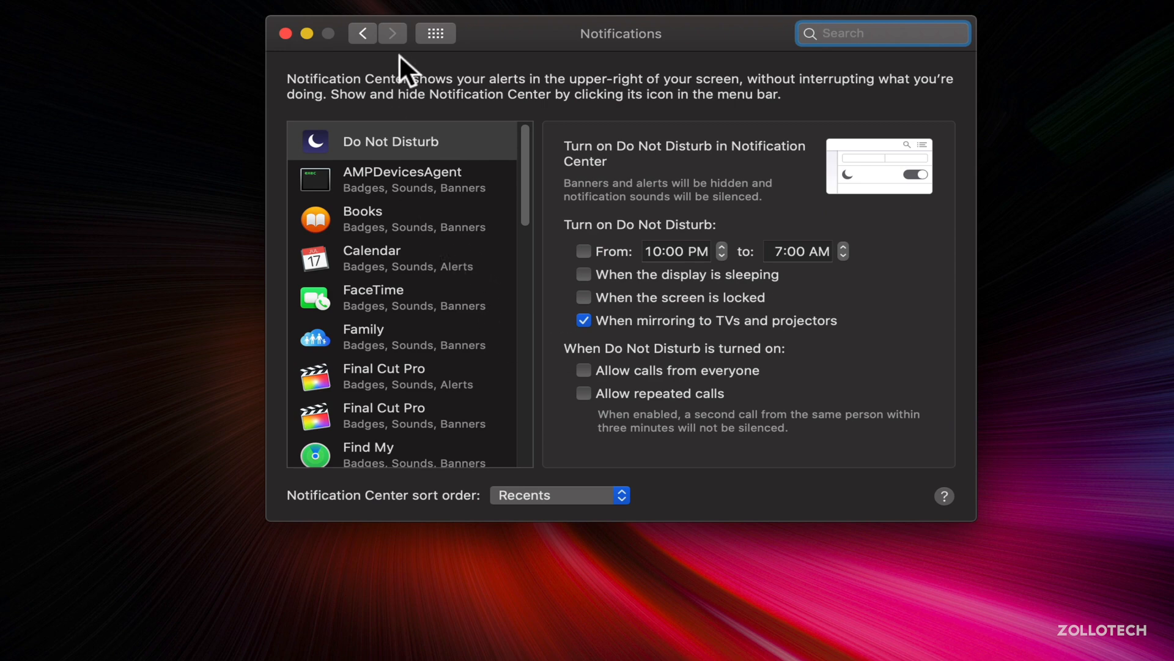
pyautogui.click(360, 33)
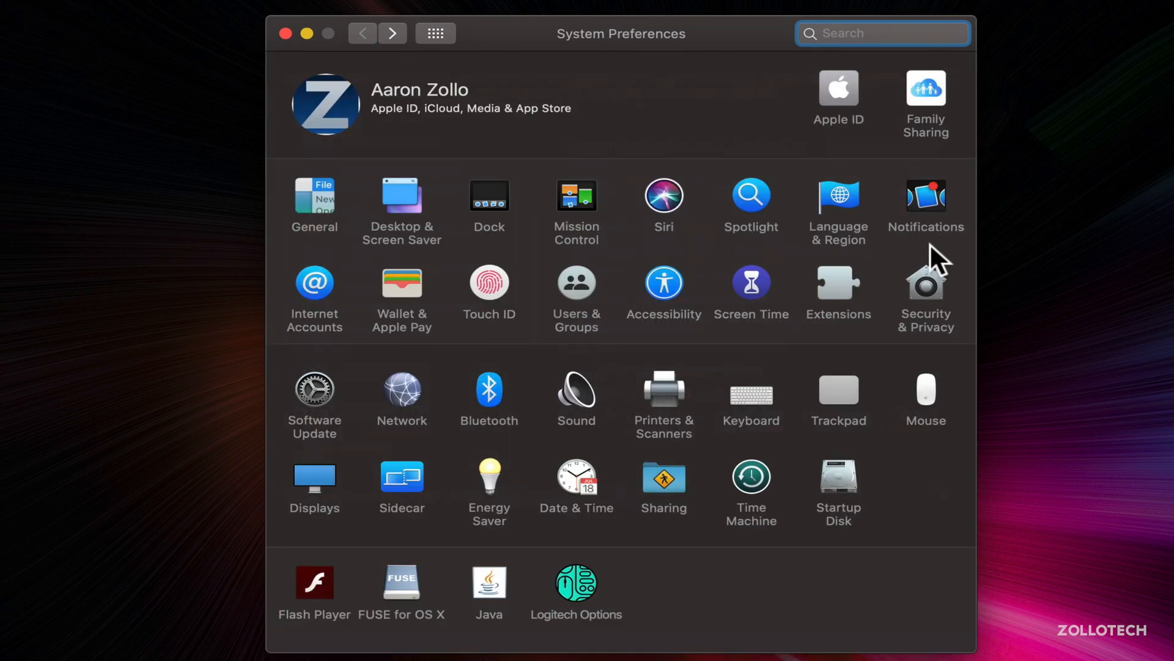
pyautogui.moveTo(907, 262)
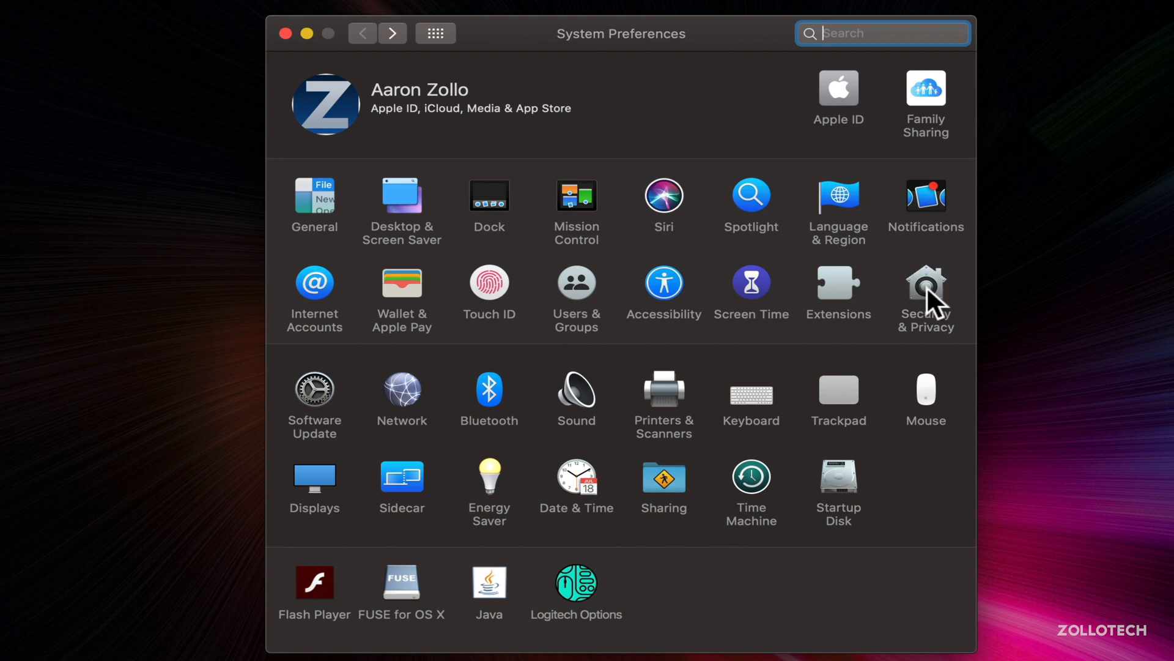
pyautogui.click(924, 284)
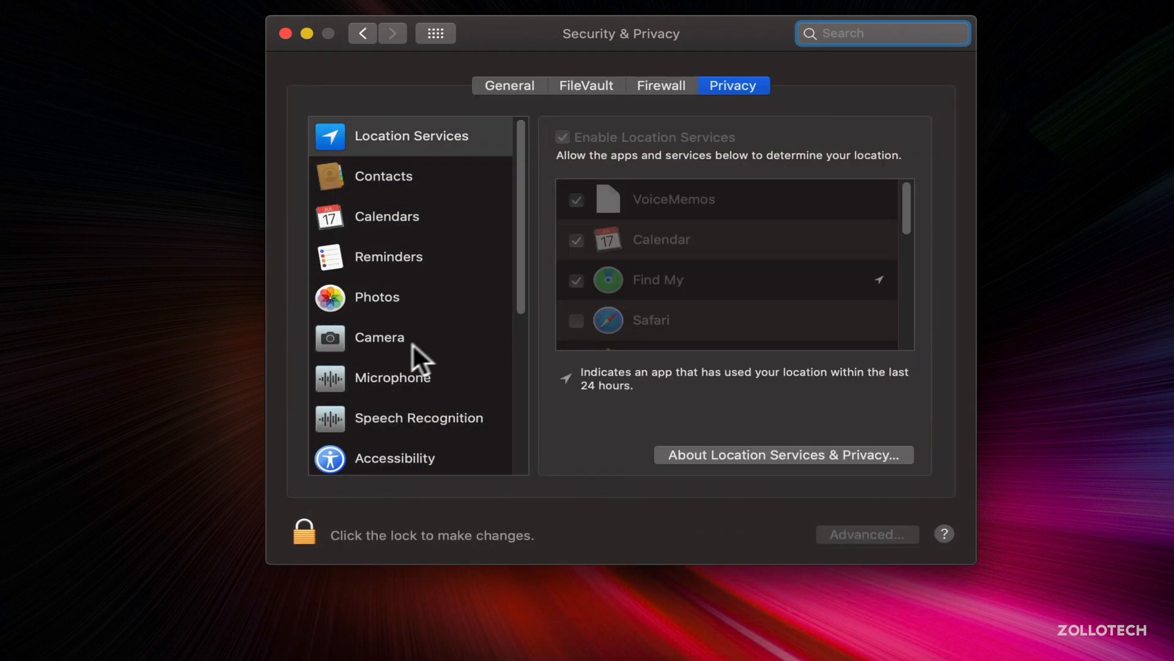
pyautogui.scroll(-3)
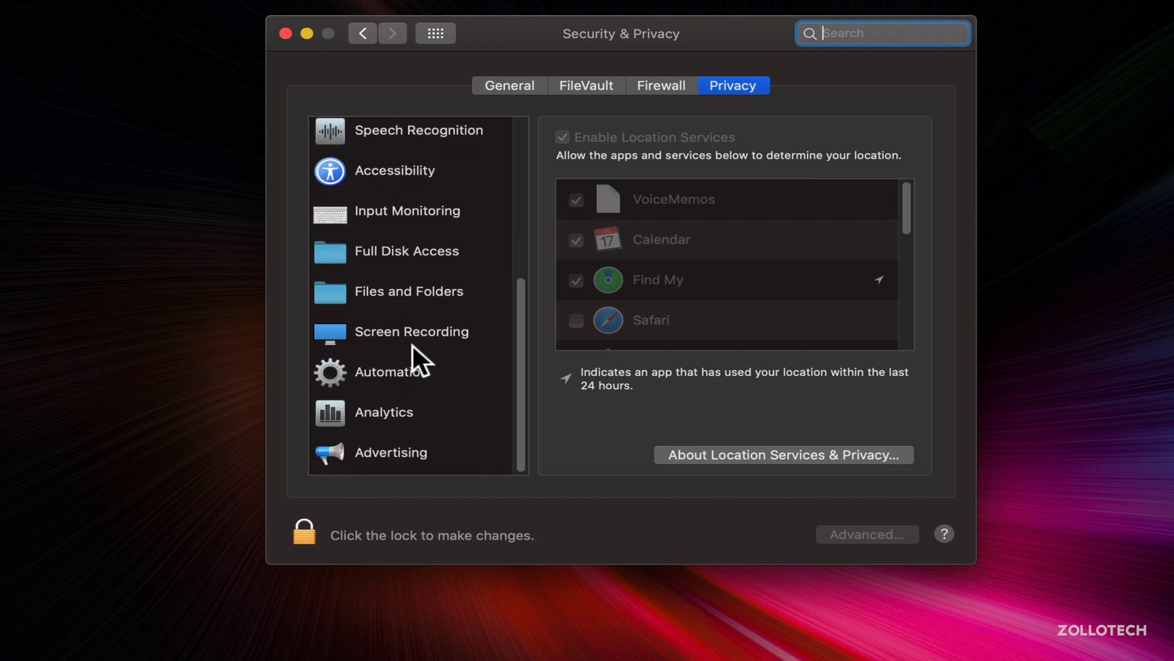
pyautogui.click(410, 331)
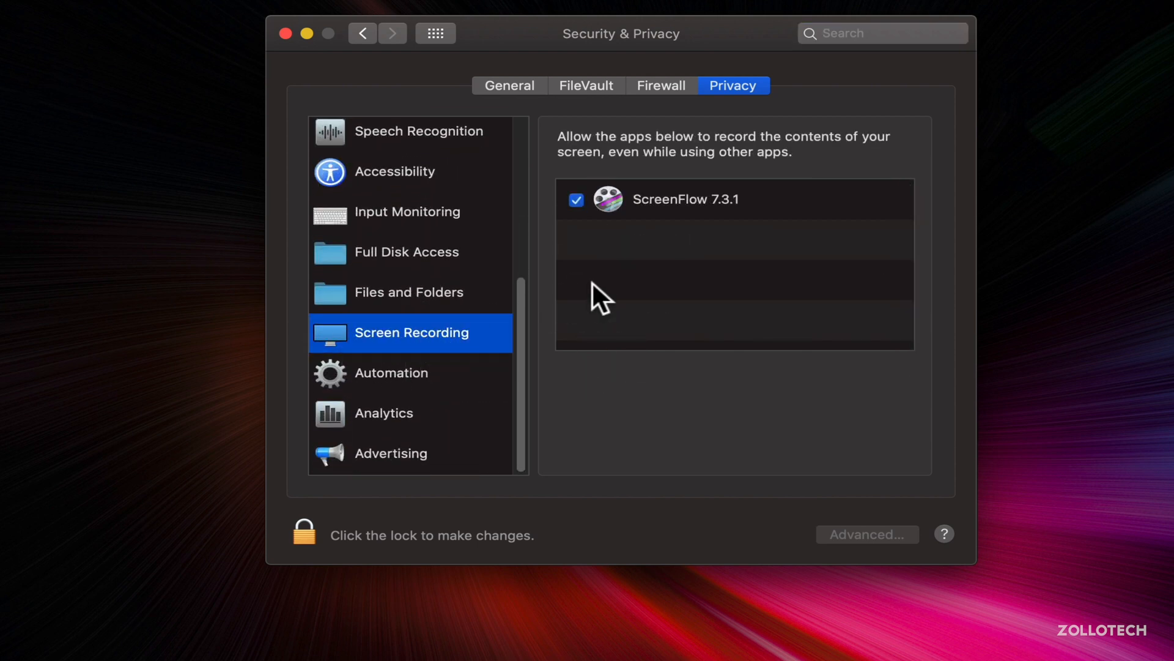
pyautogui.moveTo(595, 236)
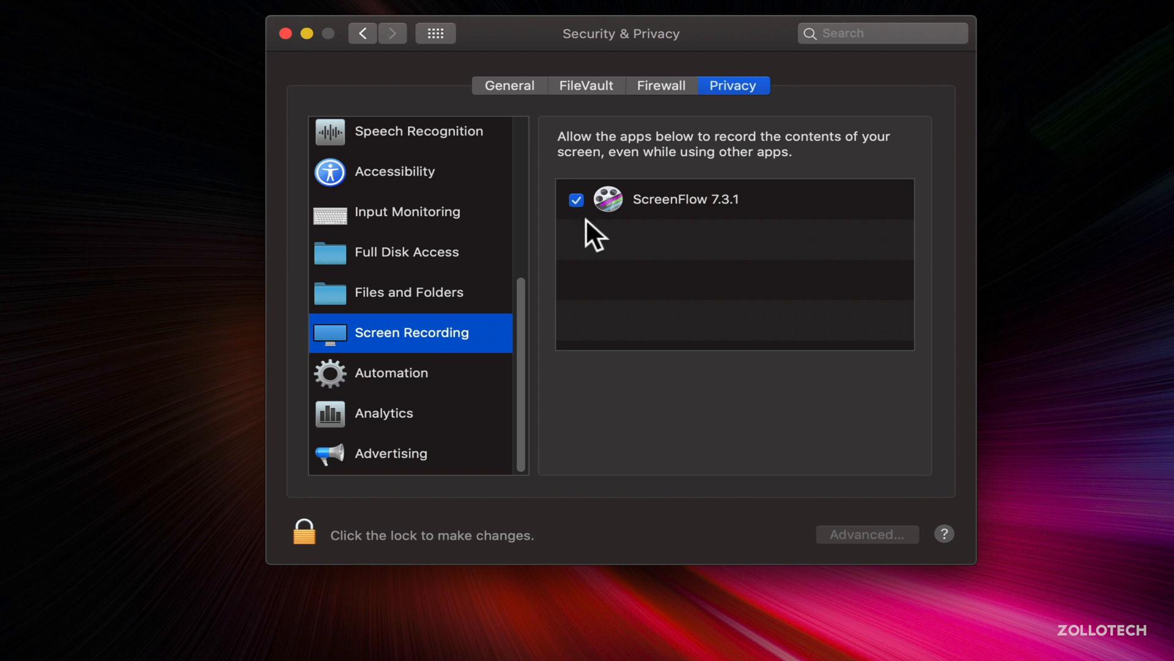
pyautogui.moveTo(688, 258)
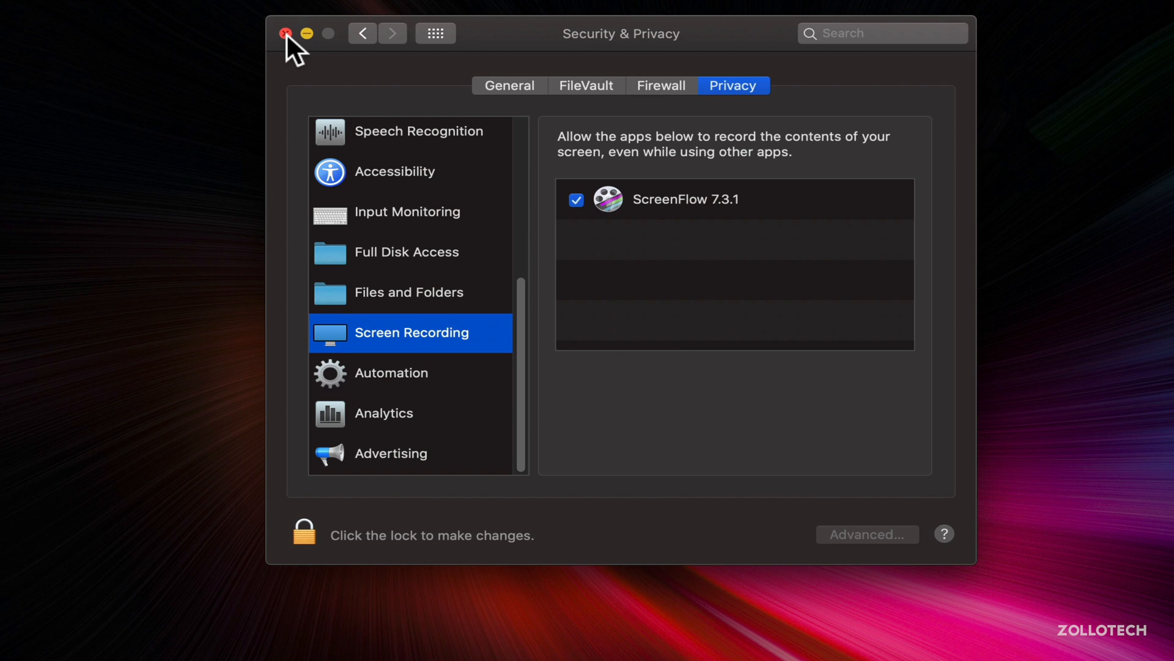
pyautogui.click(289, 33)
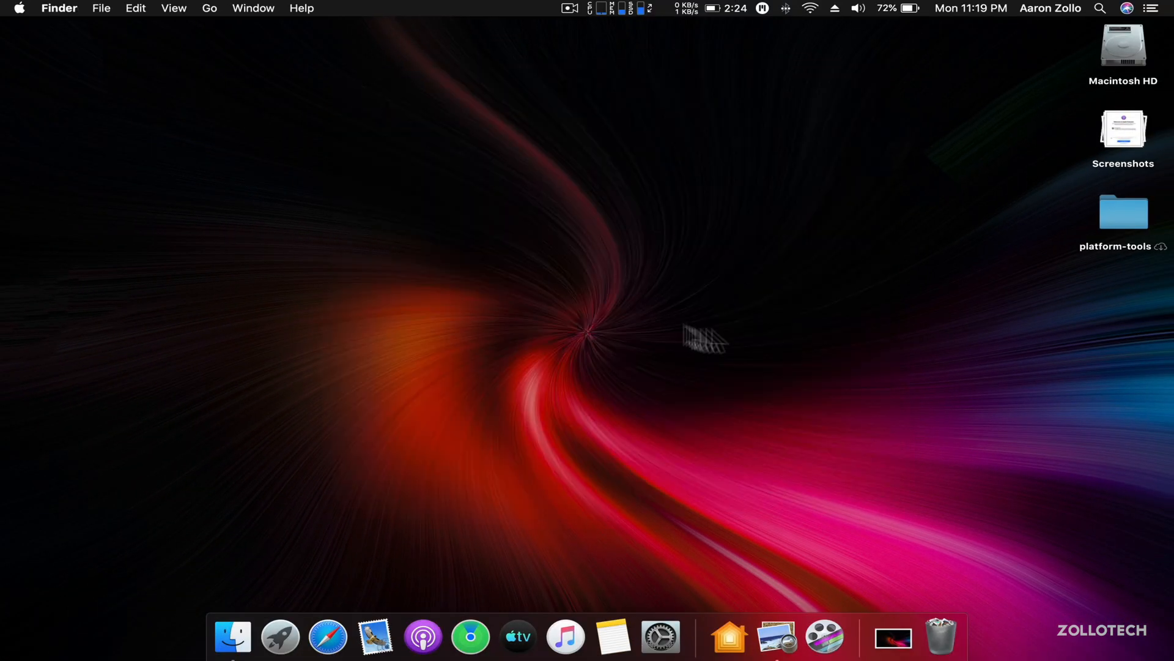
pyautogui.moveTo(770, 309)
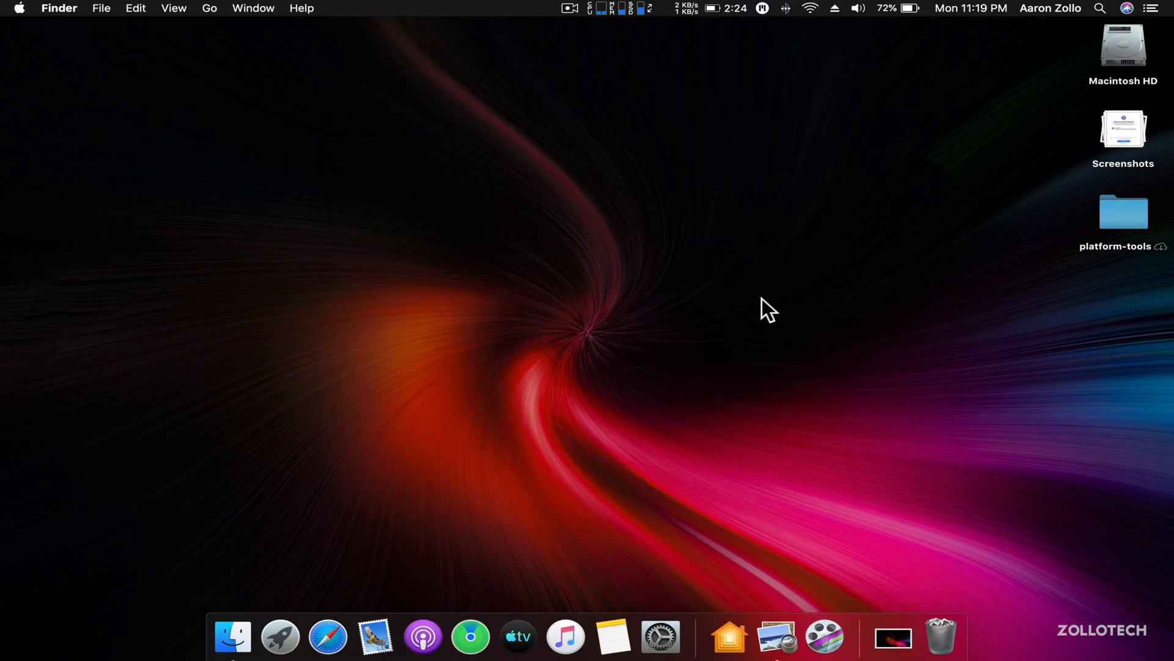
pyautogui.moveTo(761, 325)
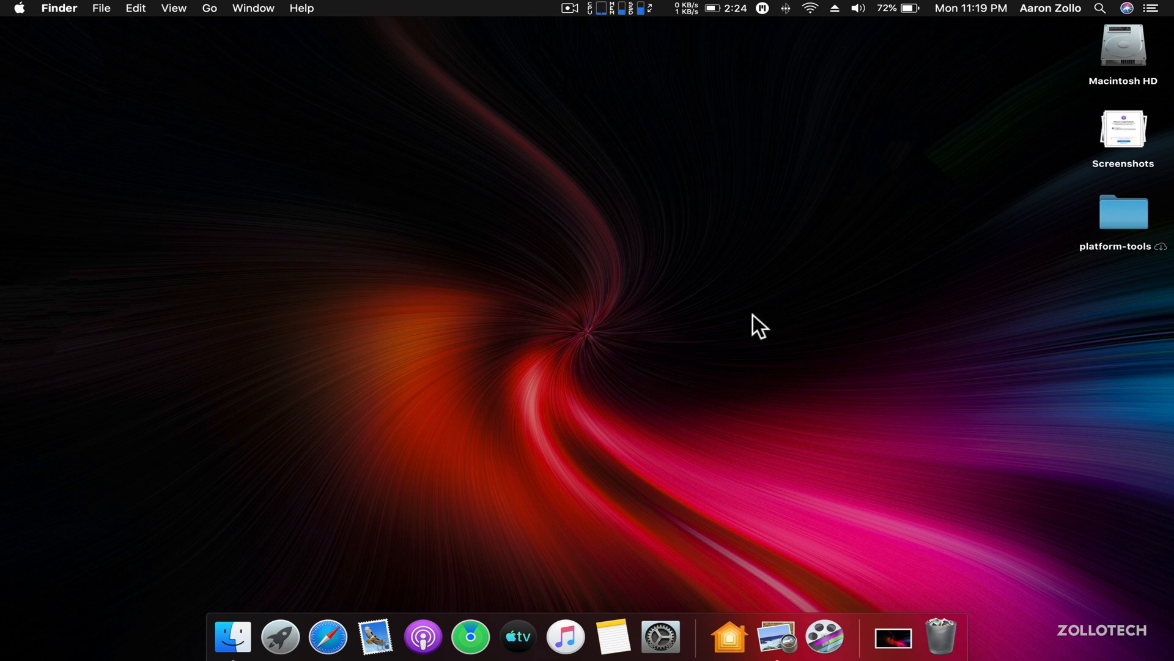
pyautogui.moveTo(1135, 137)
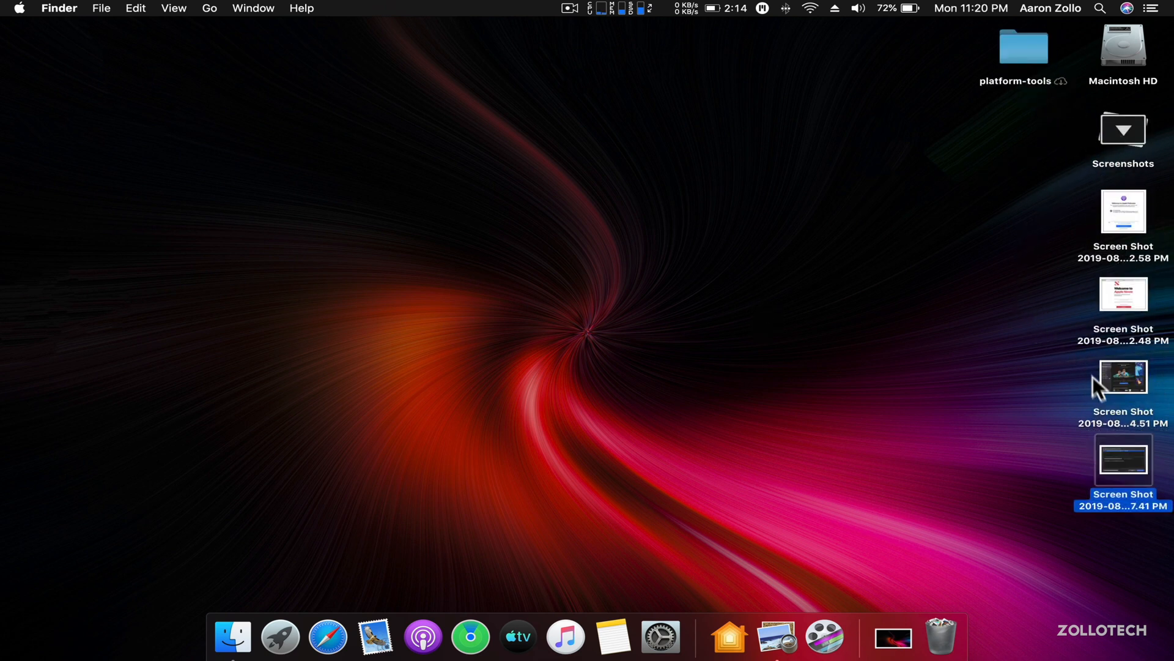
# Open 'Screen Shot …4.51 PM', the Apple Arcade welcome screenshot, in Preview
pyautogui.doubleClick(1123, 377)
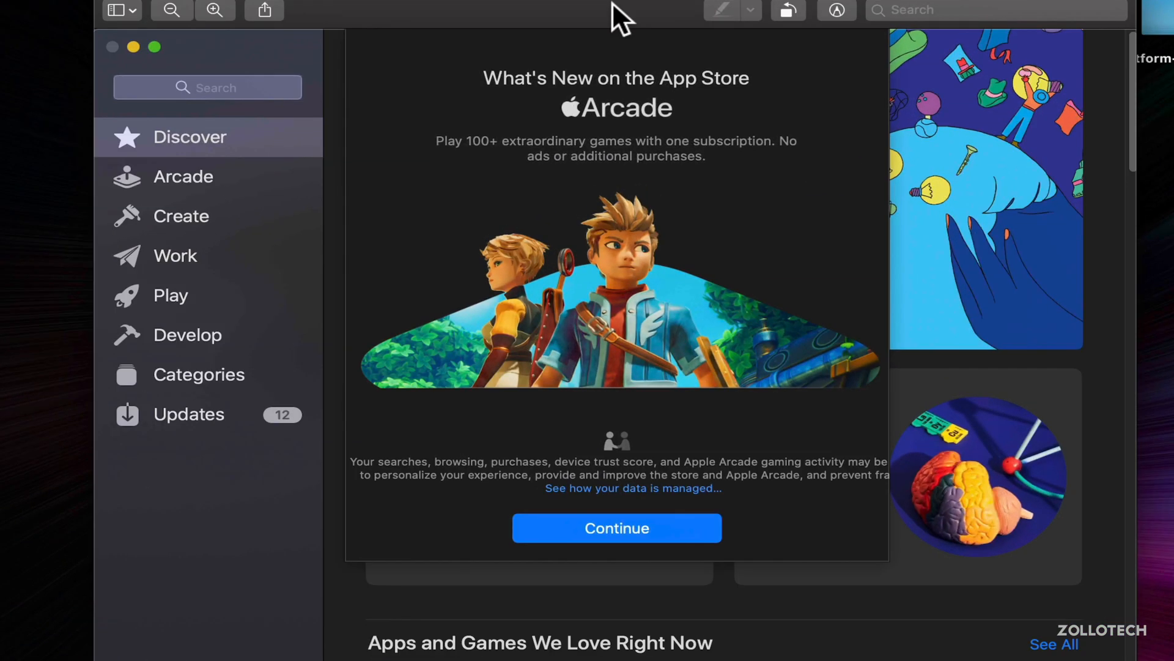
pyautogui.moveTo(643, 157)
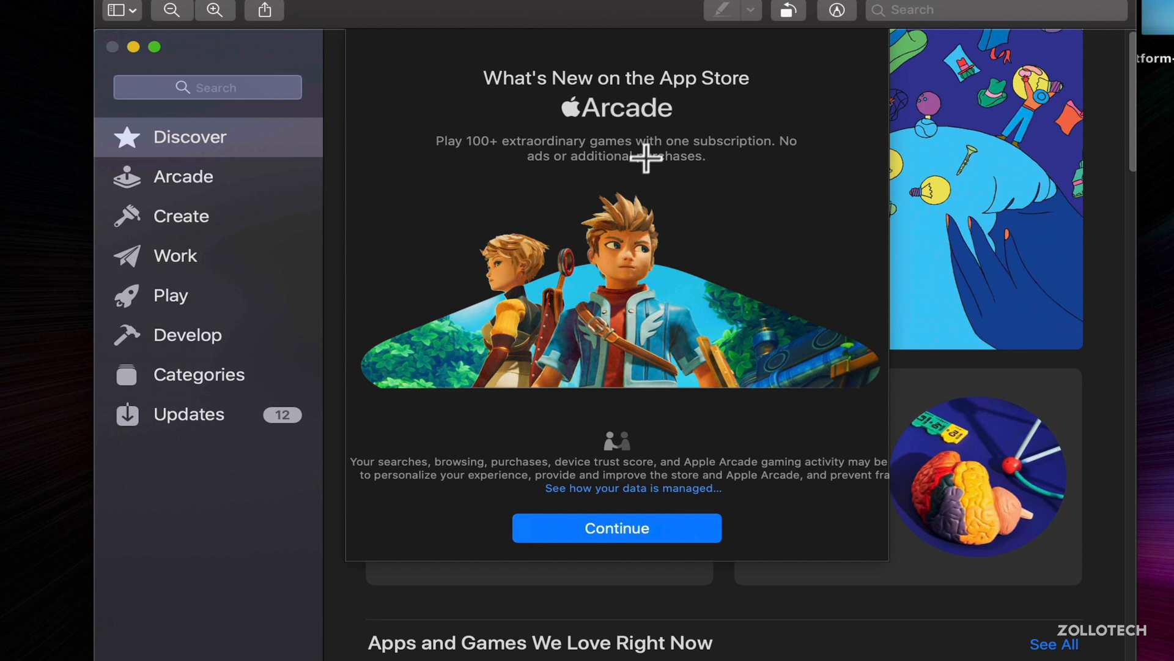
pyautogui.moveTo(620, 155)
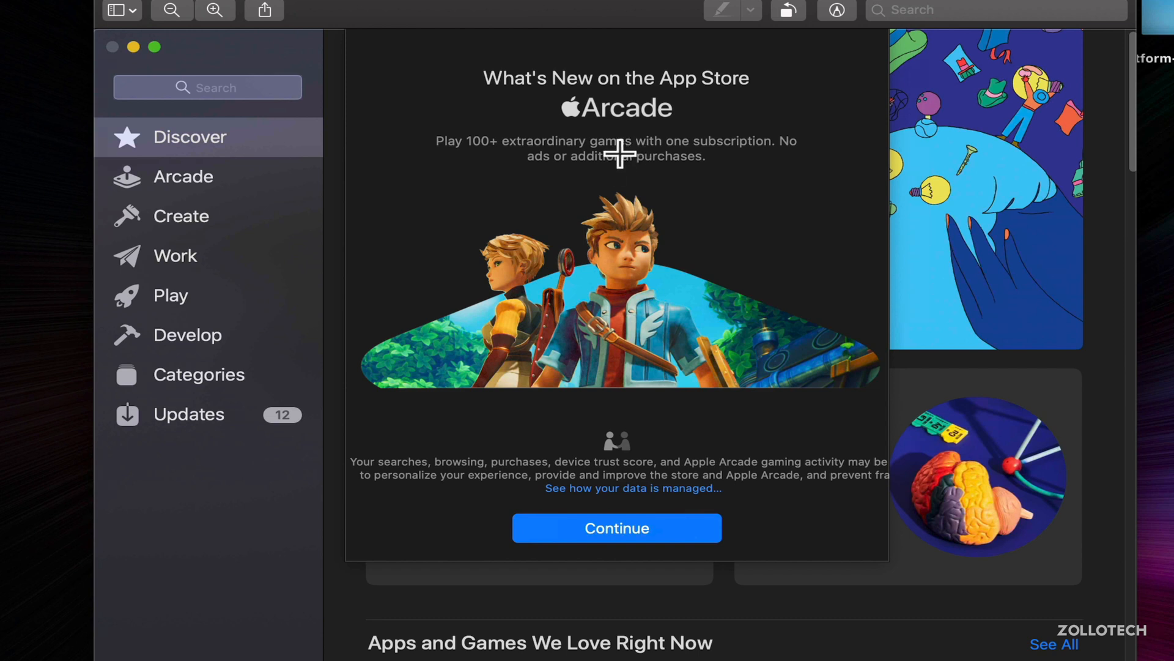
pyautogui.moveTo(758, 257)
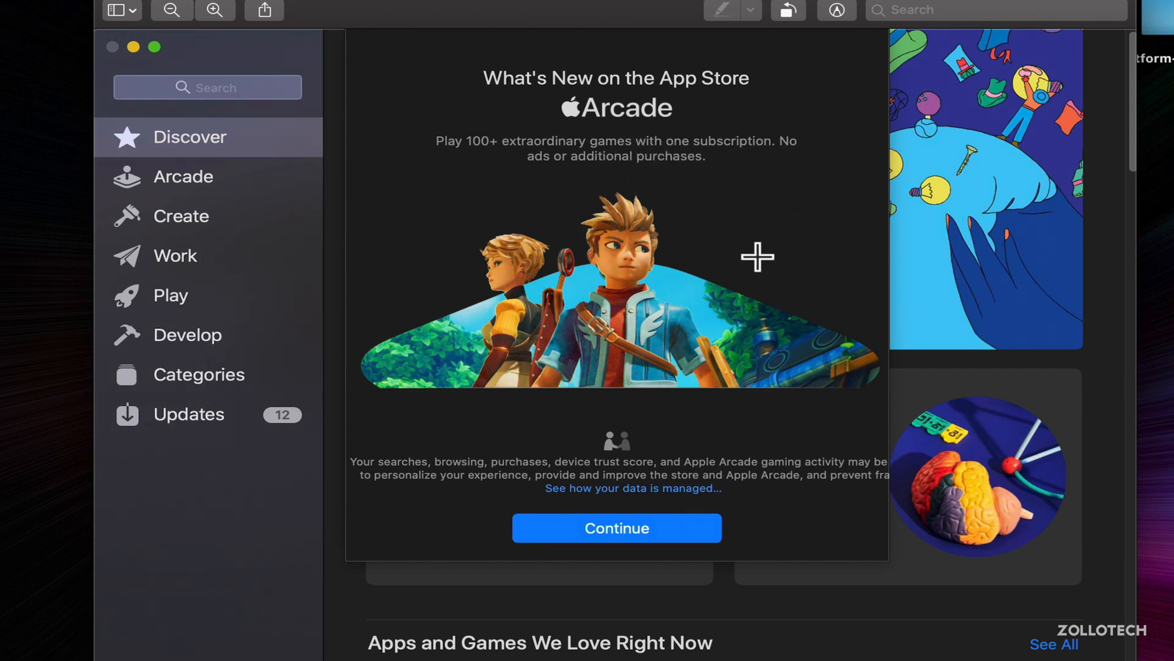
pyautogui.moveTo(757, 212)
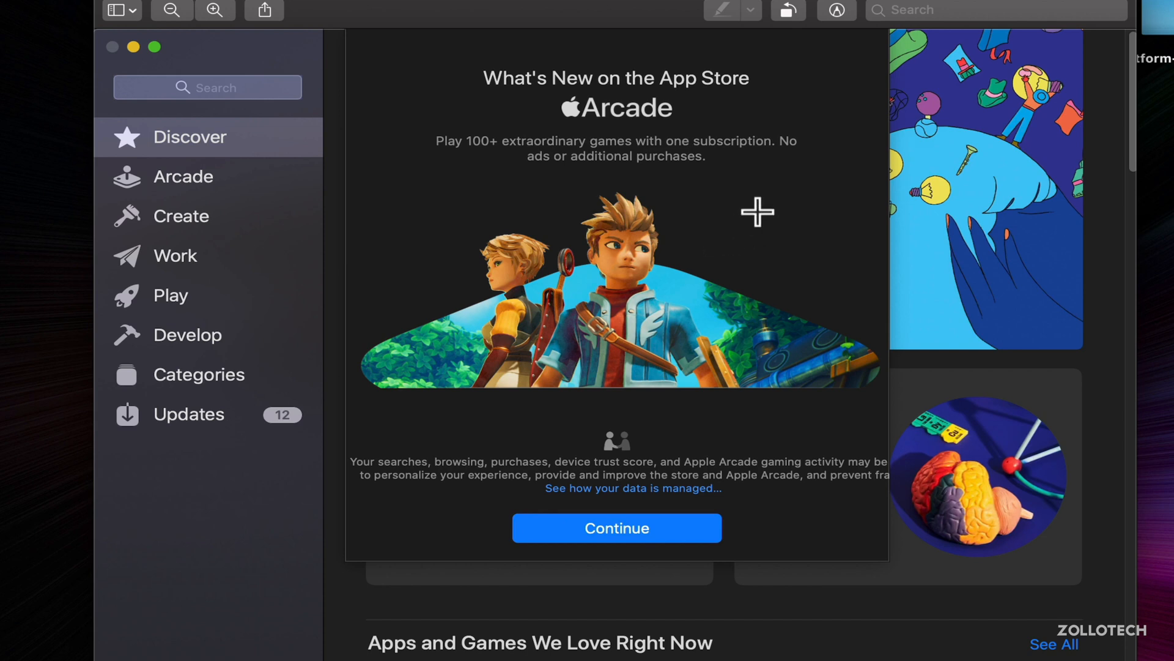
pyautogui.moveTo(770, 226)
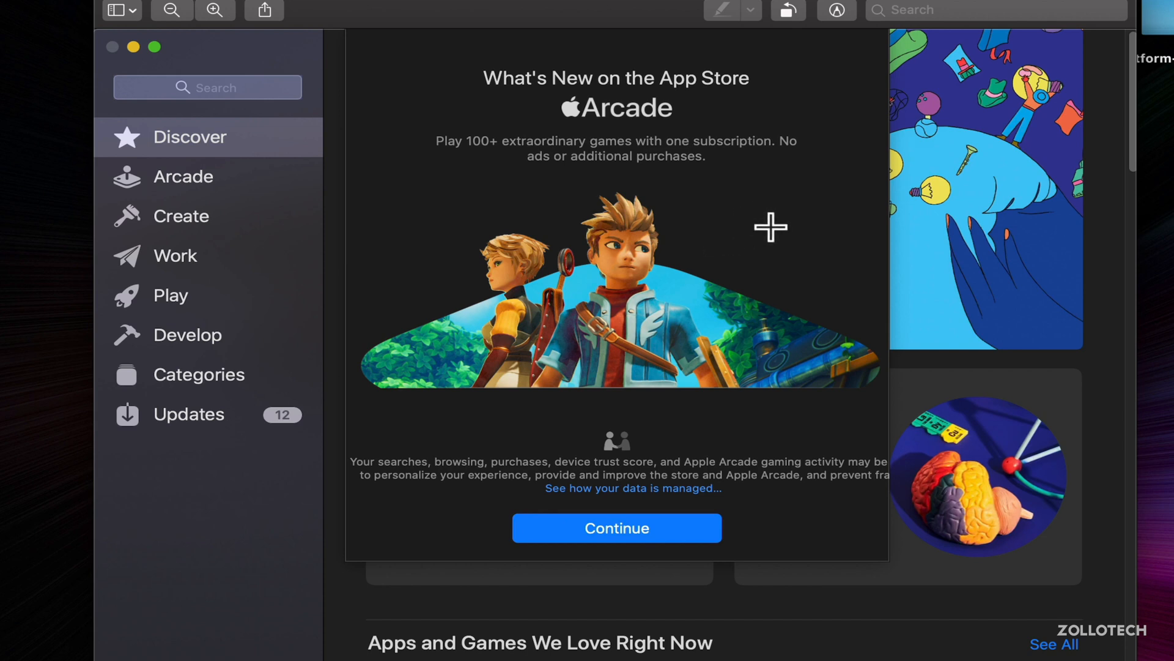
pyautogui.moveTo(787, 200)
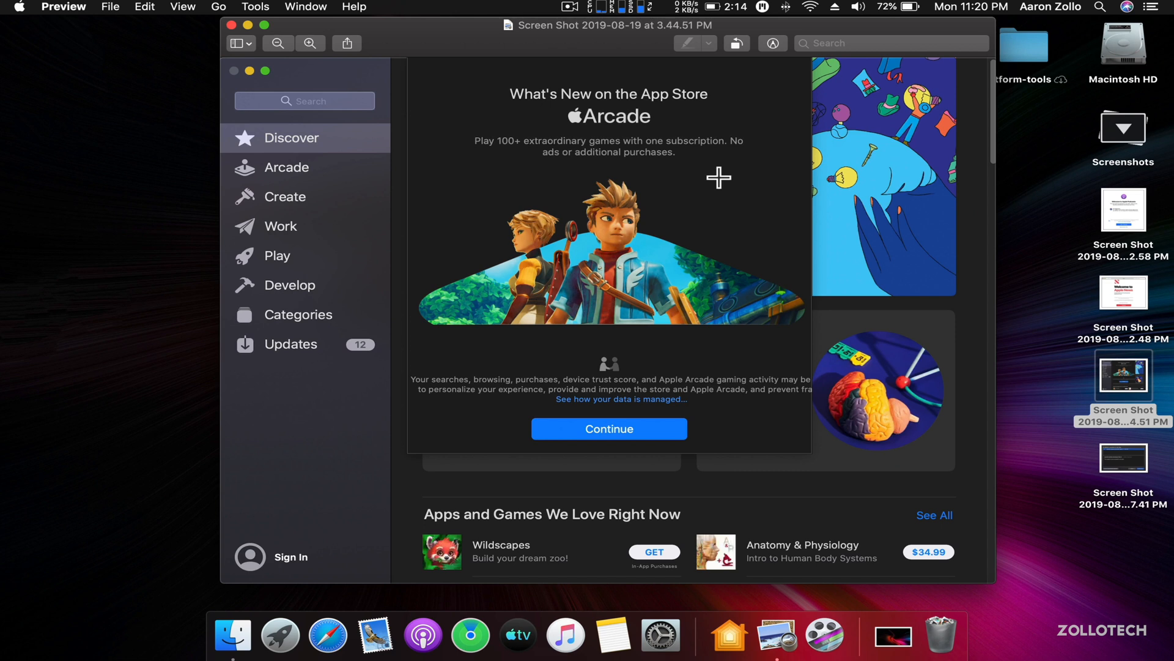
pyautogui.moveTo(753, 143)
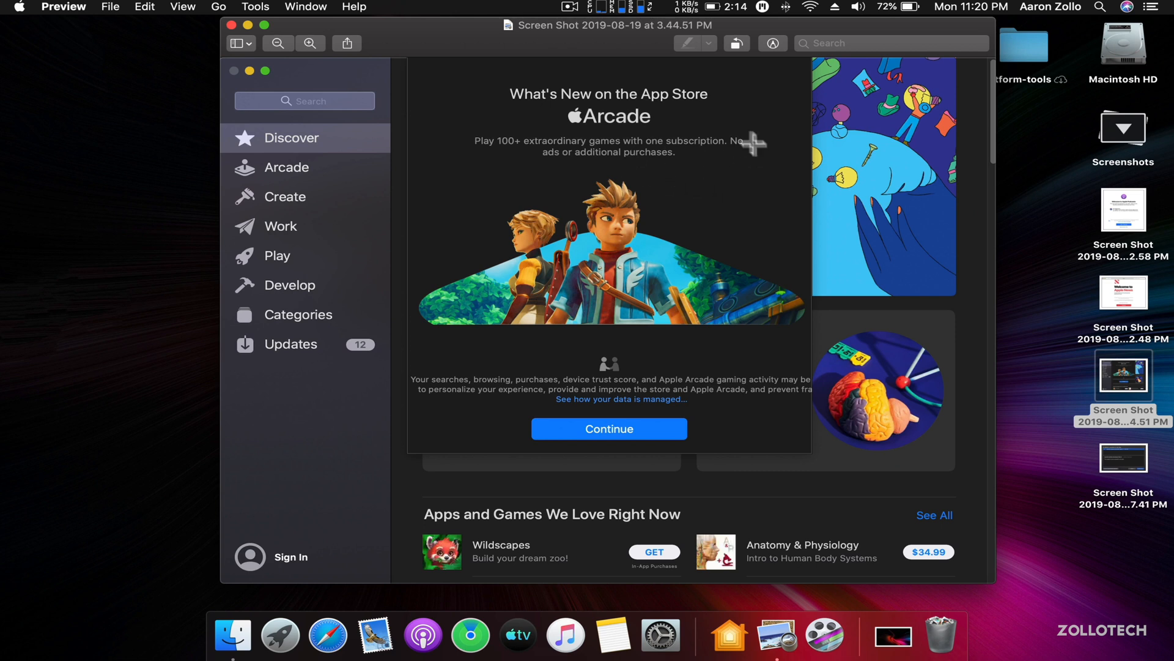
pyautogui.moveTo(246, 36)
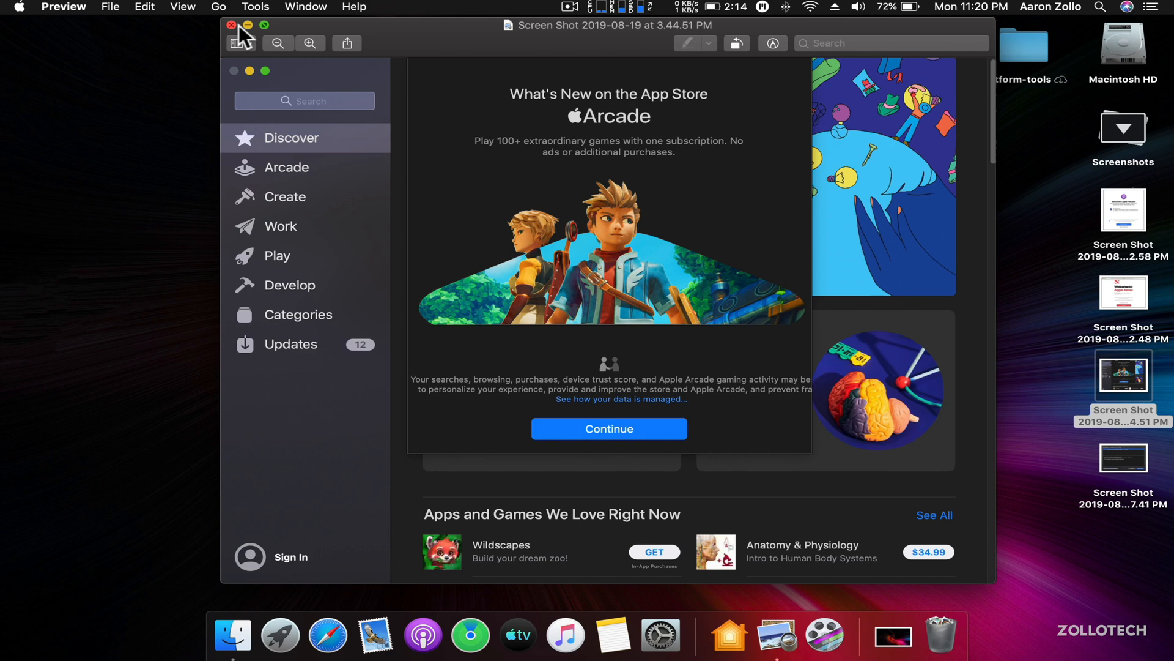
# Close the screenshot in Preview and launch Photos from the Dock
pyautogui.click(233, 24)
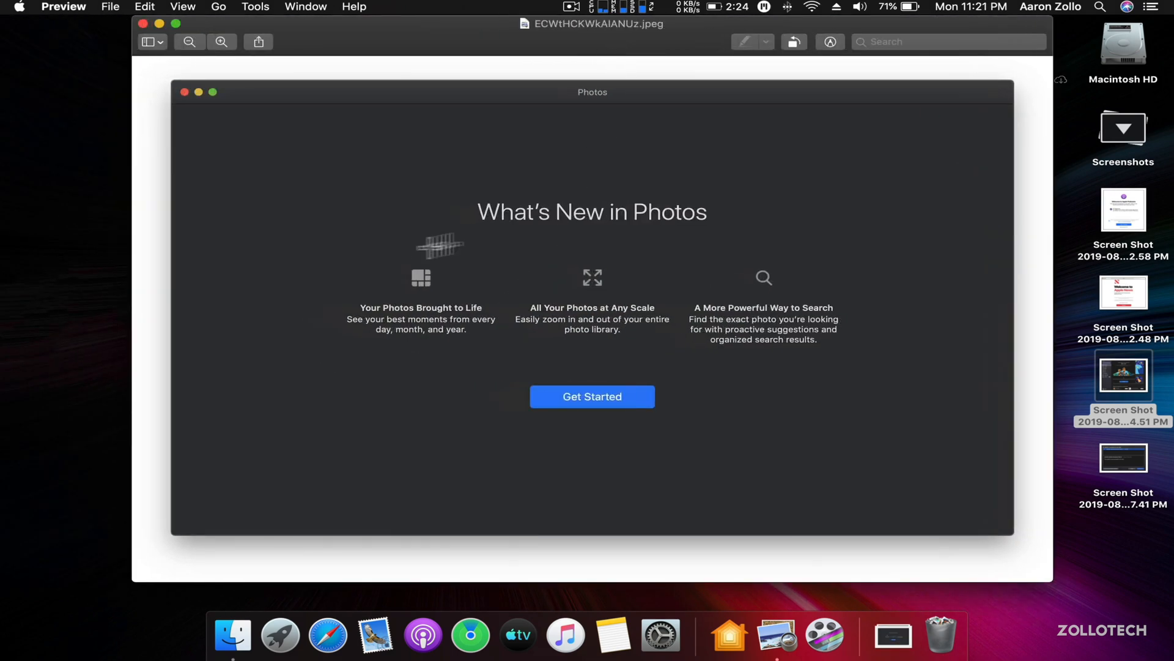
pyautogui.moveTo(354, 391)
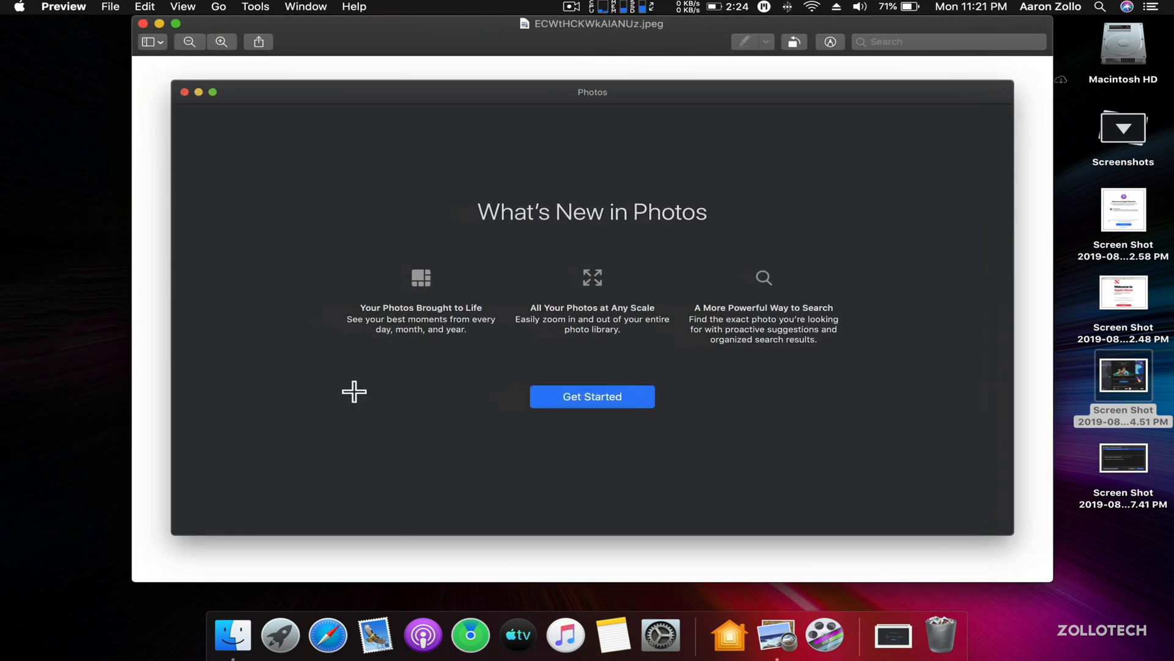
pyautogui.moveTo(582, 378)
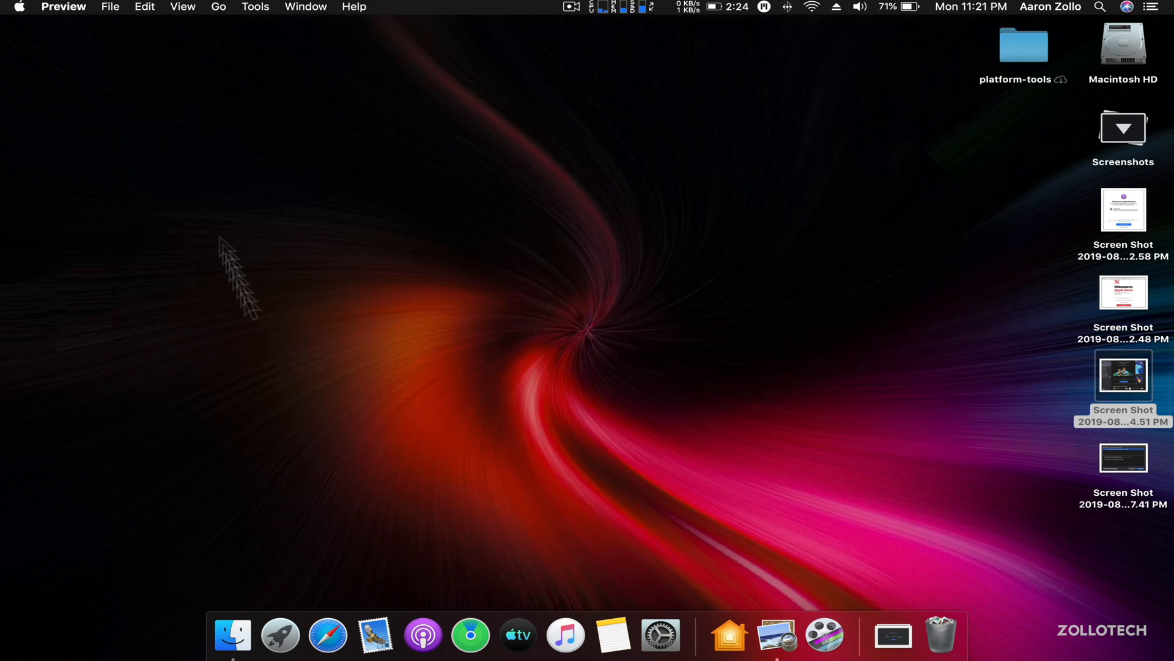
pyautogui.click(279, 634)
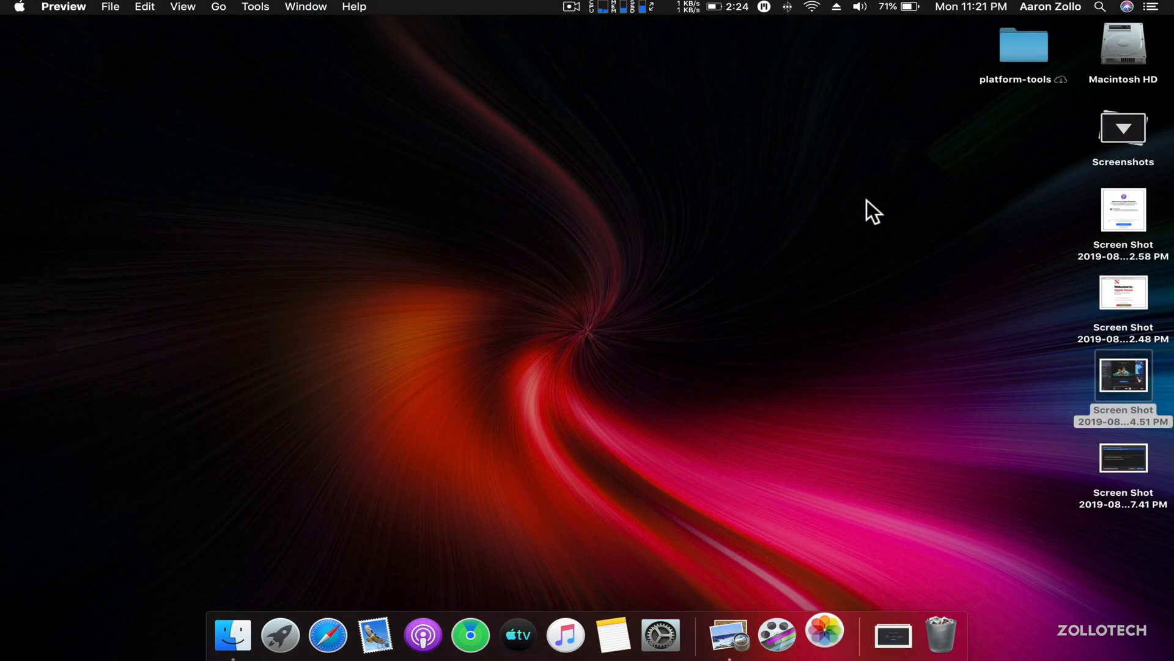
# Browse the Photos library's Wednesday and Thursday days, then quit Photos from the menu
pyautogui.click(823, 634)
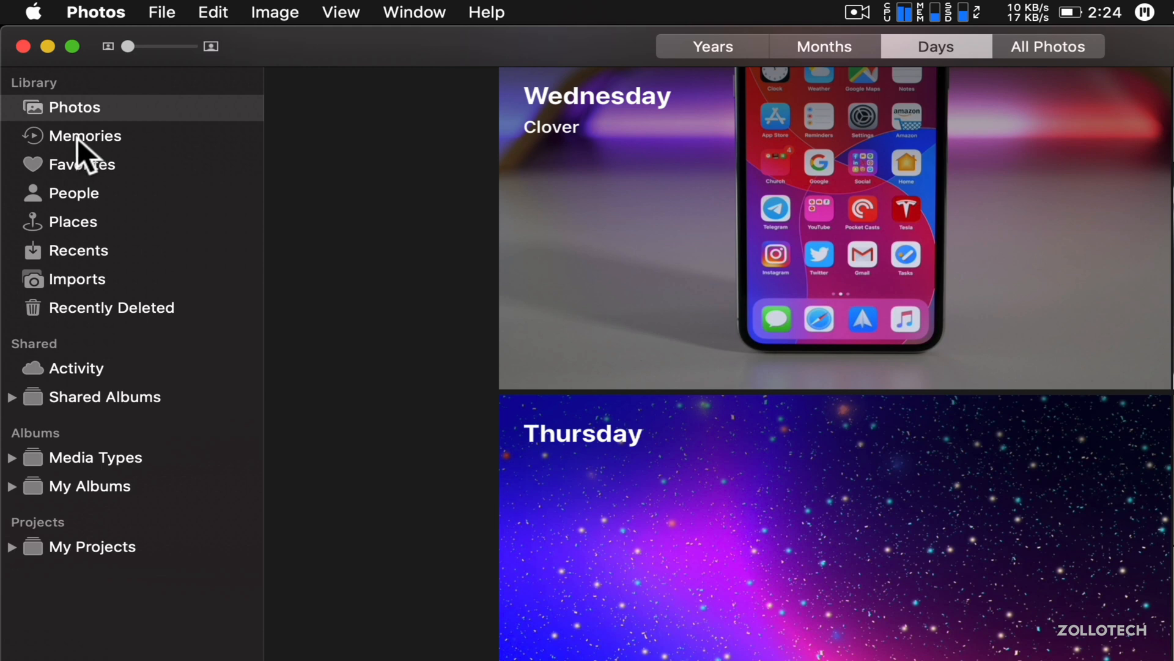
pyautogui.moveTo(59, 174)
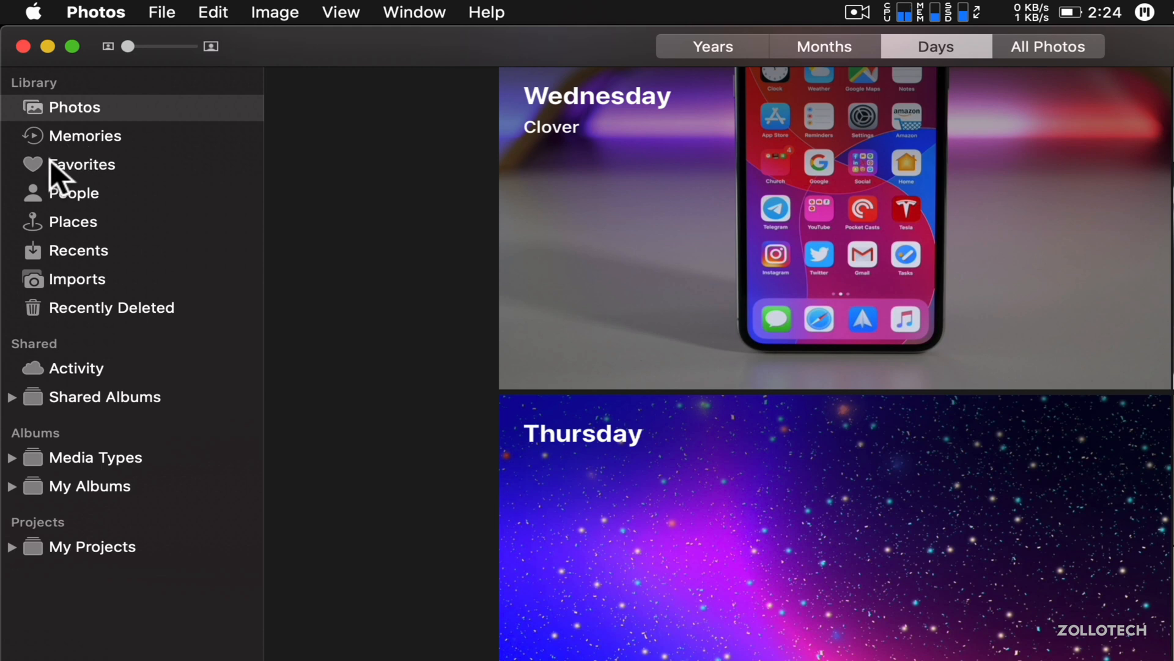
pyautogui.moveTo(56, 258)
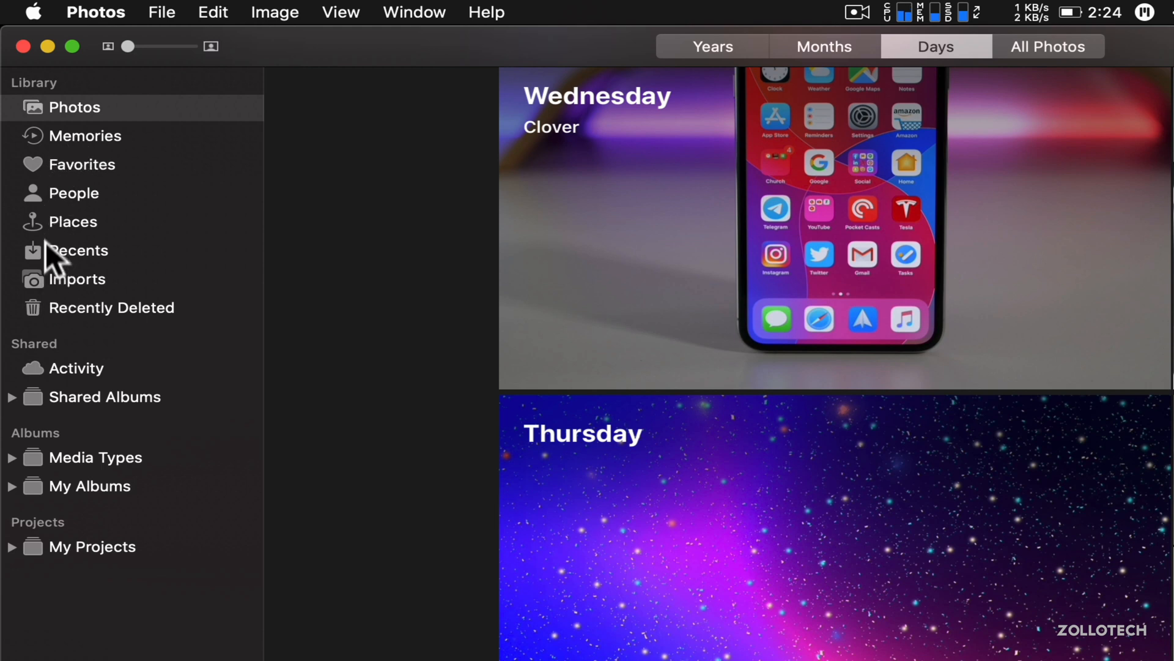
pyautogui.moveTo(73, 279)
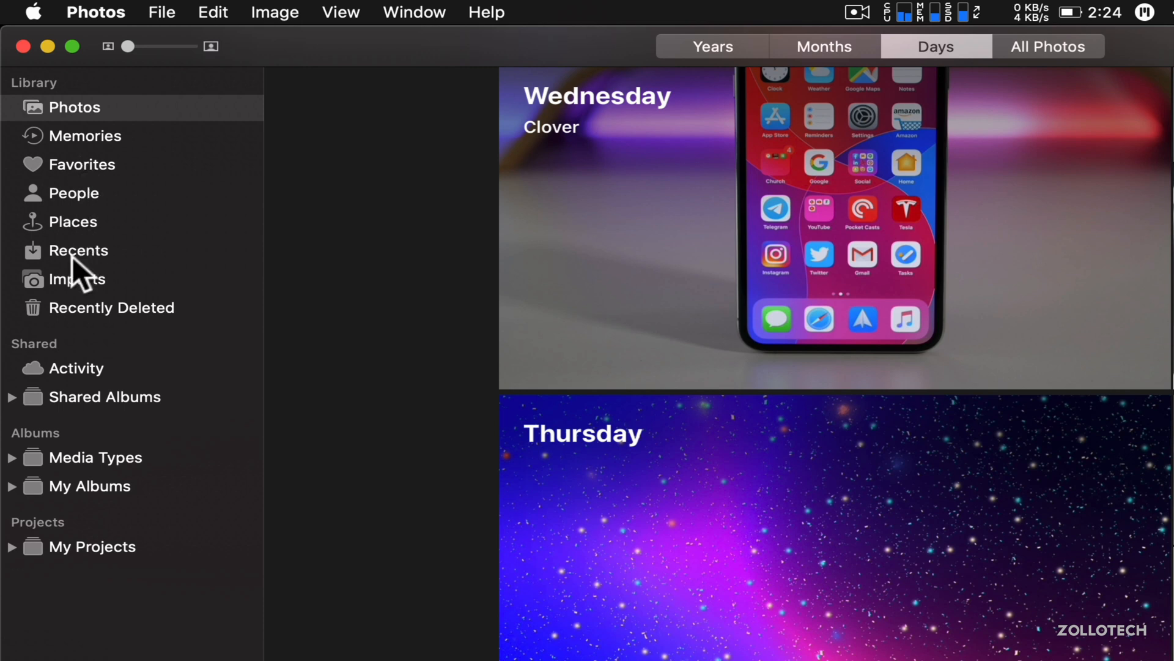
pyautogui.moveTo(90, 322)
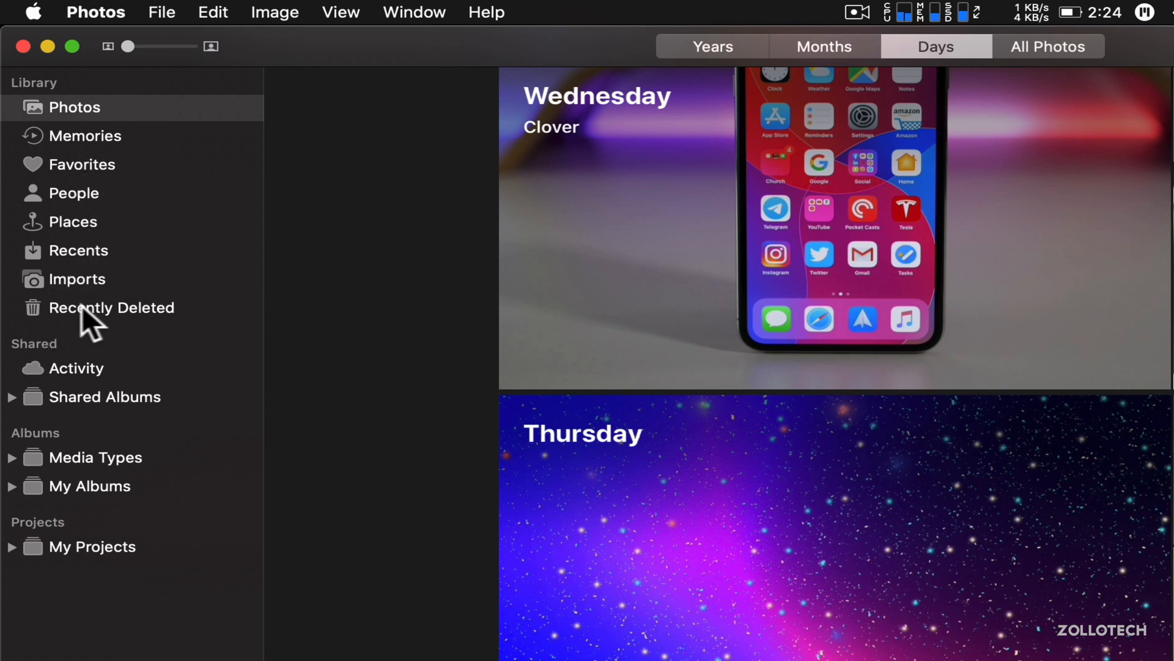
pyautogui.moveTo(109, 225)
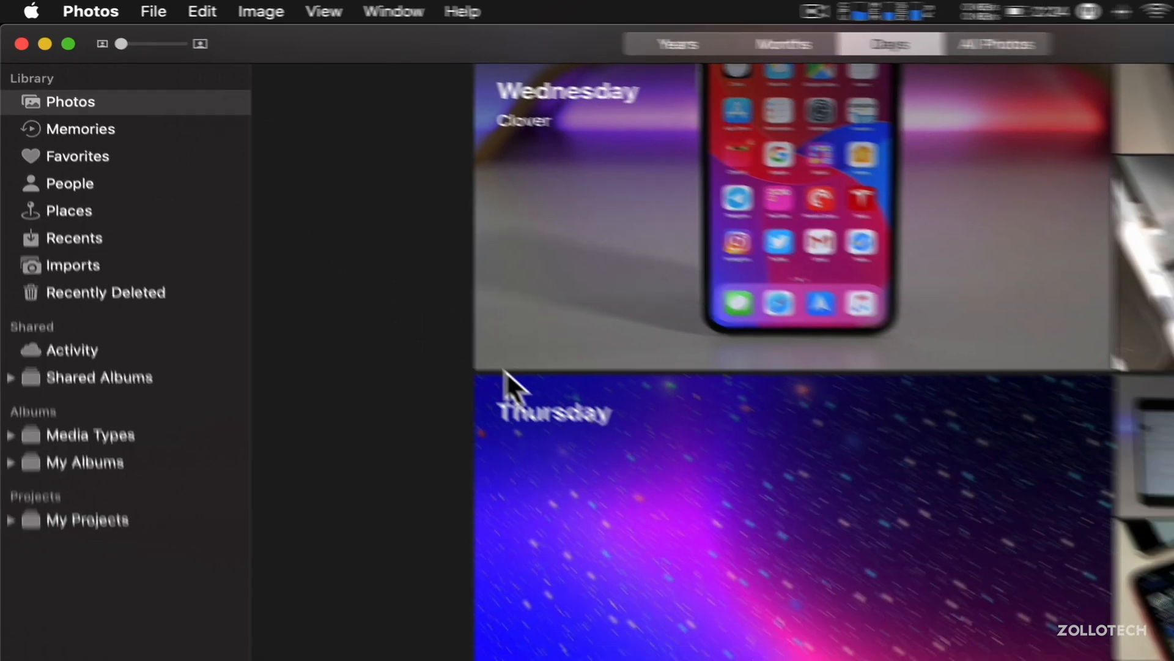
pyautogui.click(90, 11)
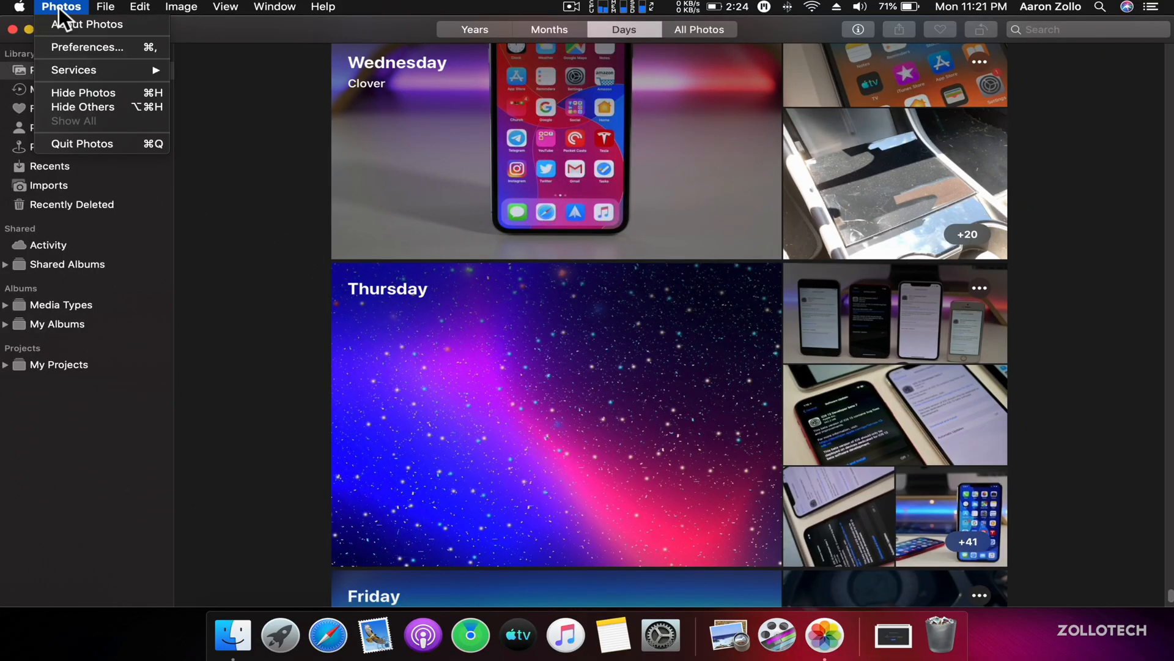
pyautogui.click(81, 143)
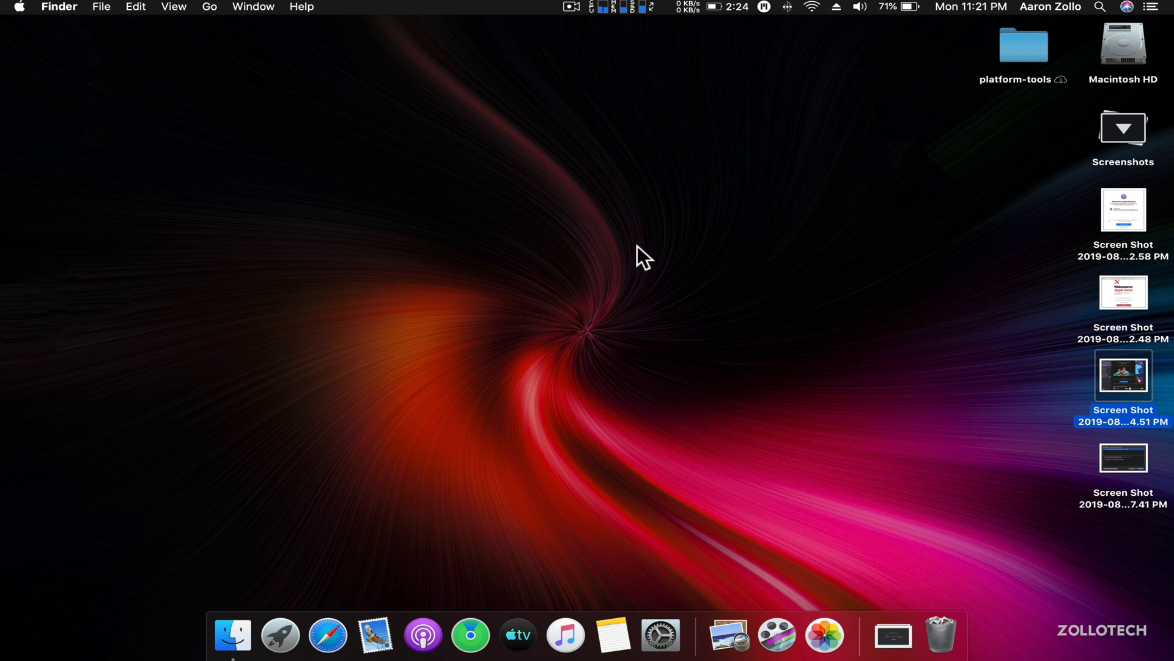
# Launch Podcasts, view and close its welcome screenshot, then bring Podcasts forward on Listen Now
pyautogui.click(423, 635)
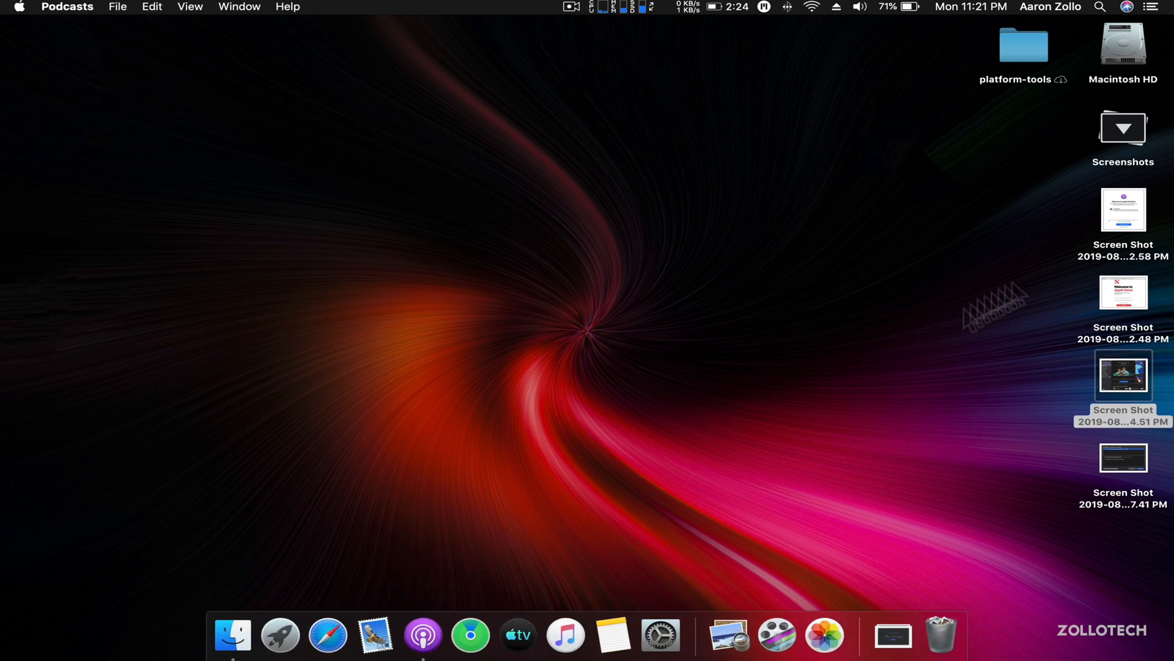
pyautogui.click(423, 635)
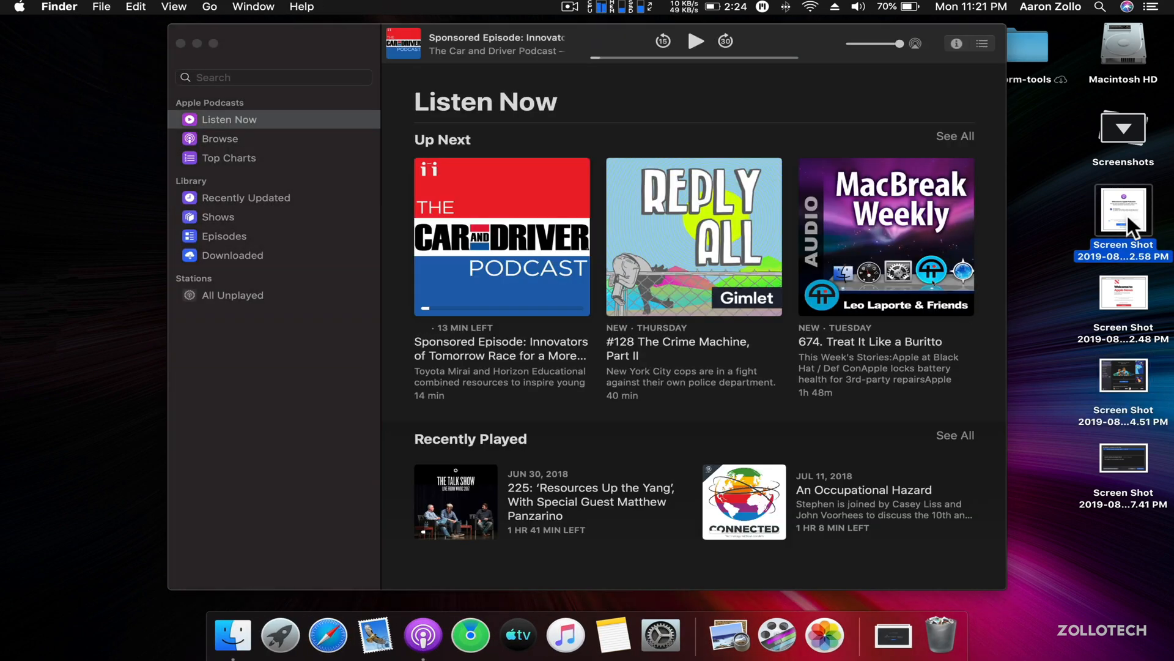
pyautogui.doubleClick(1123, 209)
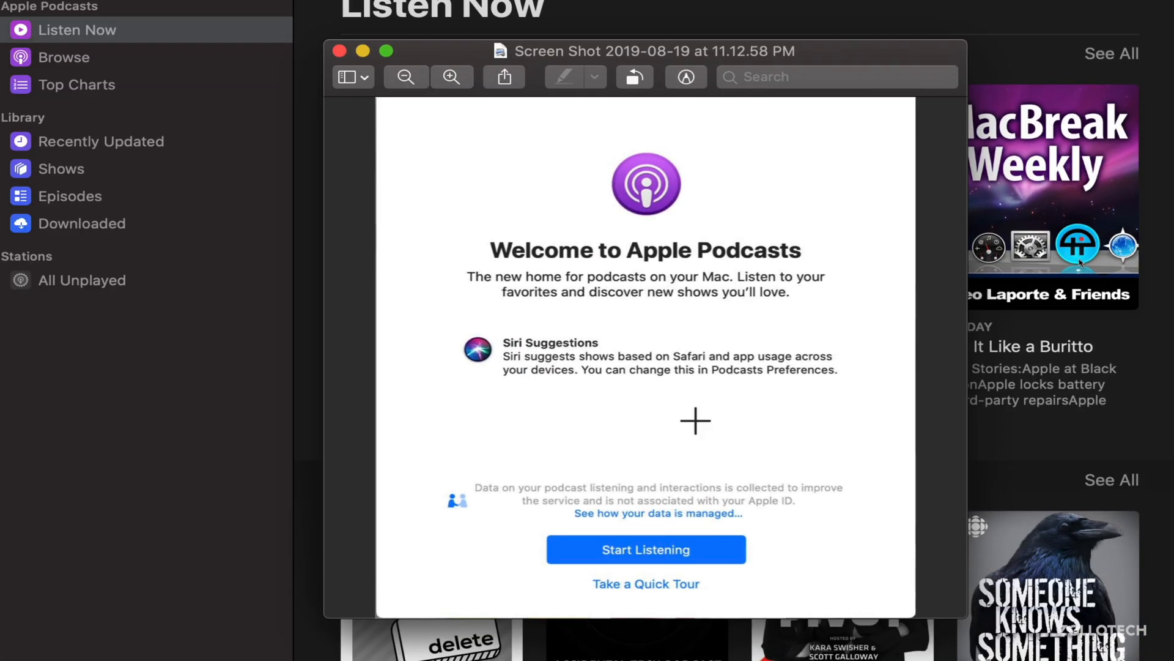
pyautogui.moveTo(532, 364)
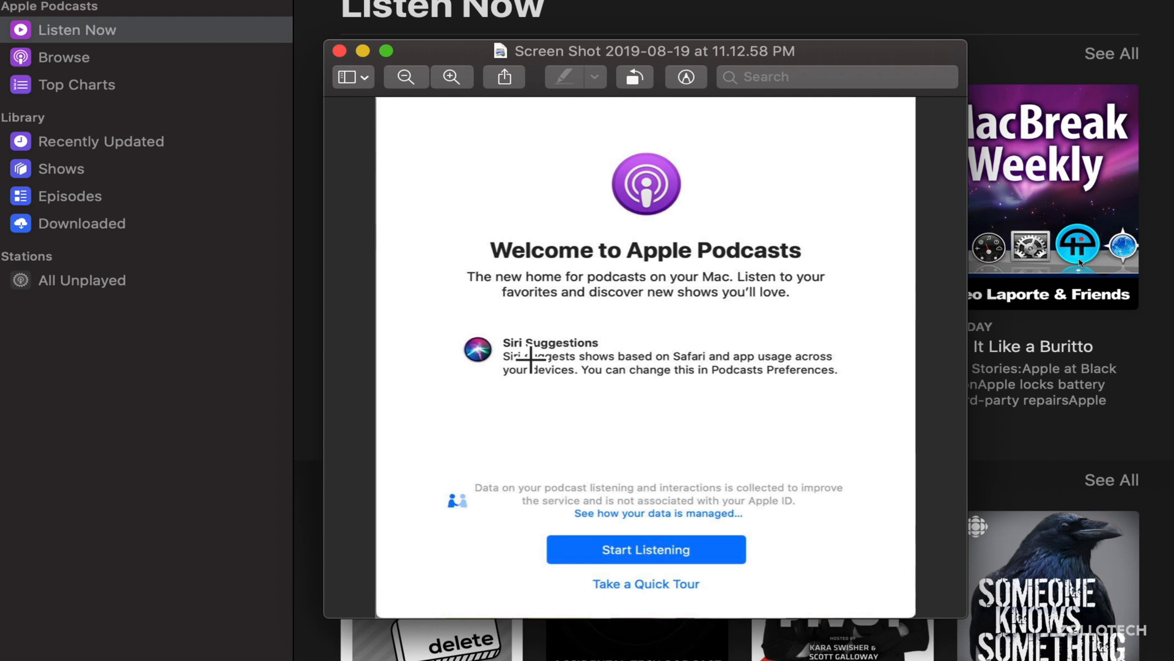
pyautogui.moveTo(651, 381)
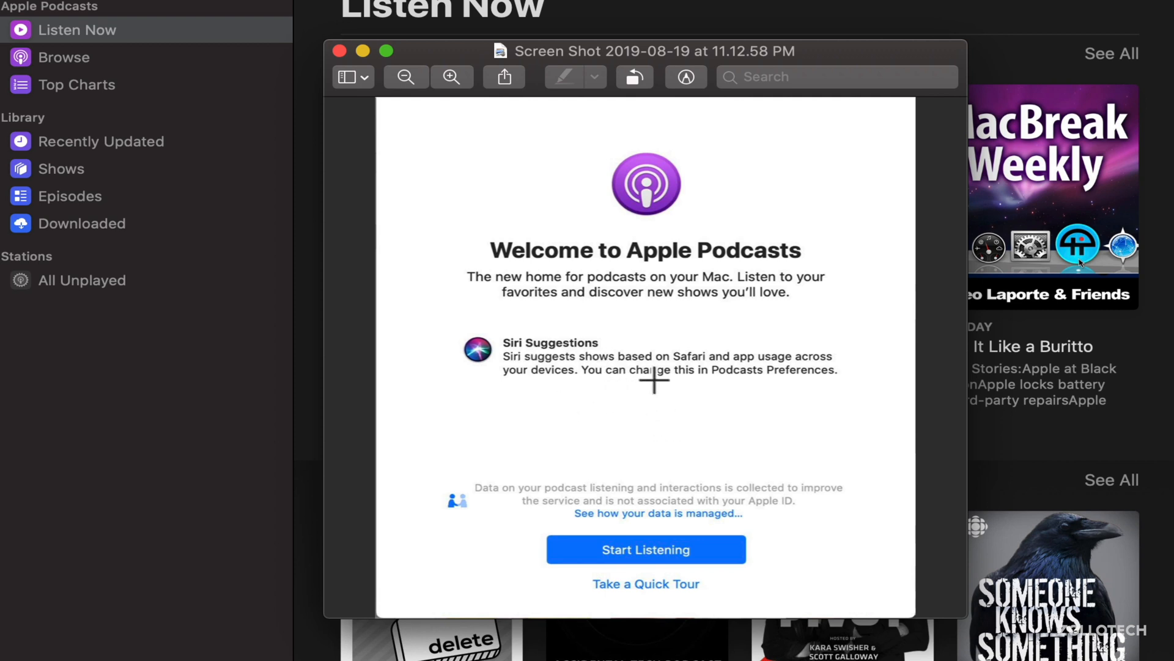
pyautogui.moveTo(648, 376)
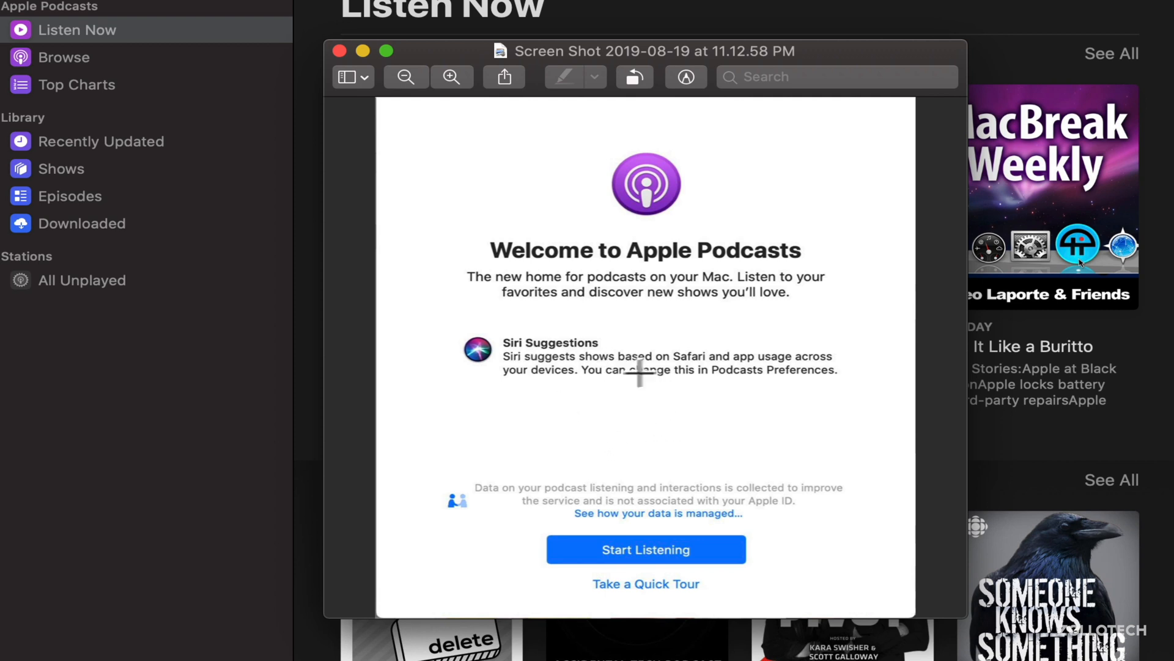
pyautogui.moveTo(658, 418)
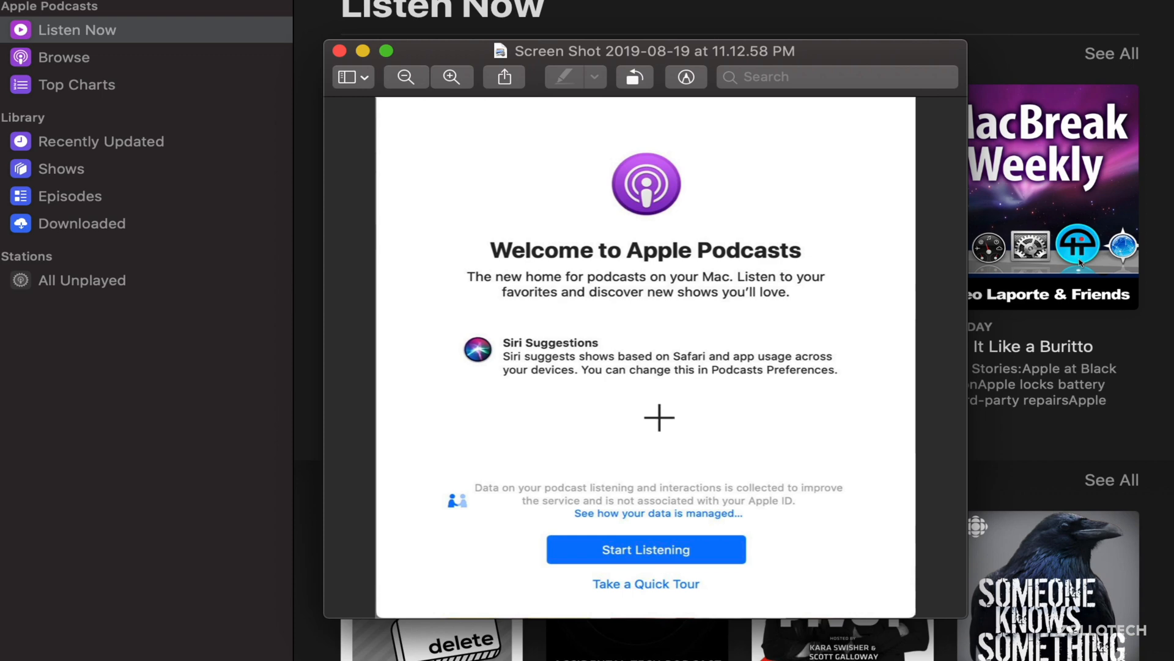
pyautogui.moveTo(658, 444)
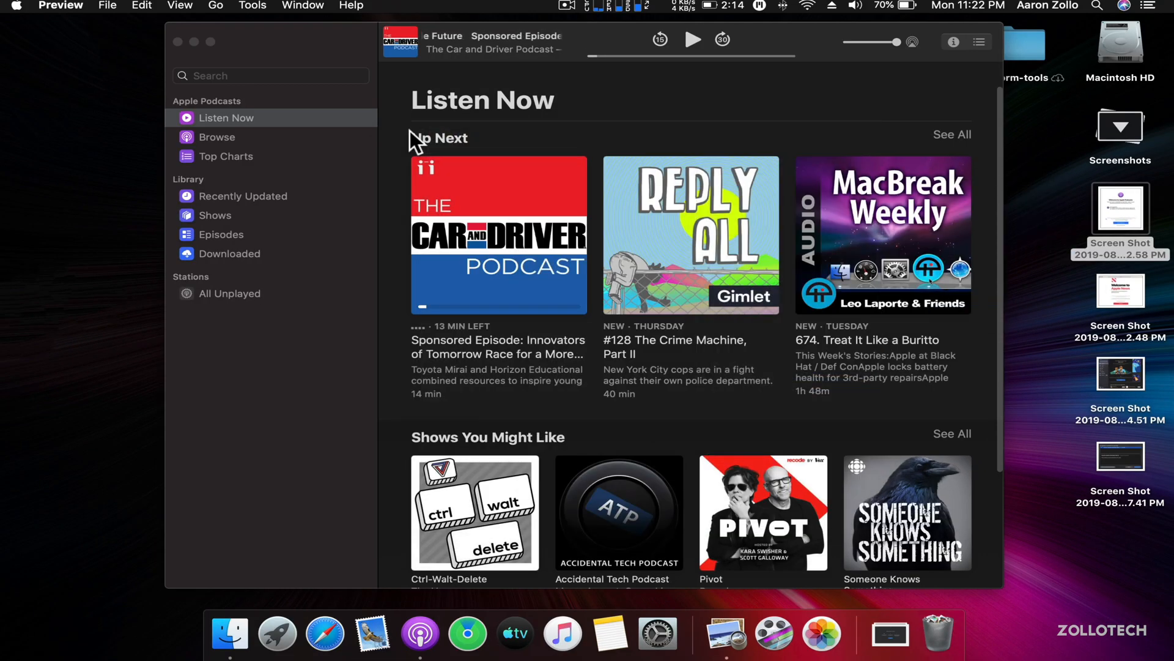
pyautogui.click(61, 6)
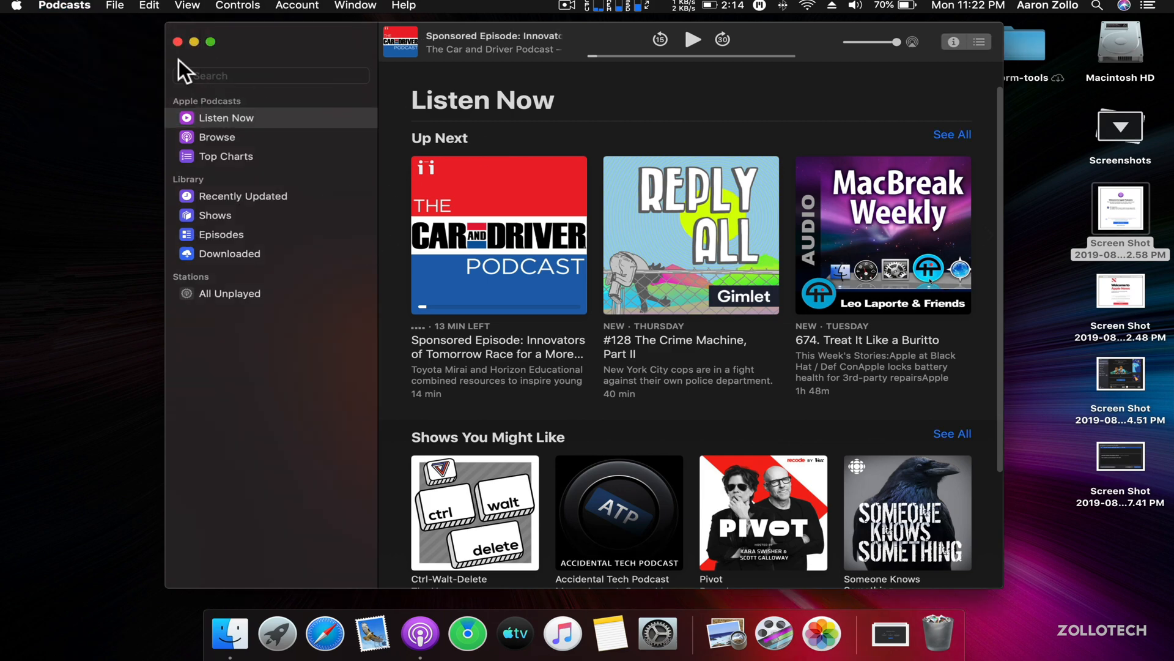
# Open News from Launchpad to Today, then view and close the Apple News welcome screenshot
pyautogui.click(277, 633)
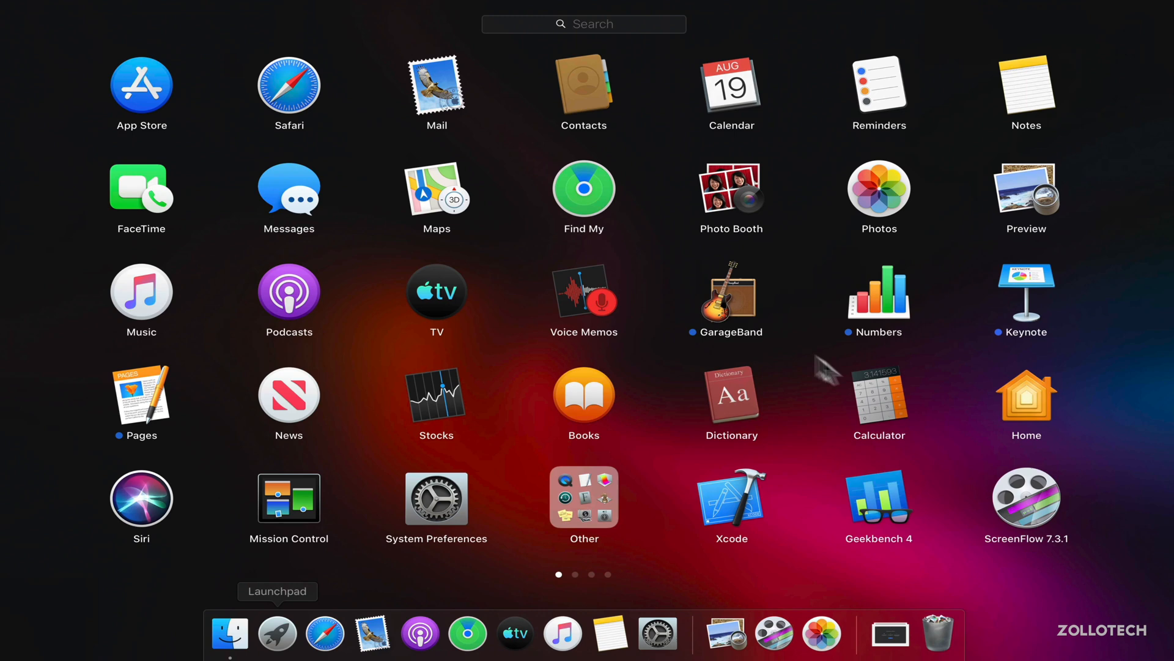
pyautogui.moveTo(288, 394)
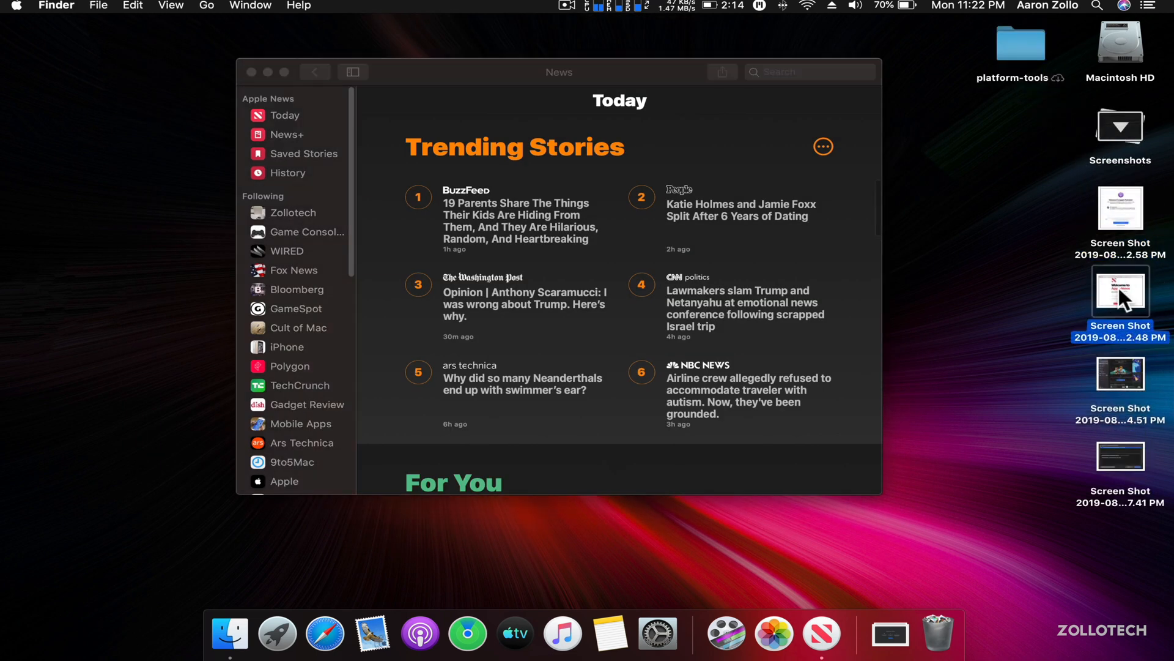
pyautogui.doubleClick(1120, 291)
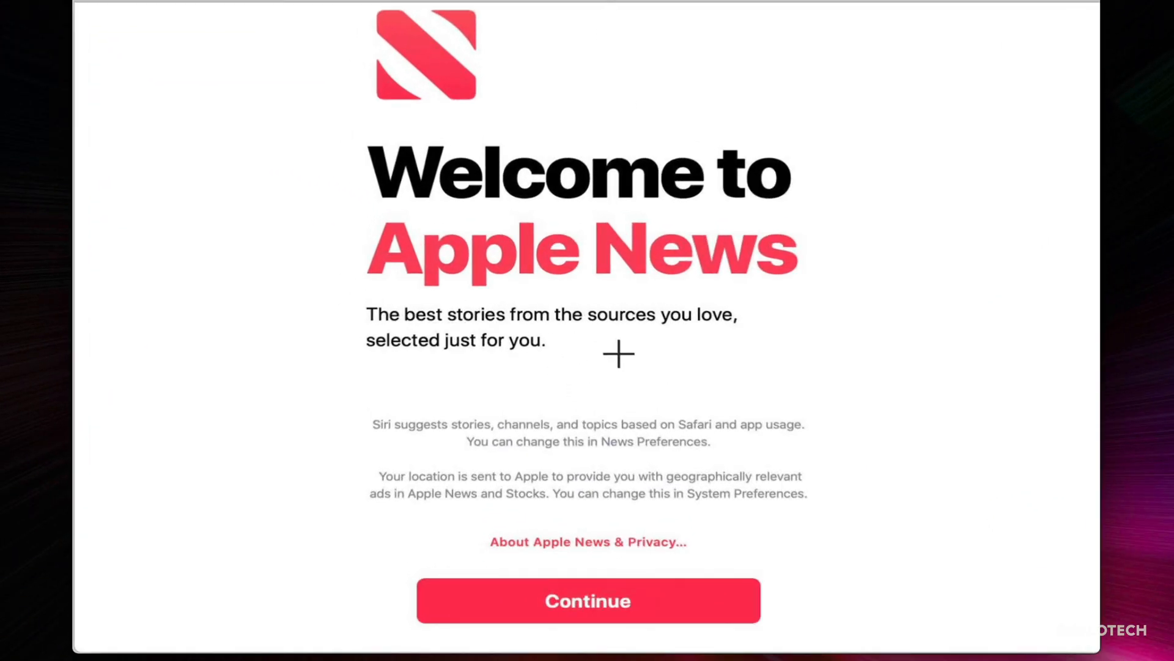
pyautogui.moveTo(540, 367)
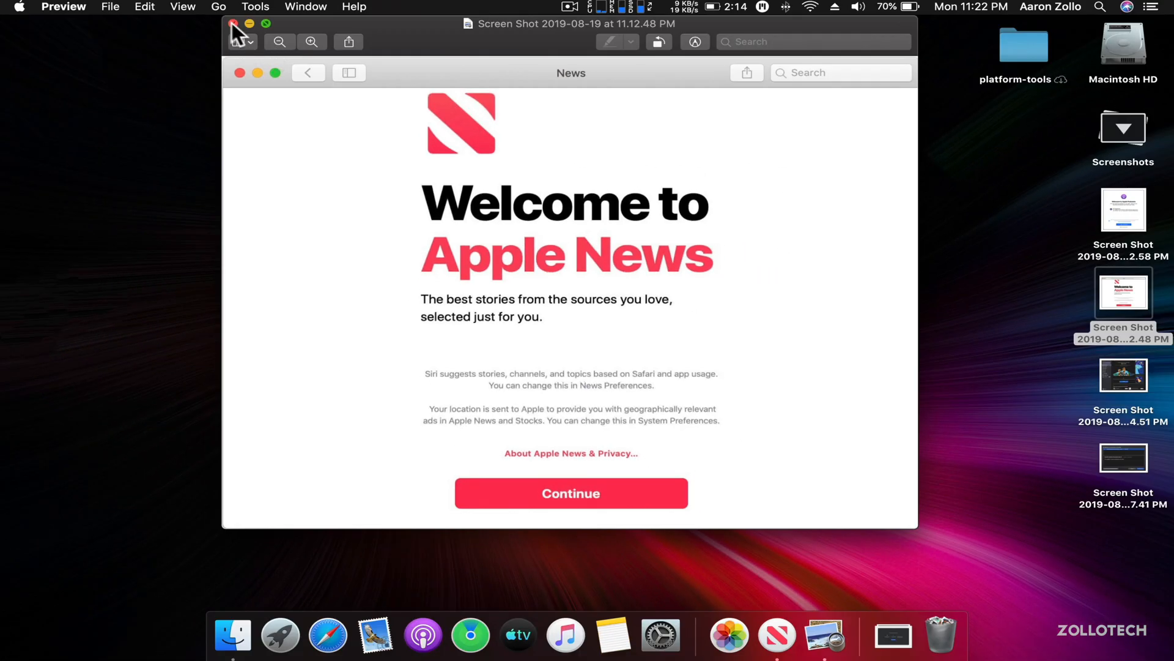
pyautogui.click(570, 494)
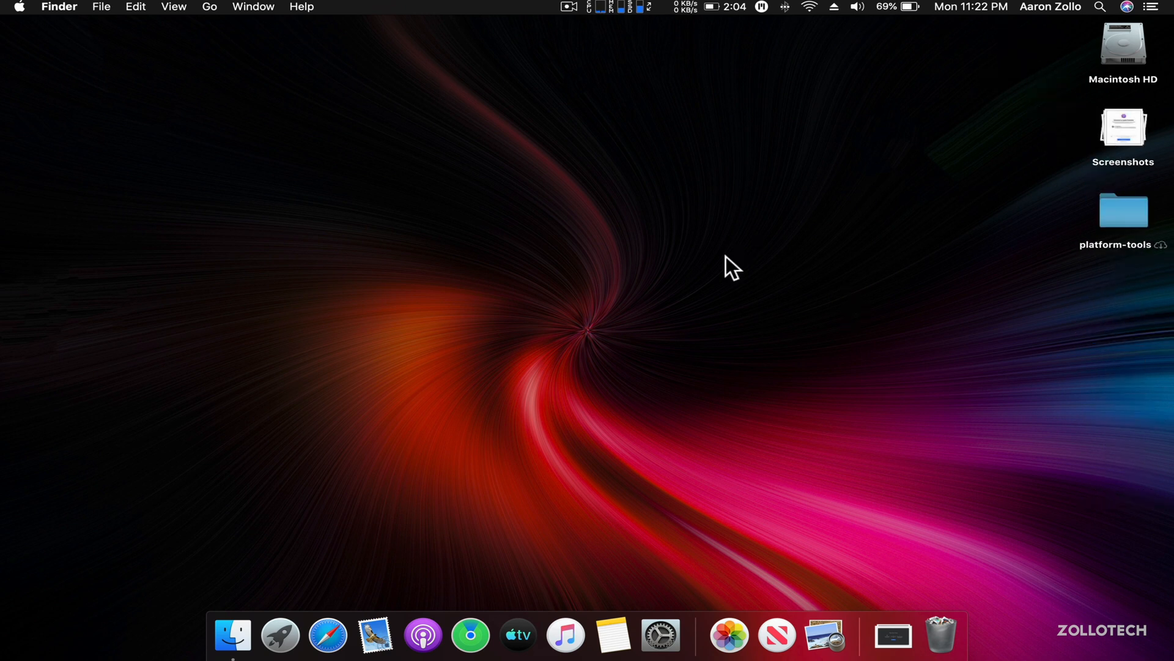
pyautogui.moveTo(786, 580)
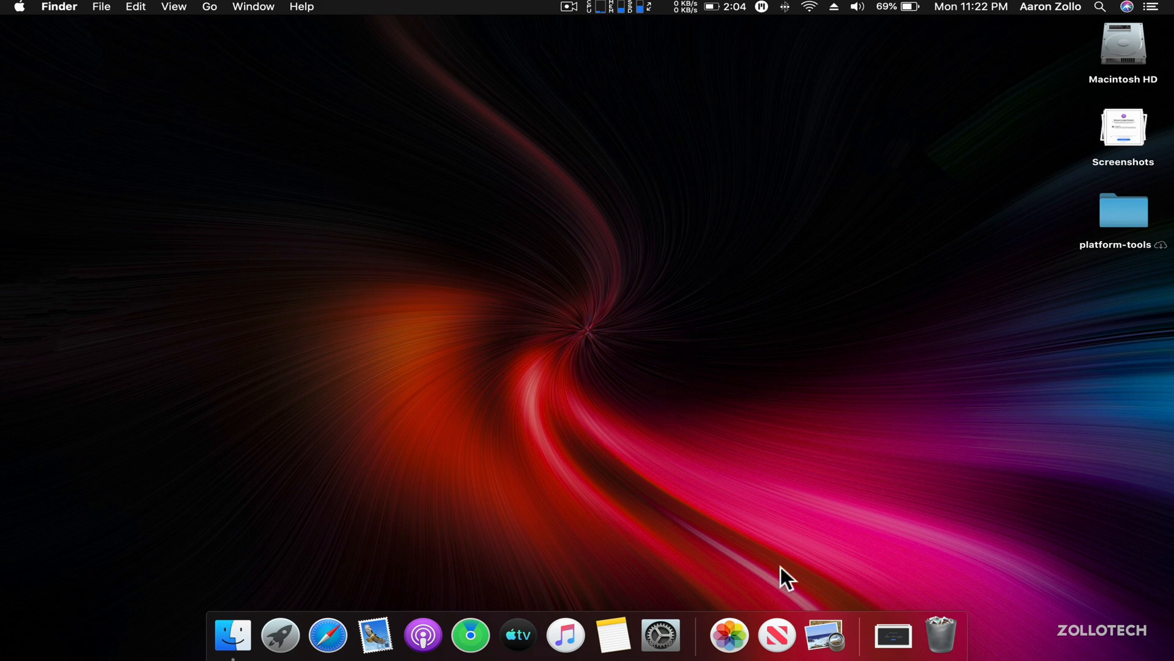
# Launch the Home app from the Launchpad app grid
pyautogui.click(280, 634)
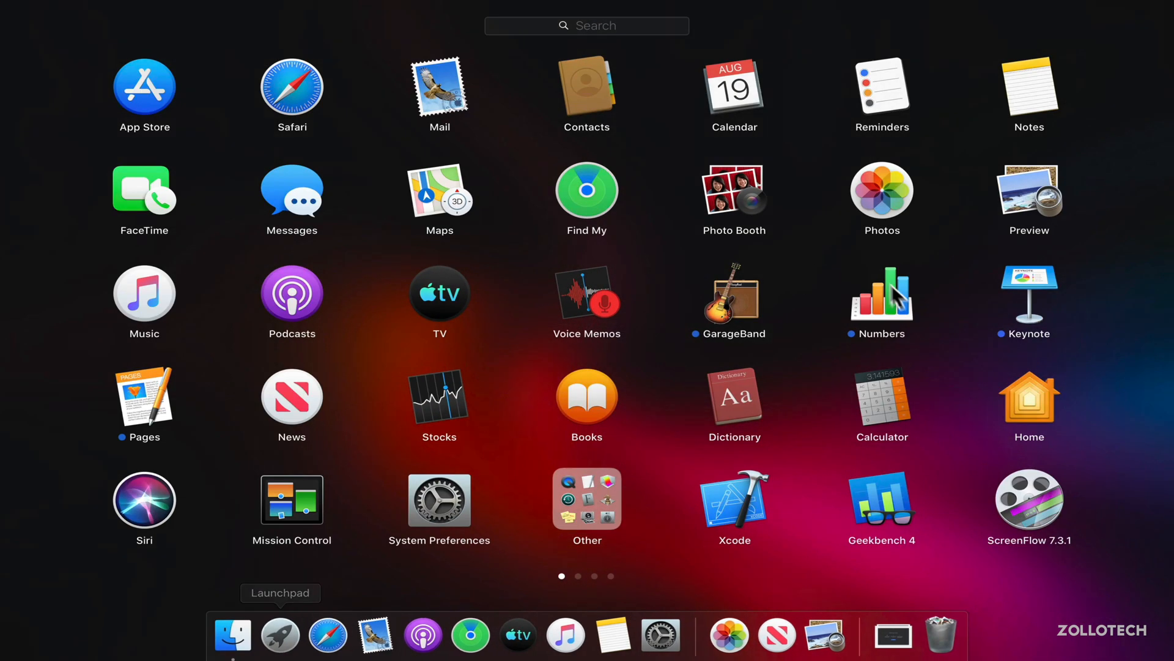
pyautogui.click(1028, 397)
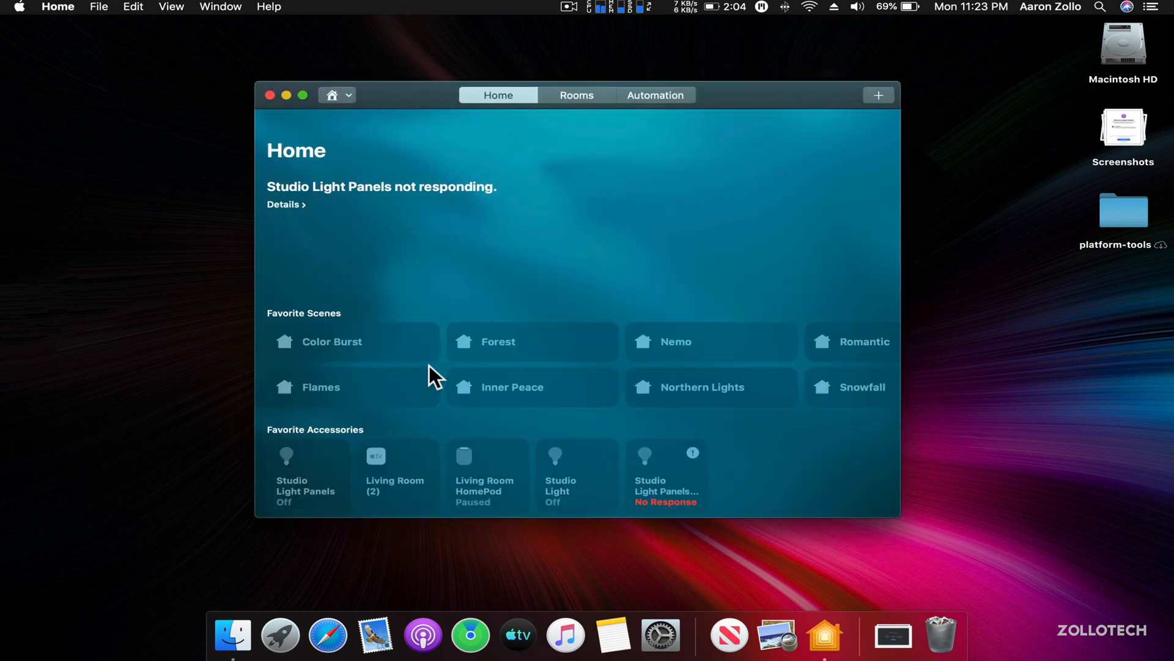
pyautogui.moveTo(581, 114)
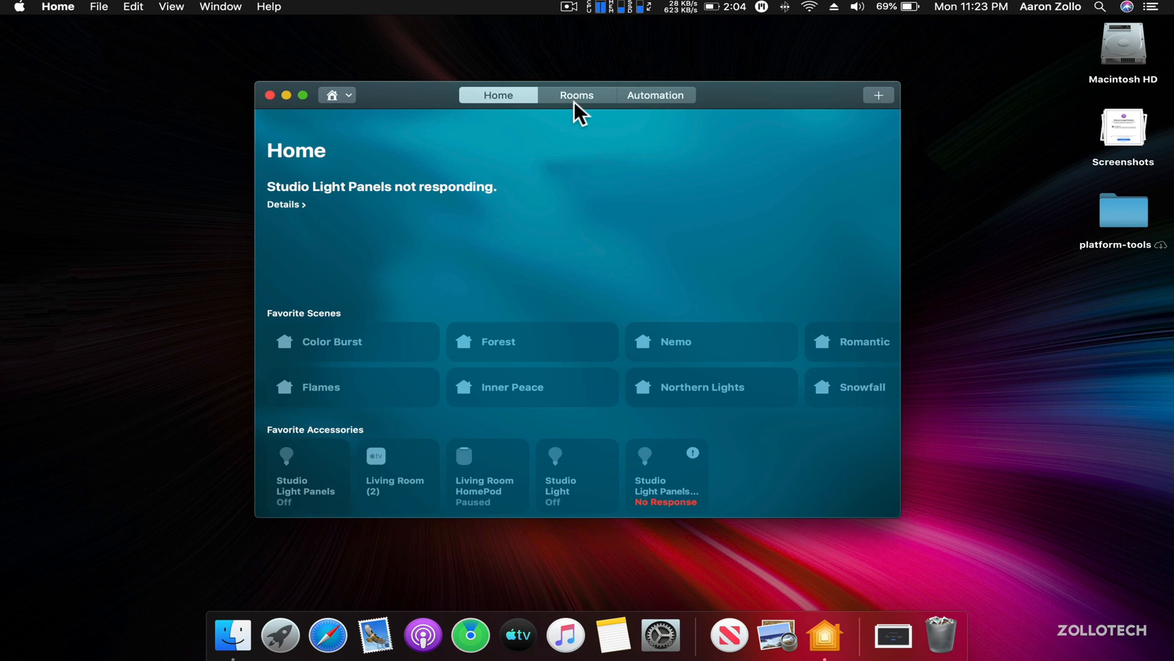
pyautogui.moveTo(310, 471)
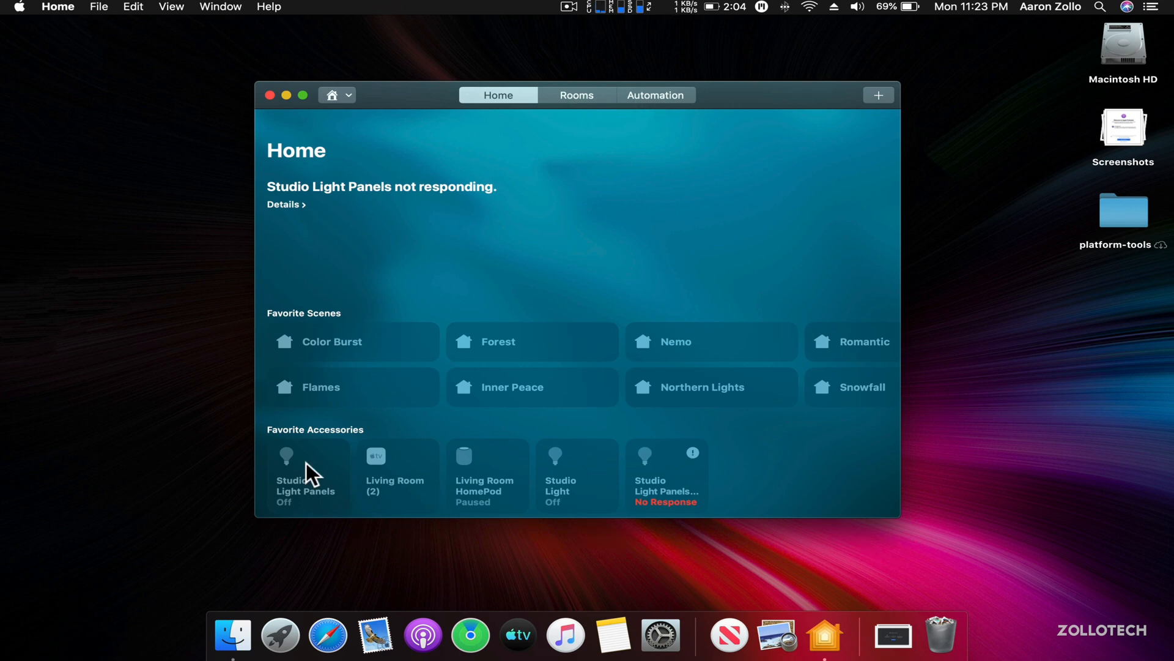
pyautogui.rightClick(304, 476)
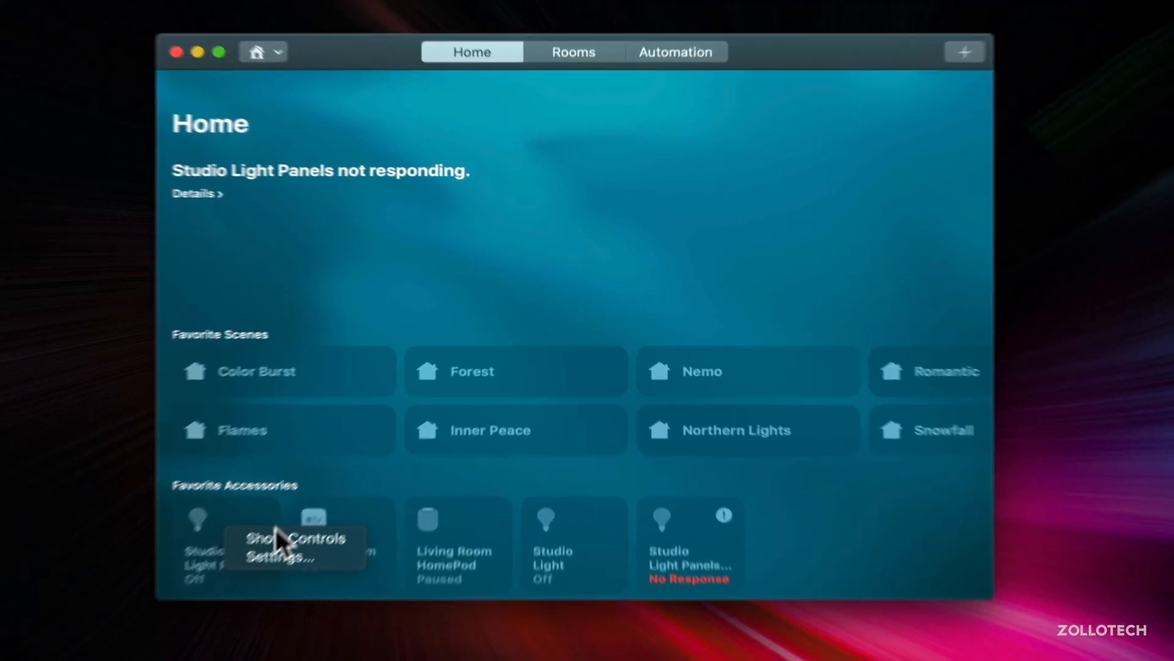
pyautogui.click(292, 547)
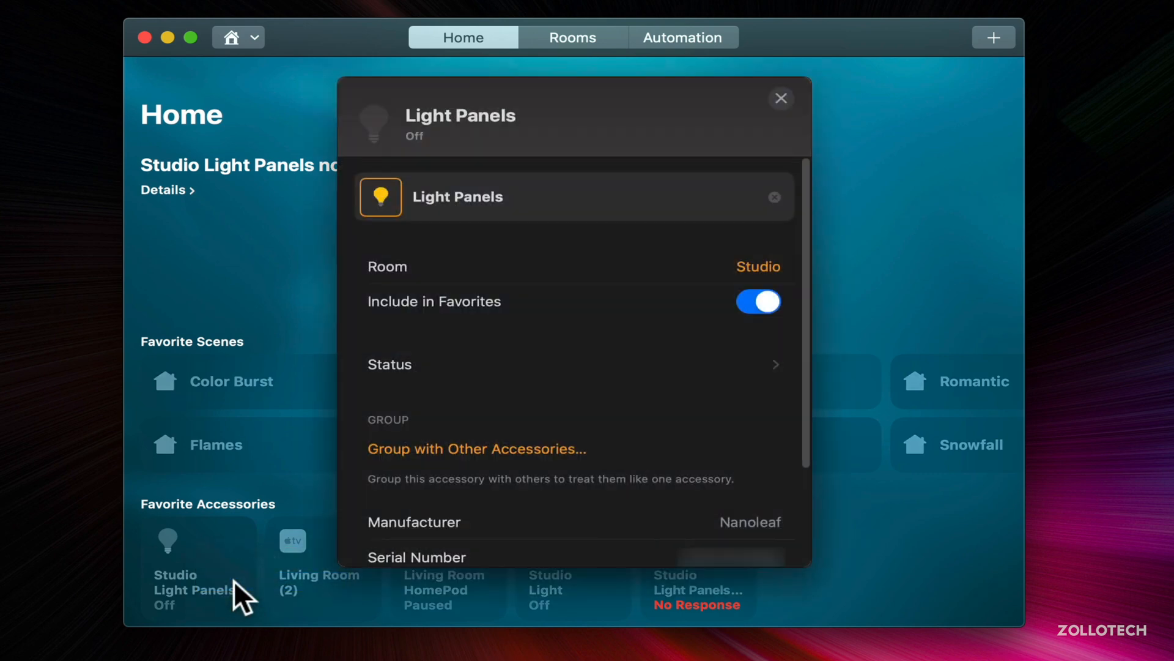
pyautogui.moveTo(404, 224)
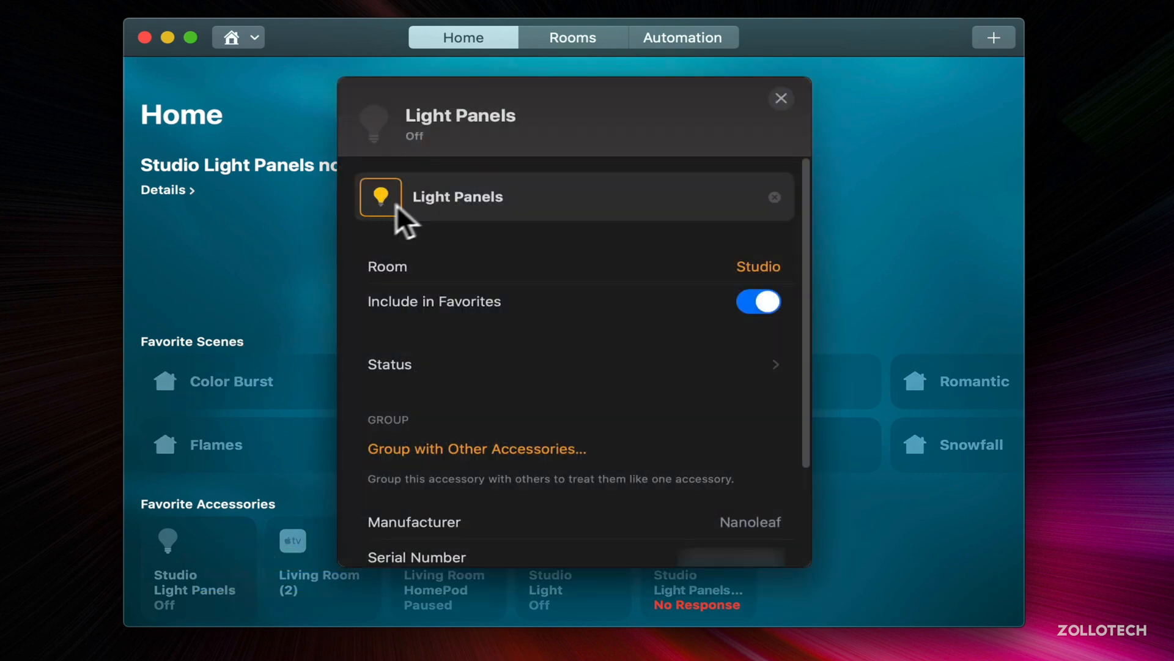
pyautogui.click(380, 196)
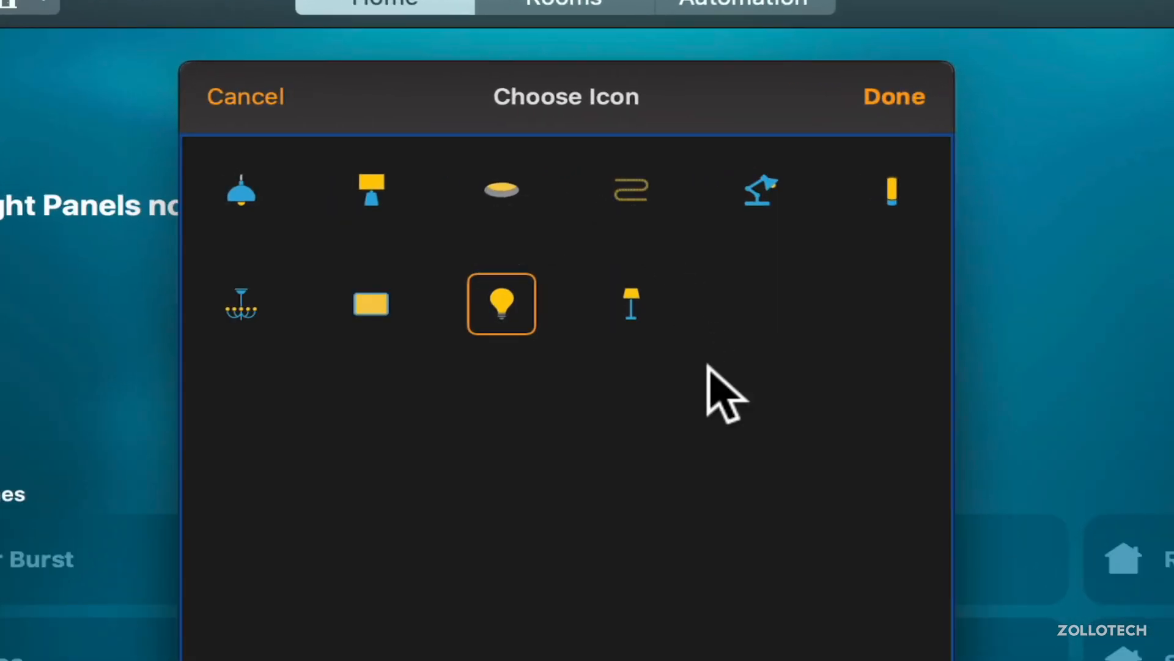
pyautogui.moveTo(779, 225)
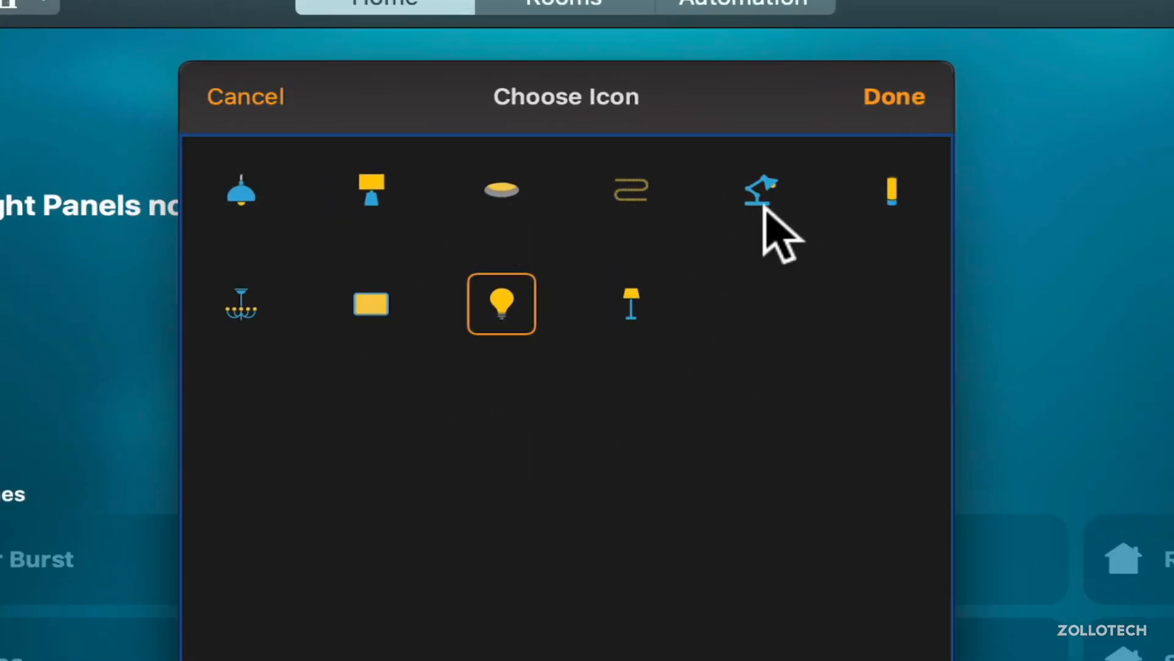
pyautogui.moveTo(251, 303)
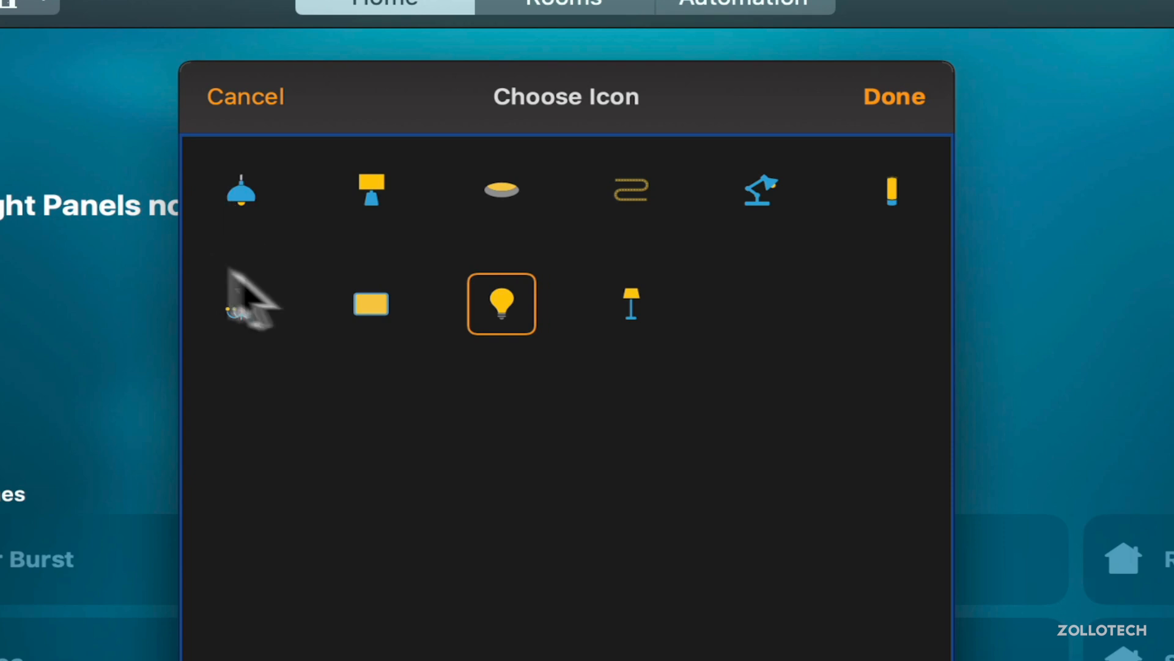
pyautogui.moveTo(902, 131)
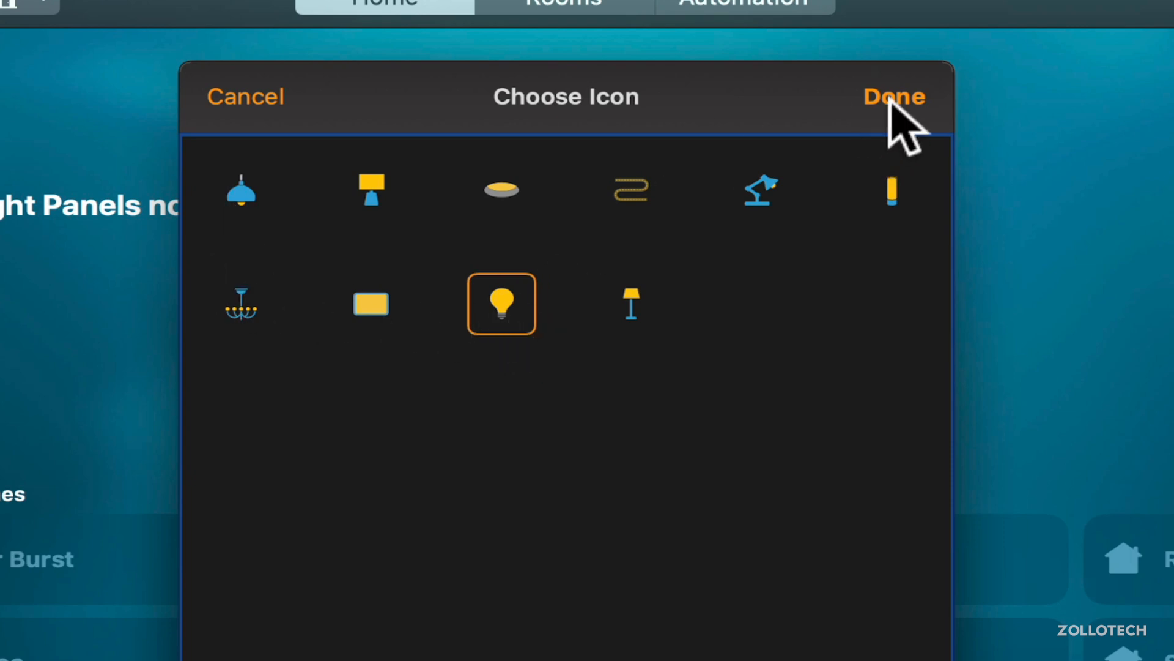
pyautogui.click(892, 96)
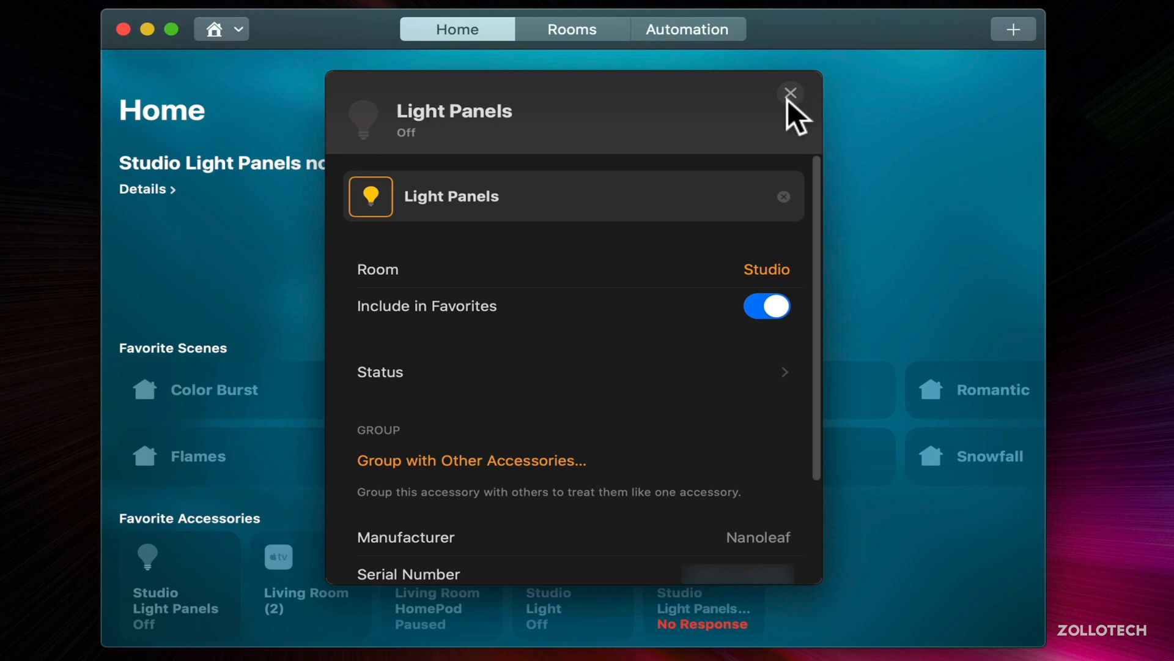
pyautogui.click(791, 93)
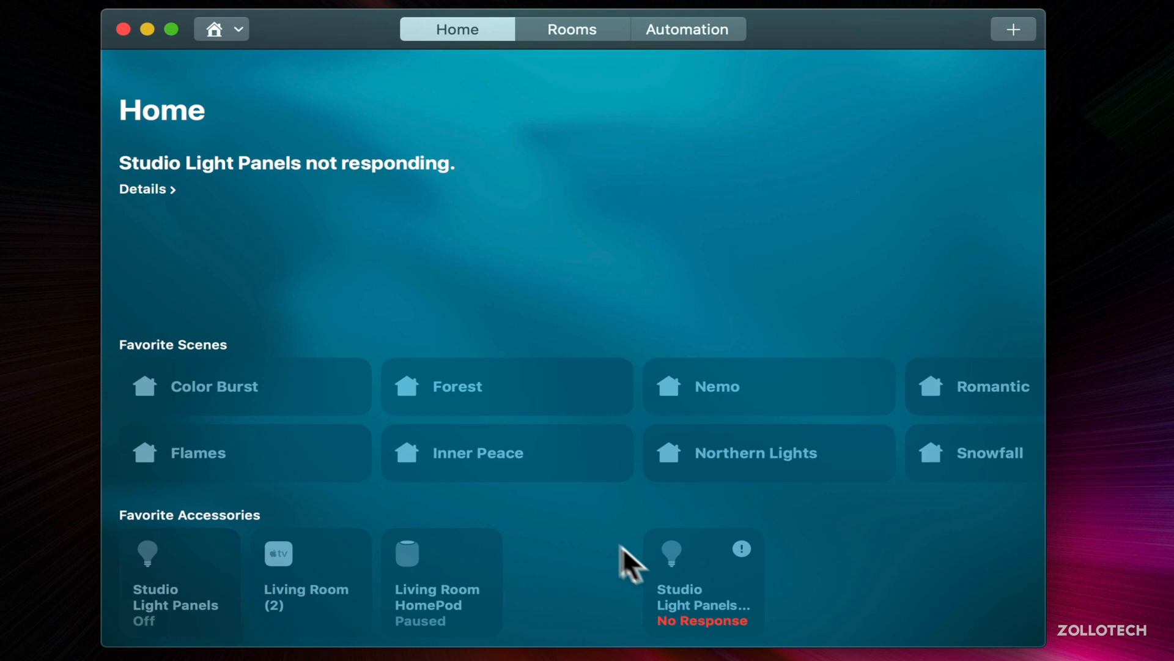
pyautogui.moveTo(553, 578)
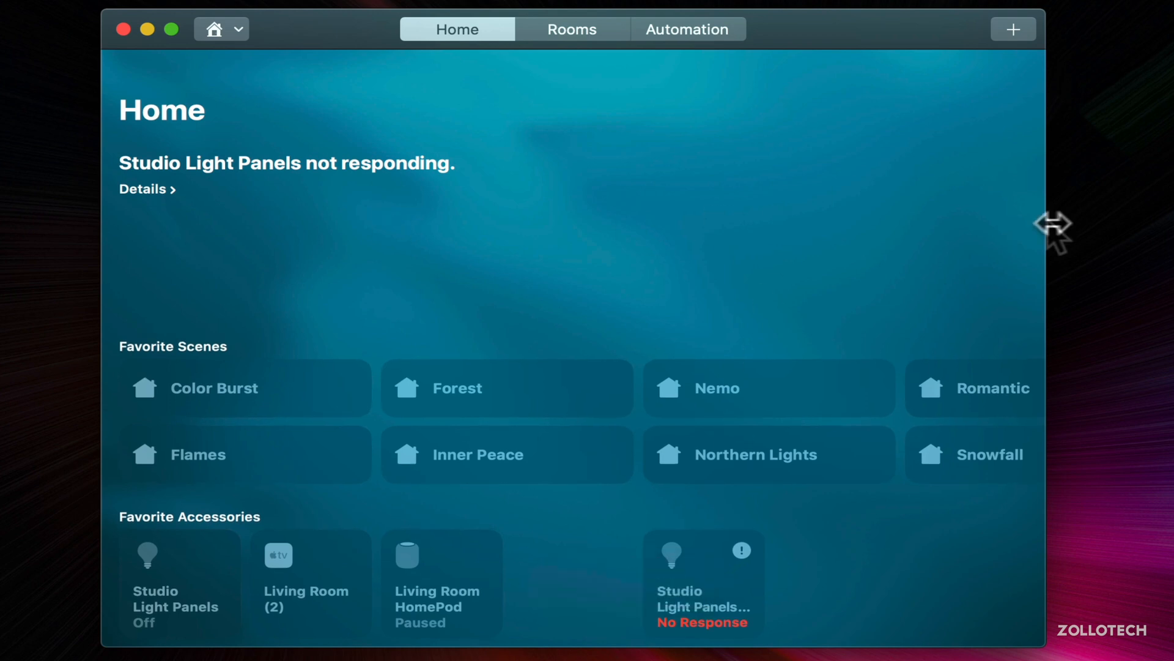
pyautogui.moveTo(671, 206)
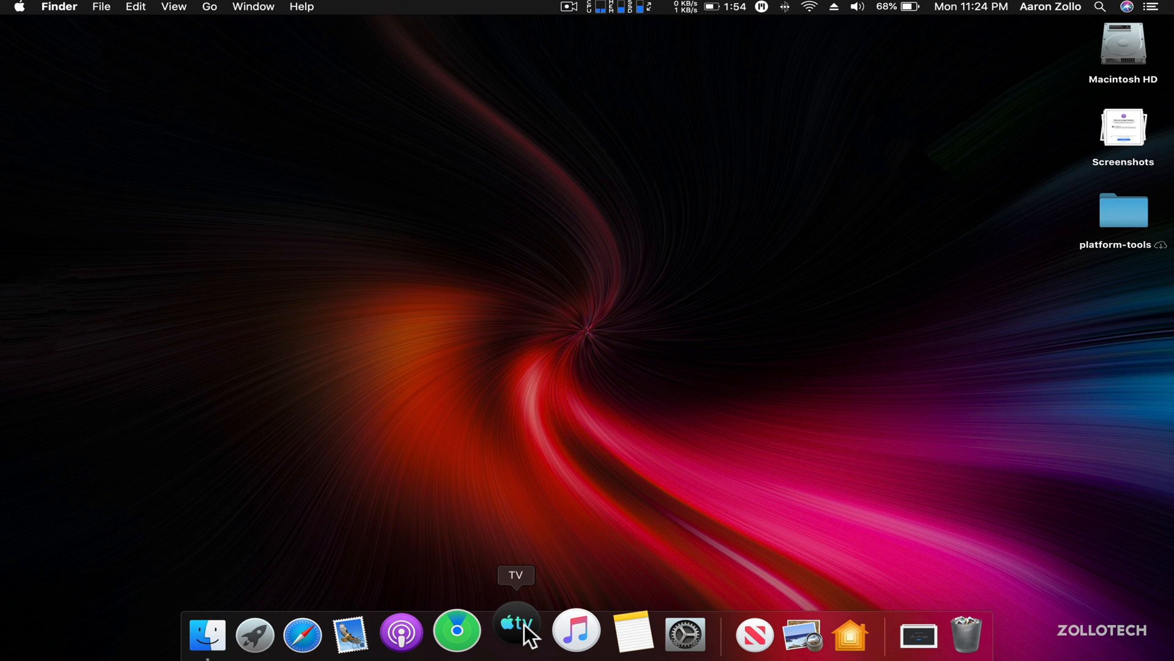
# Open TV past Start Watching, scroll the Movies page, switch to TV Shows, then quit
pyautogui.click(515, 633)
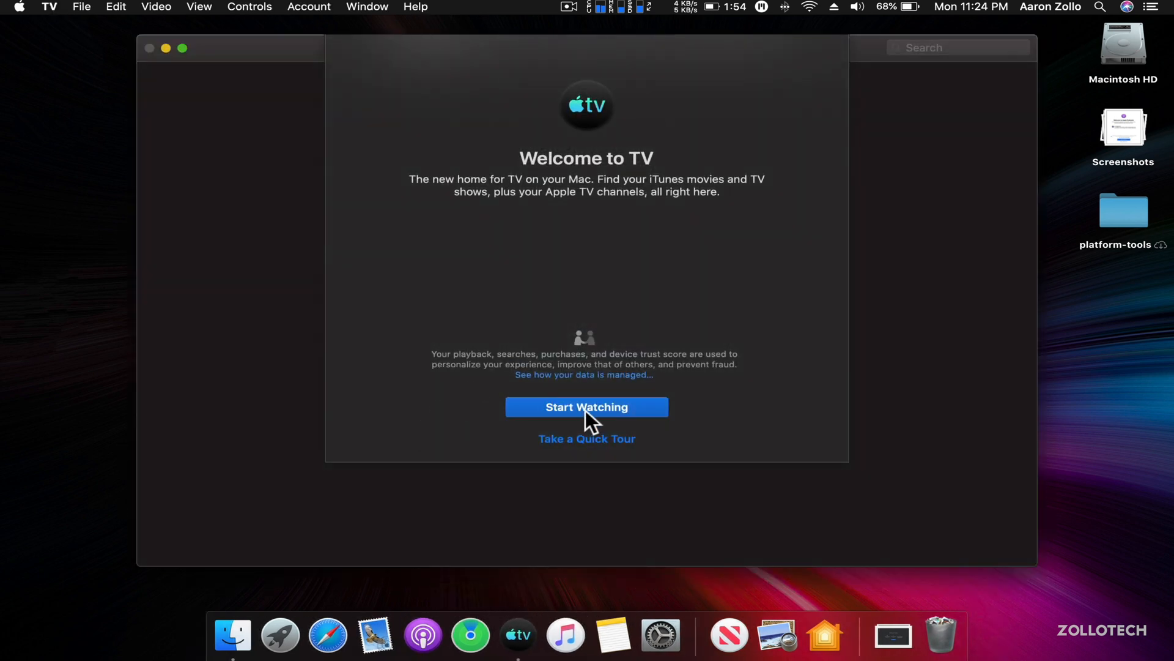
pyautogui.click(586, 407)
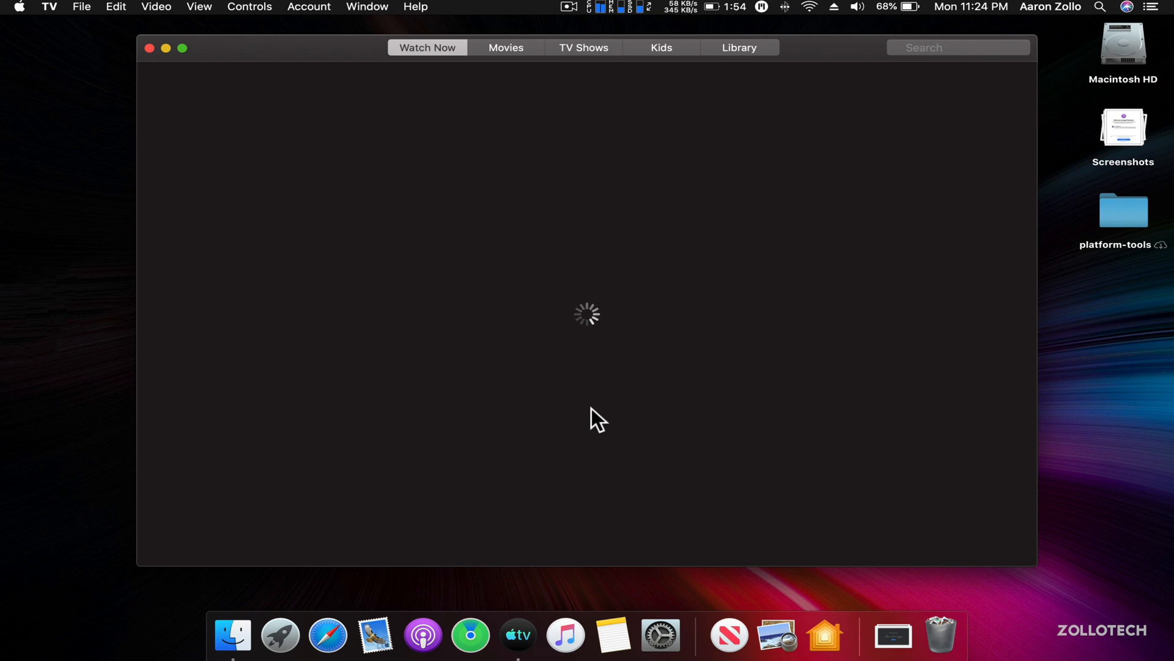
pyautogui.click(506, 48)
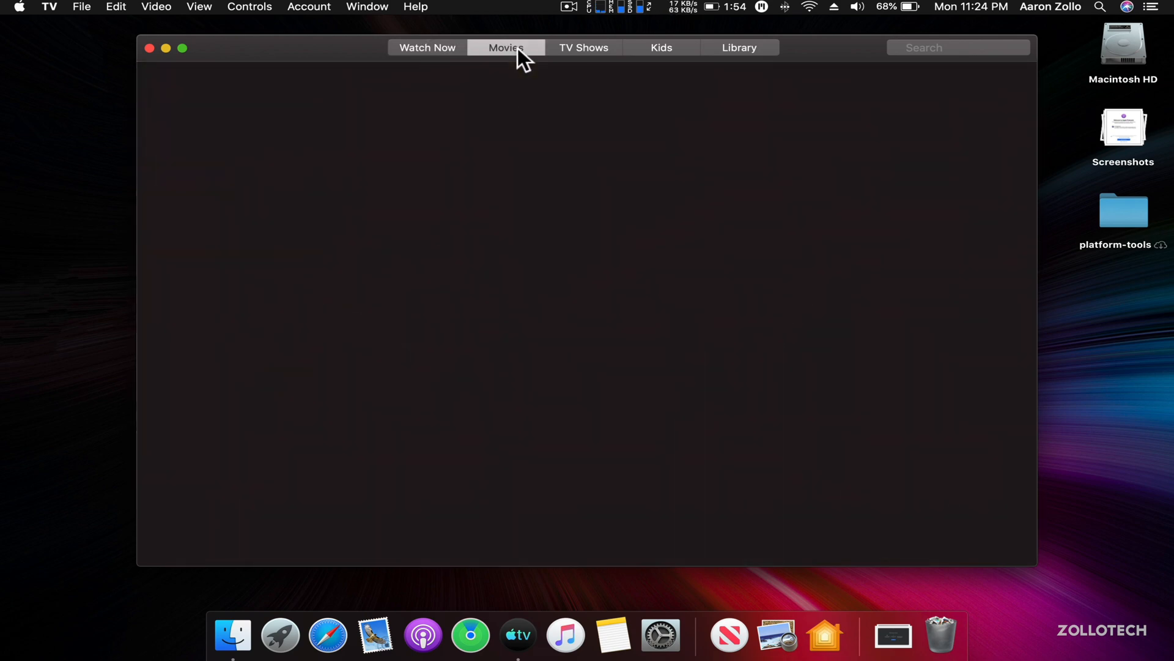
pyautogui.click(506, 47)
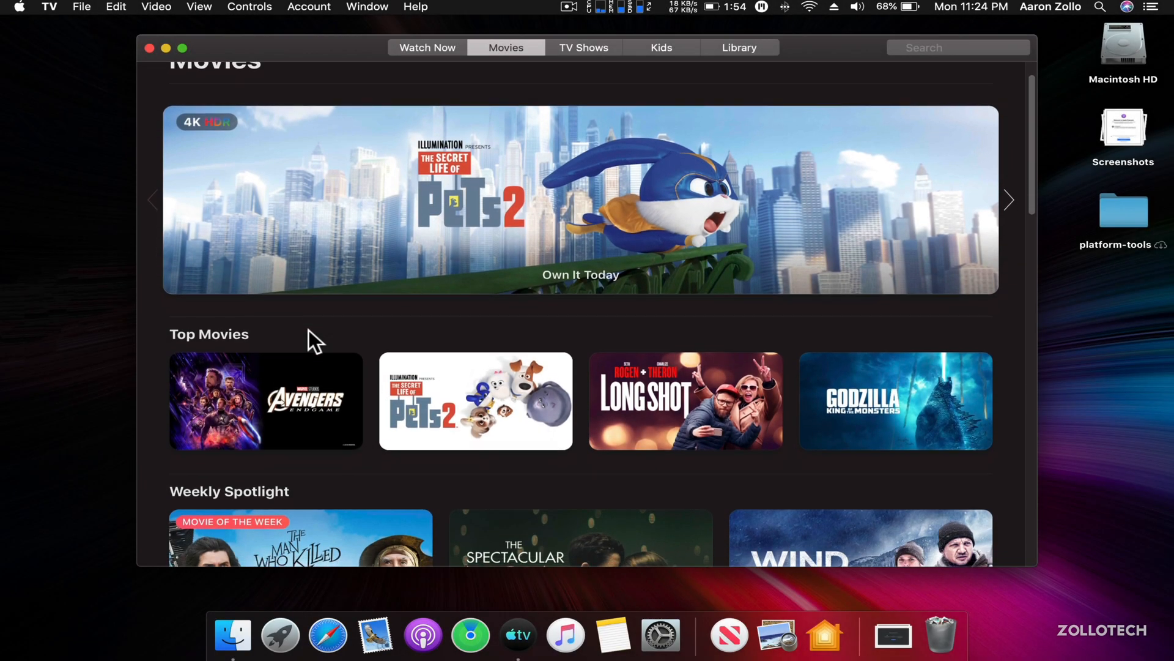
pyautogui.scroll(-3)
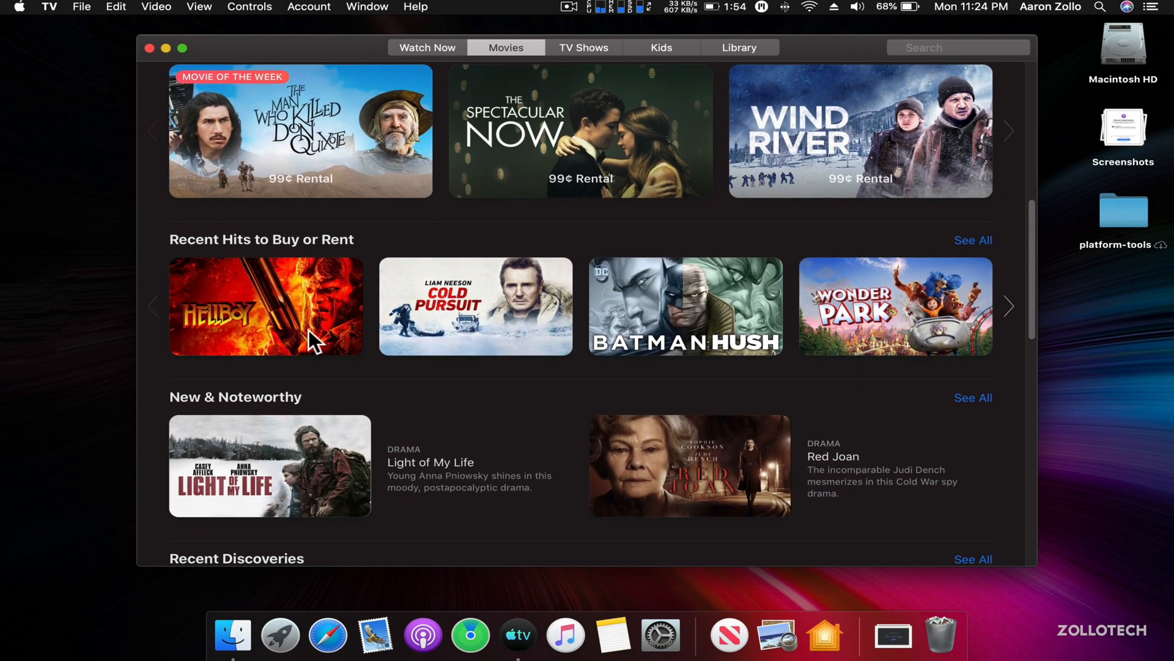
pyautogui.scroll(-3)
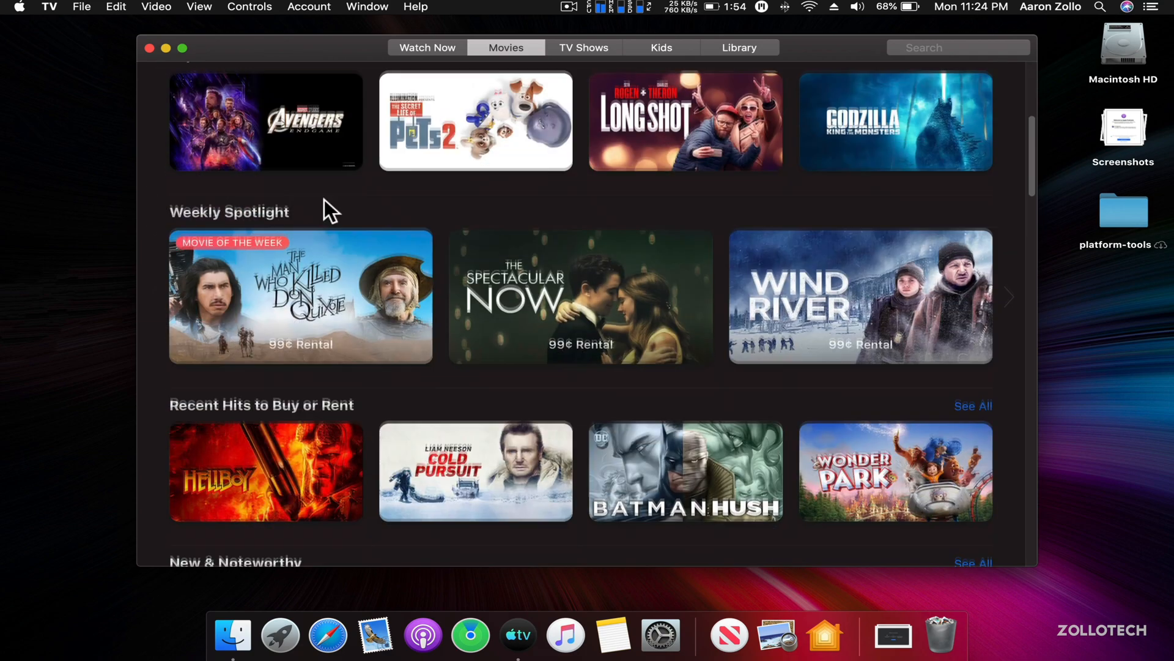
pyautogui.click(583, 47)
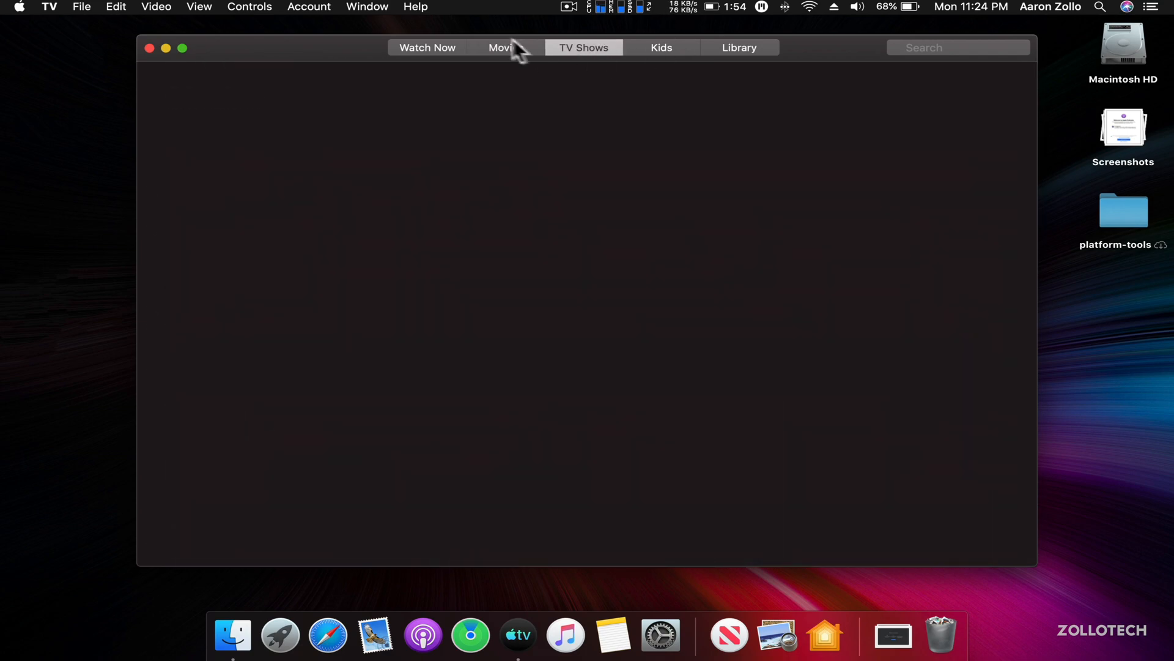
pyautogui.click(506, 47)
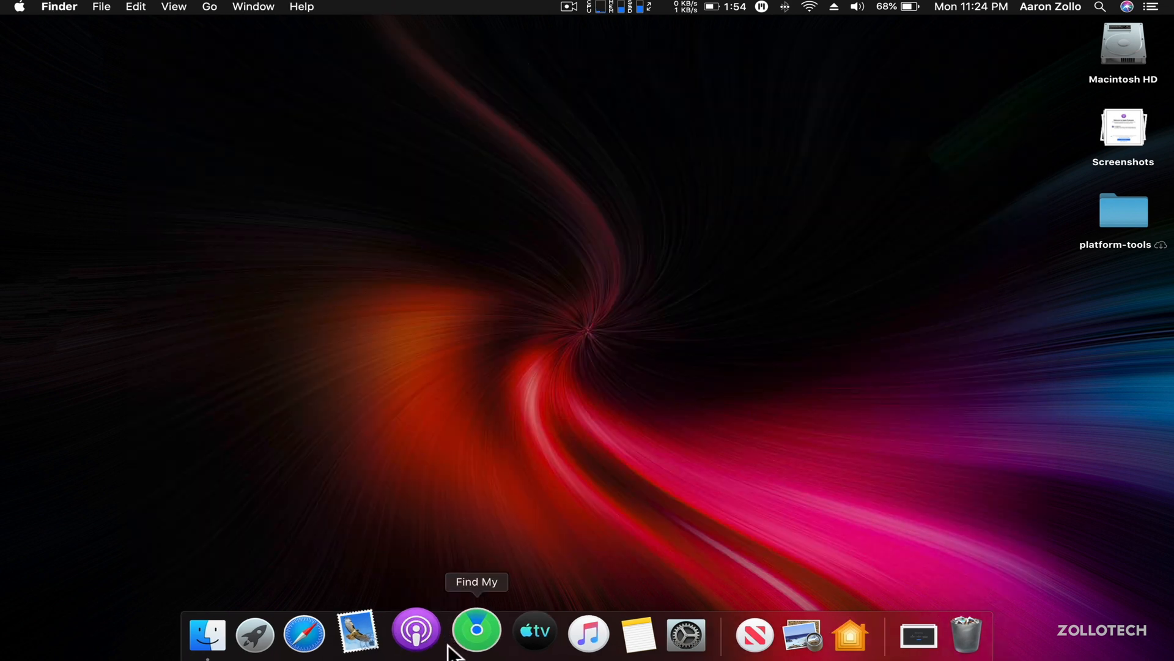
# Launch Find My and send a Share My Location request to a recipient
pyautogui.click(477, 634)
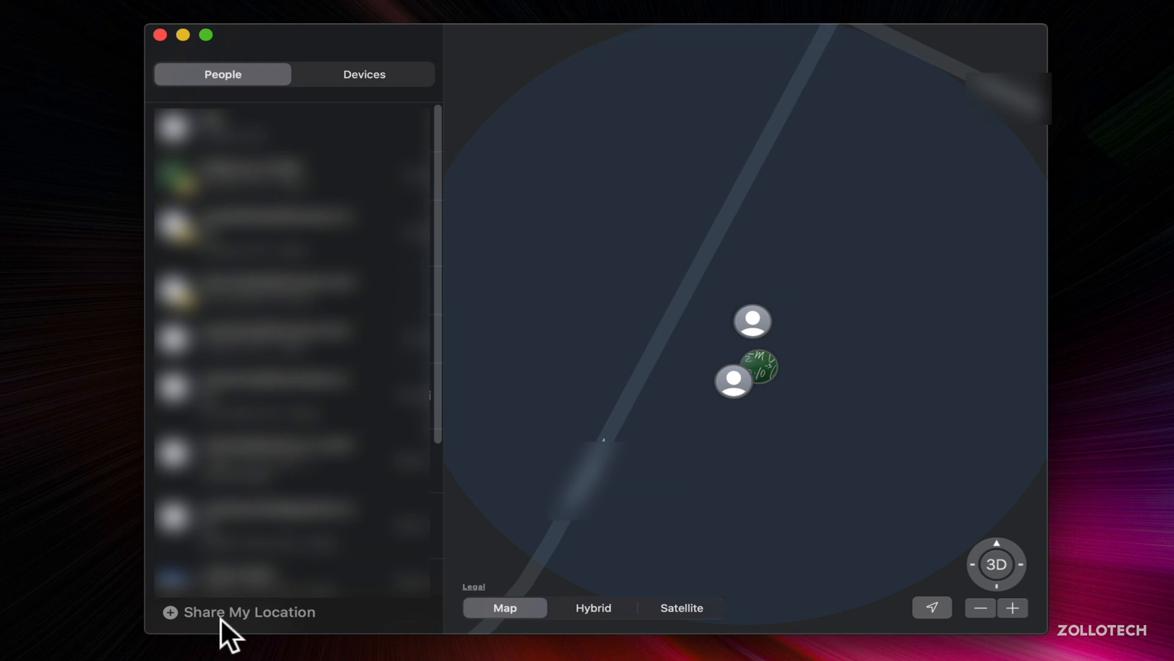
pyautogui.click(249, 612)
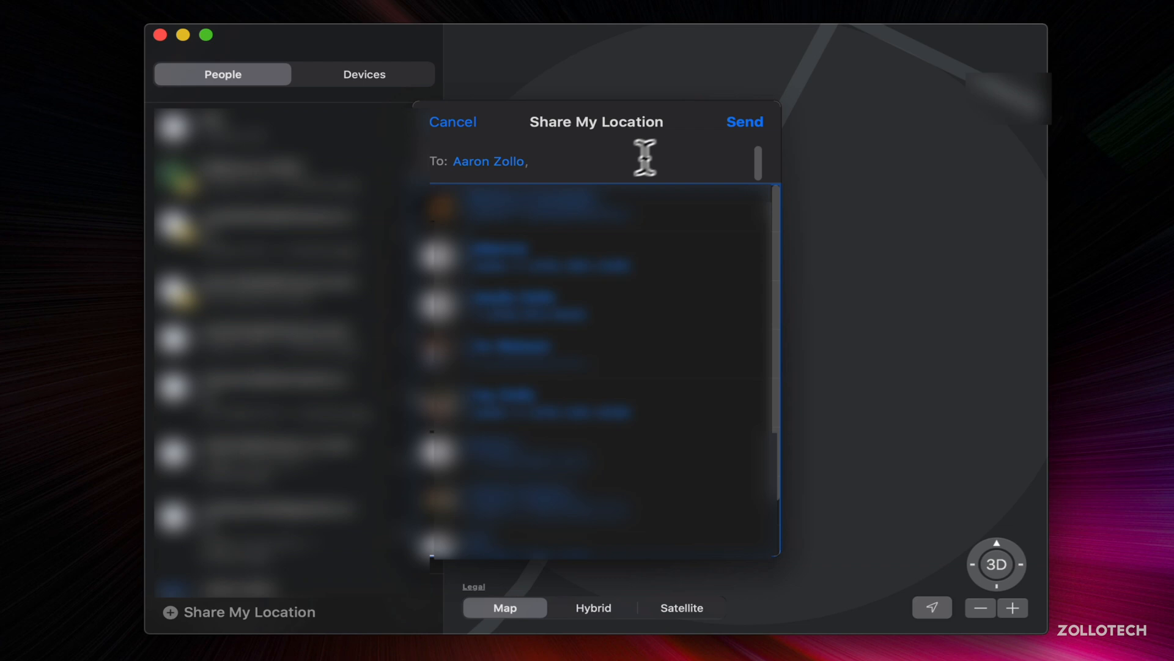
pyautogui.click(743, 121)
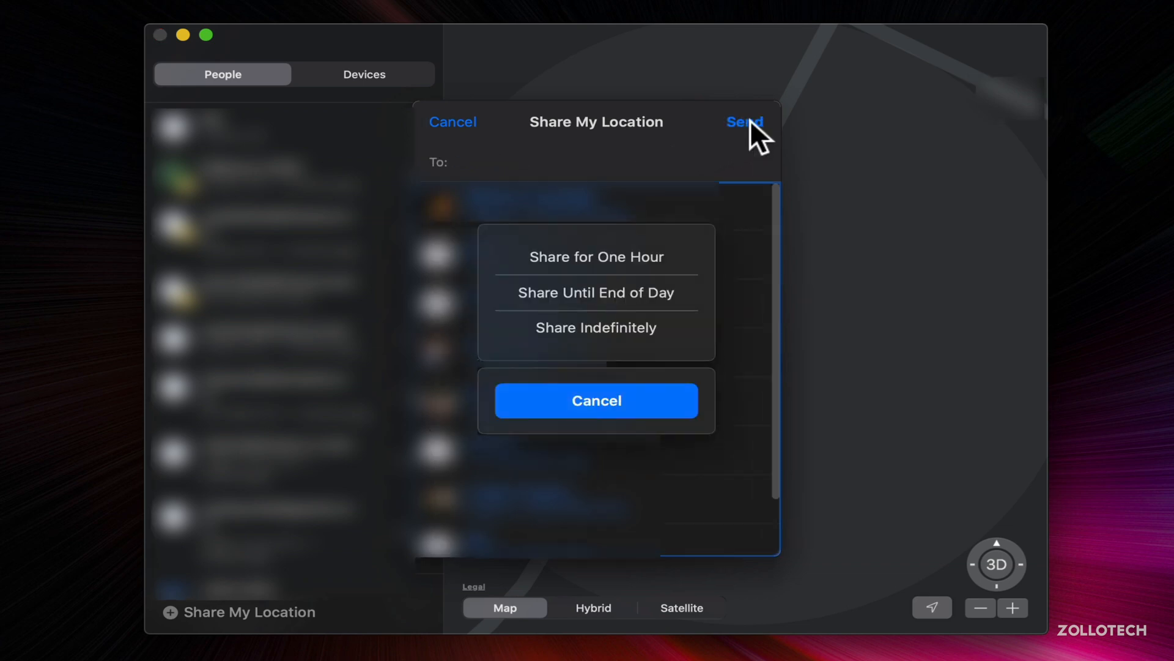
pyautogui.moveTo(932, 427)
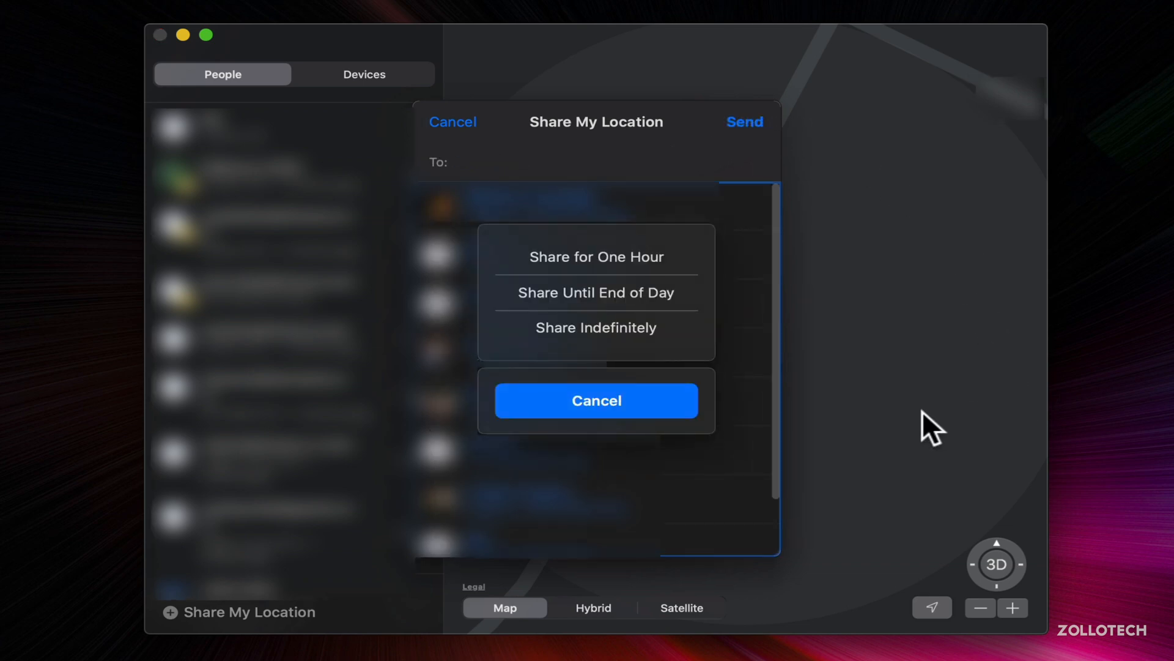
pyautogui.moveTo(720, 310)
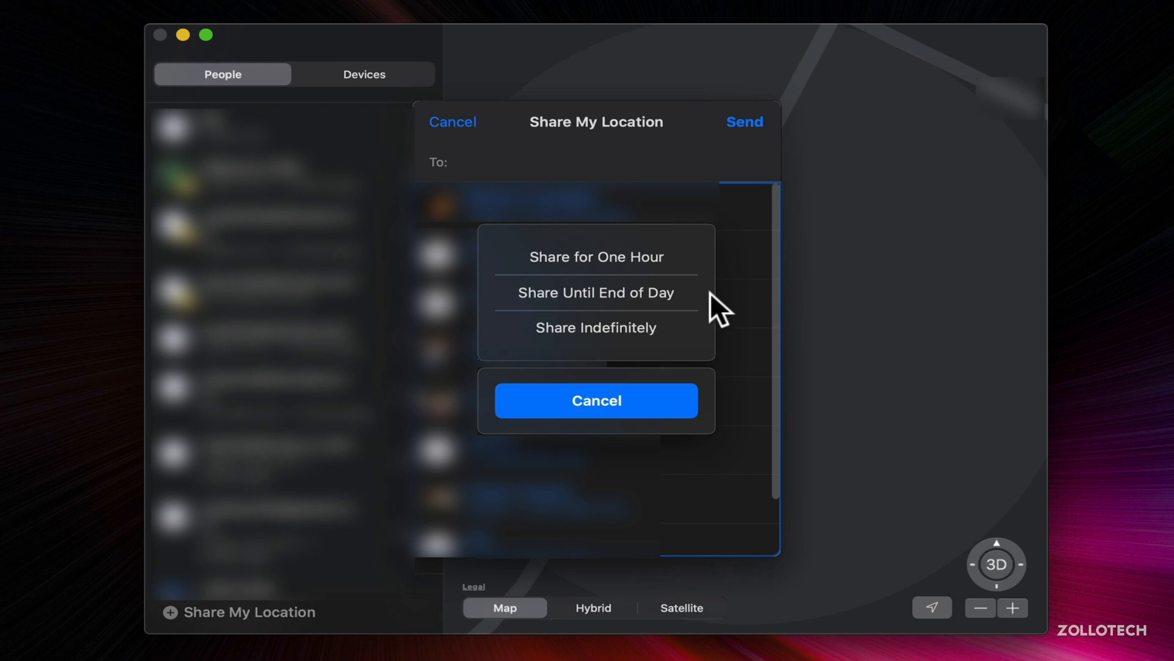
pyautogui.moveTo(827, 366)
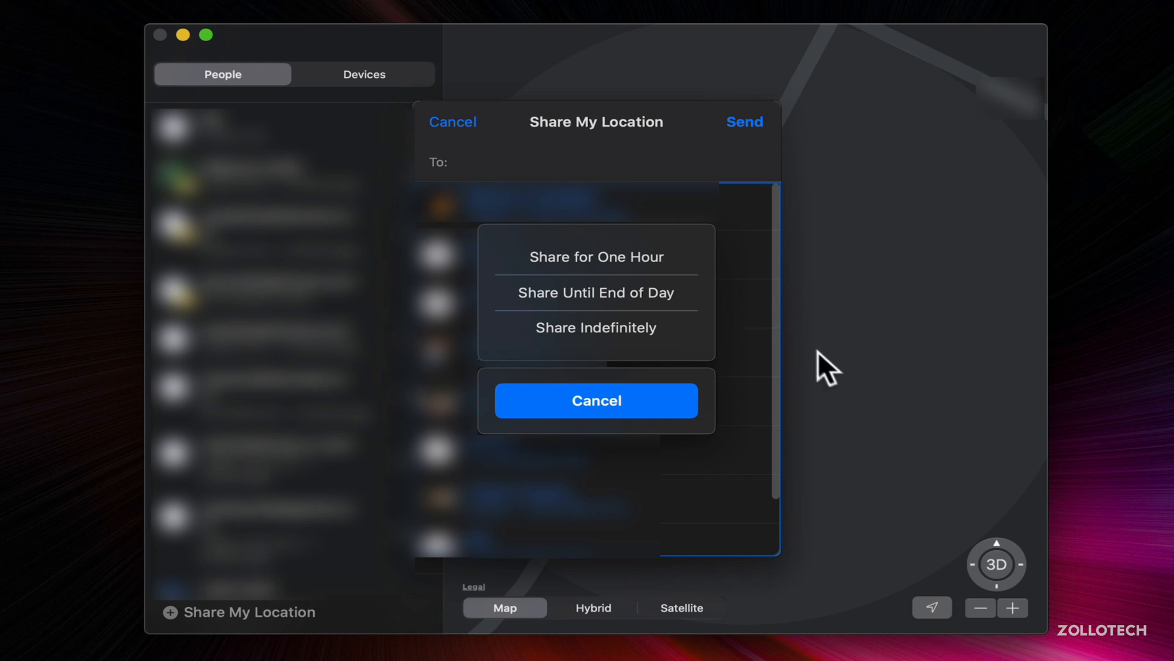
pyautogui.moveTo(892, 350)
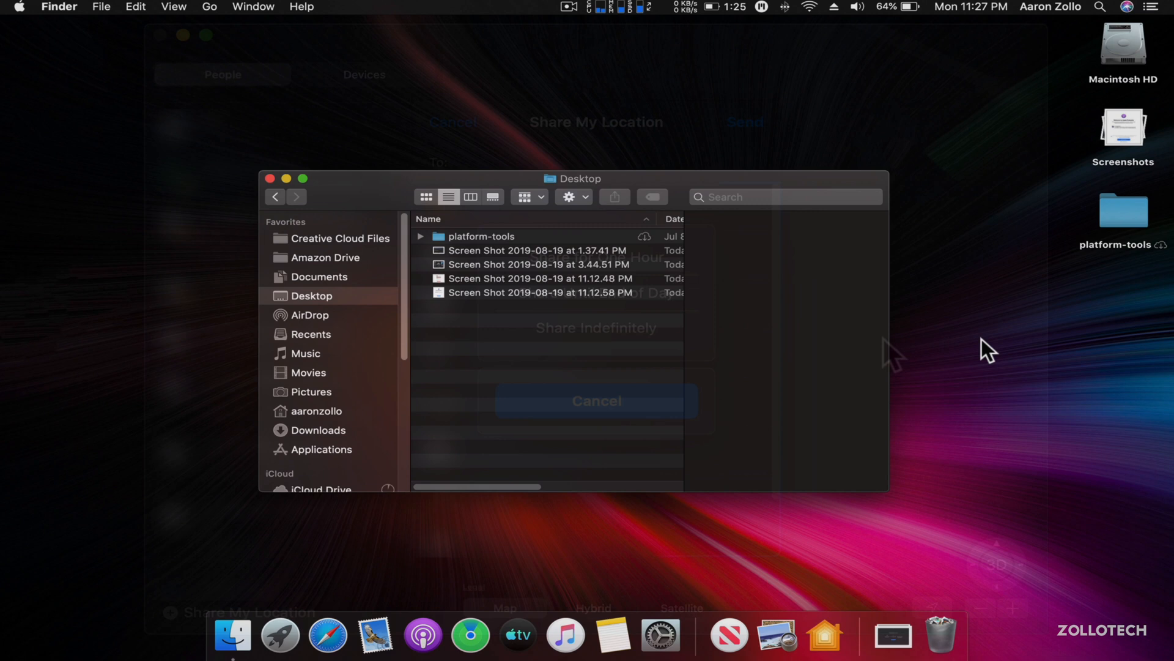
# Leave Find My and bring up a dark Finder window of the Desktop folder
pyautogui.click(595, 401)
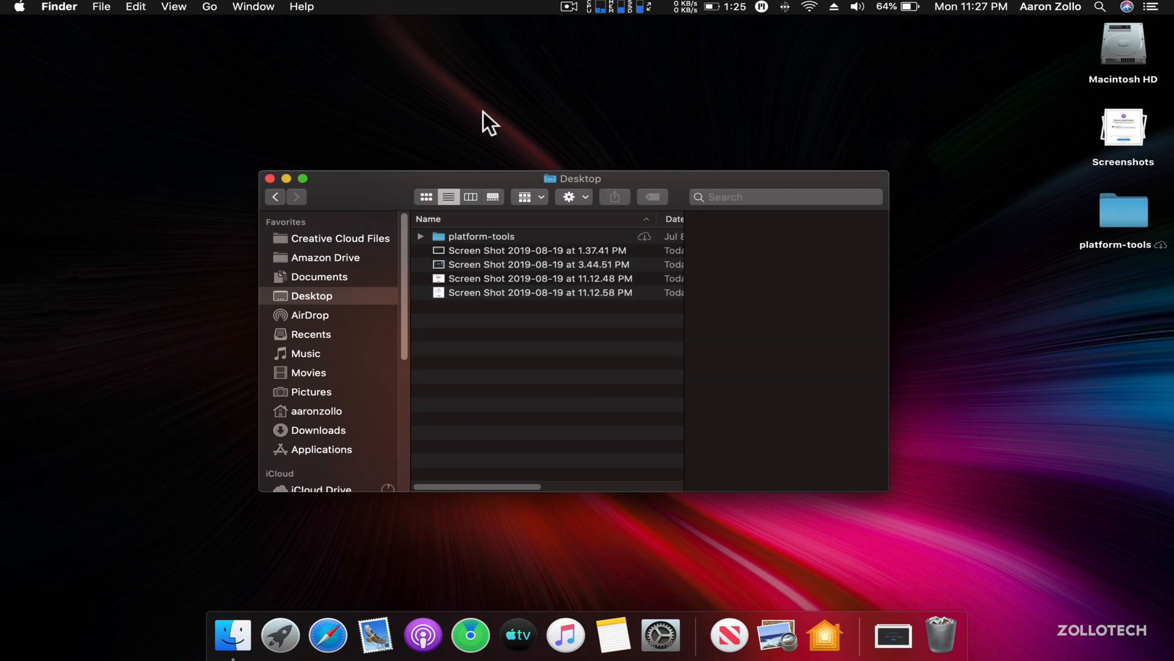
pyautogui.moveTo(417, 143)
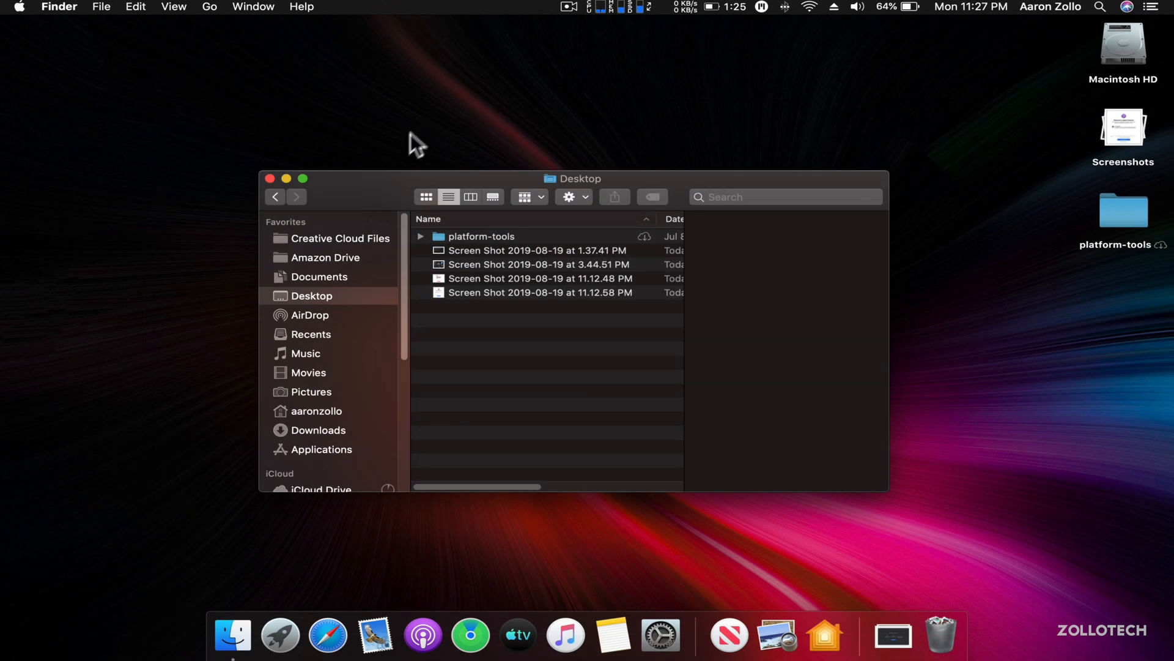
pyautogui.moveTo(353, 191)
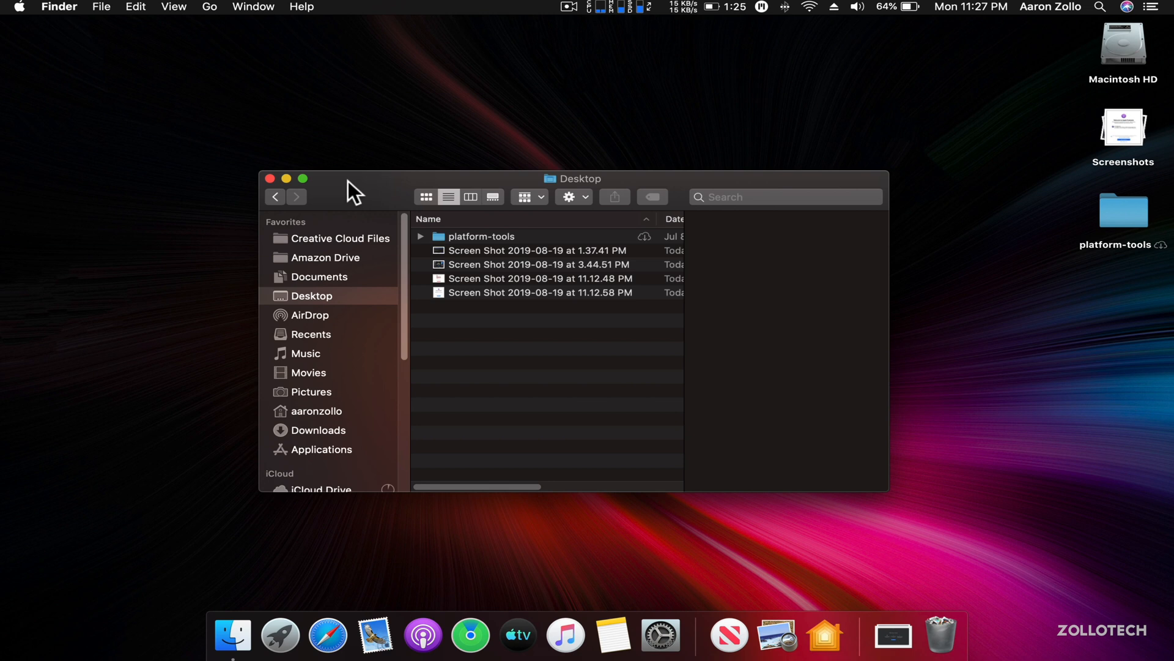
pyautogui.moveTo(437, 378)
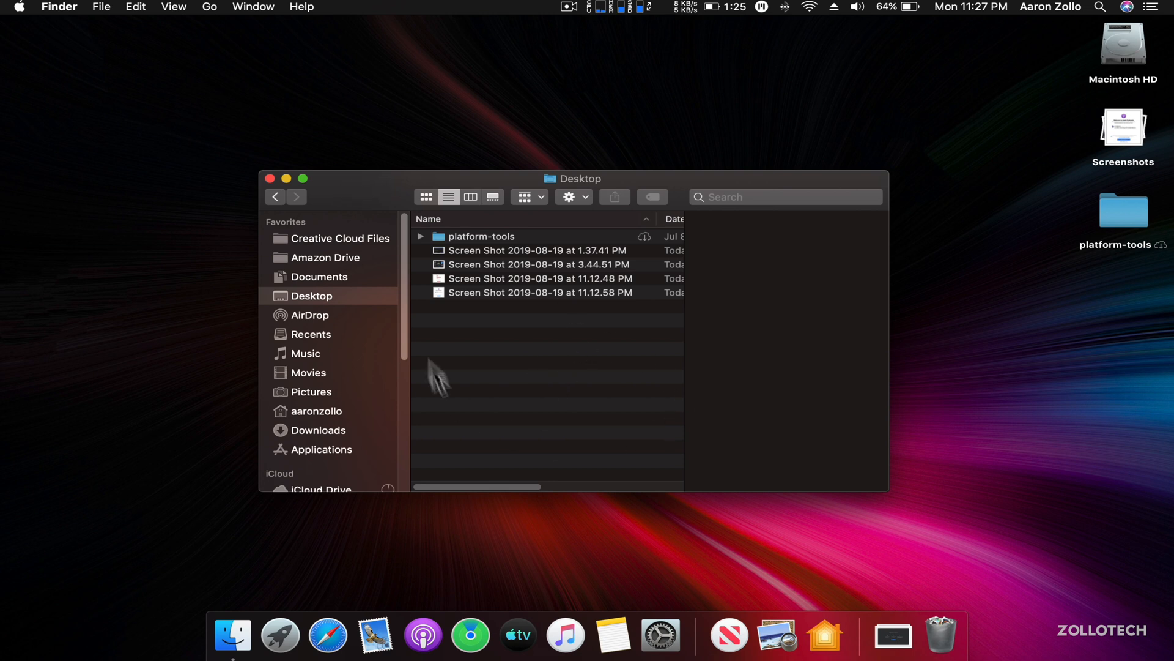
pyautogui.moveTo(628, 346)
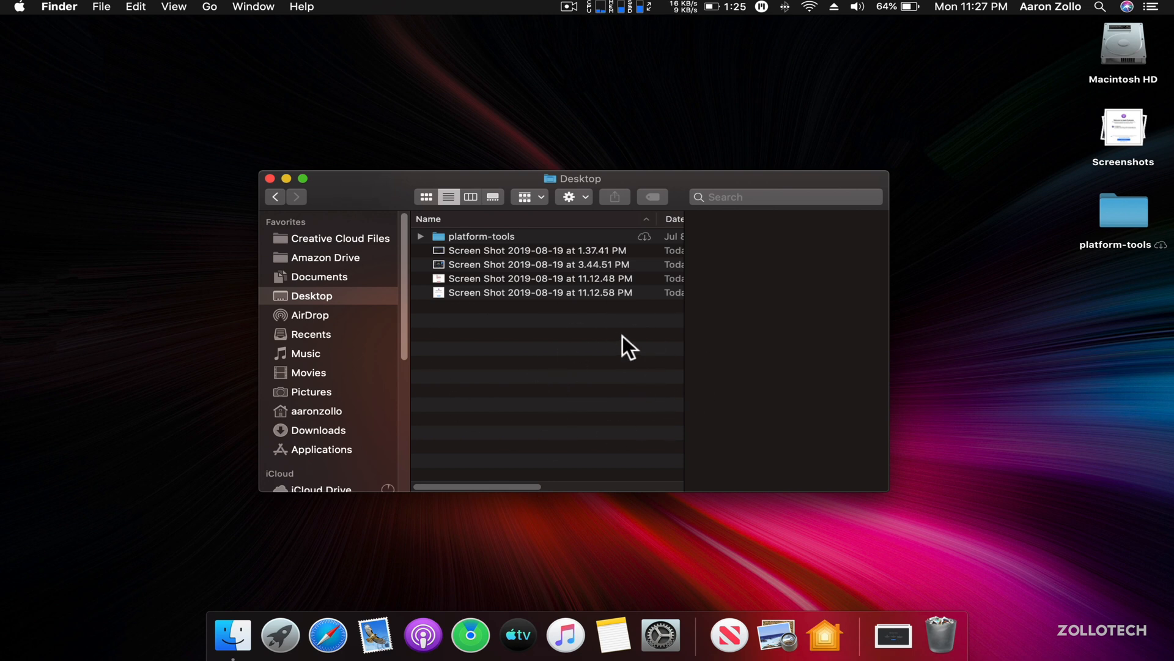
pyautogui.moveTo(587, 369)
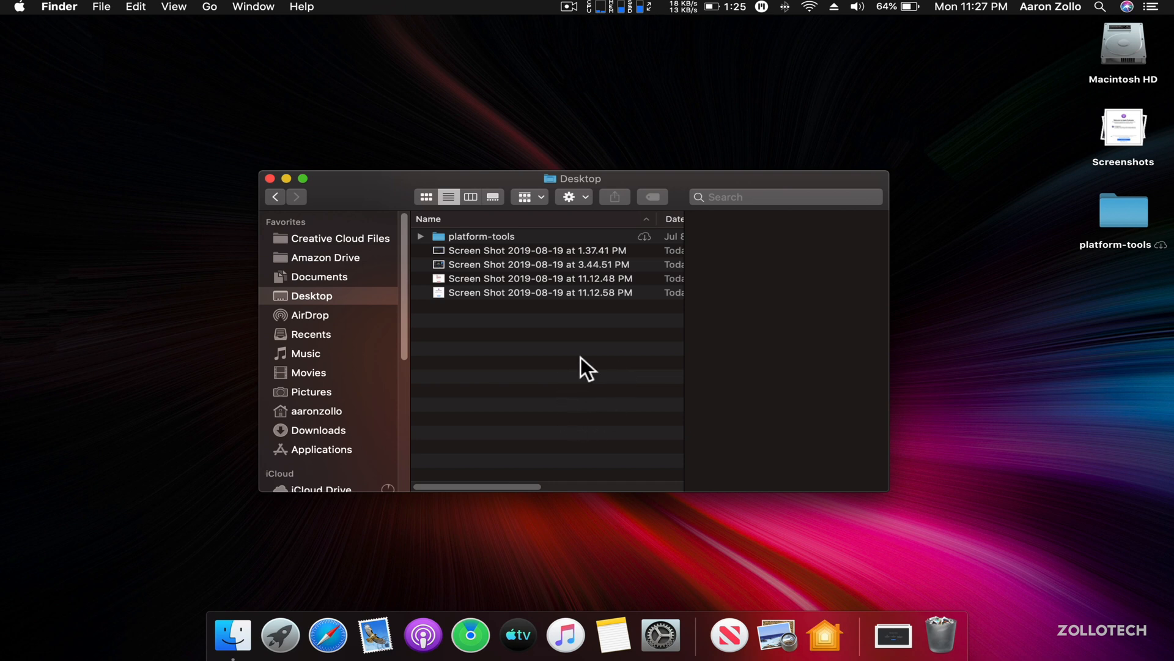
pyautogui.moveTo(992, 331)
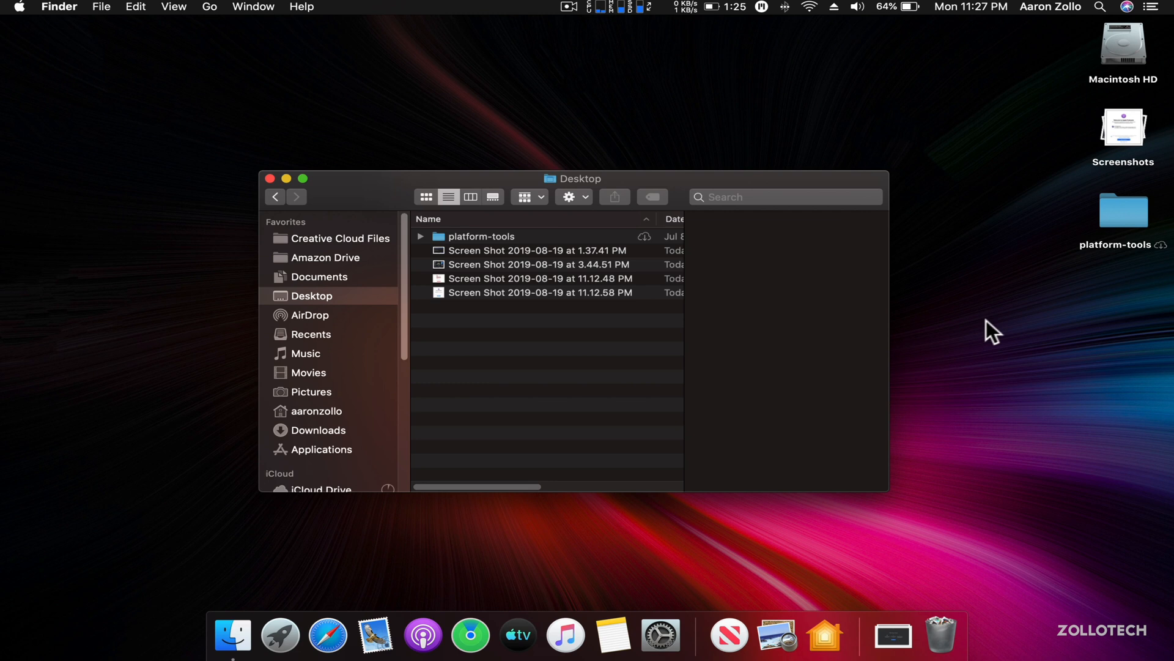
pyautogui.moveTo(990, 505)
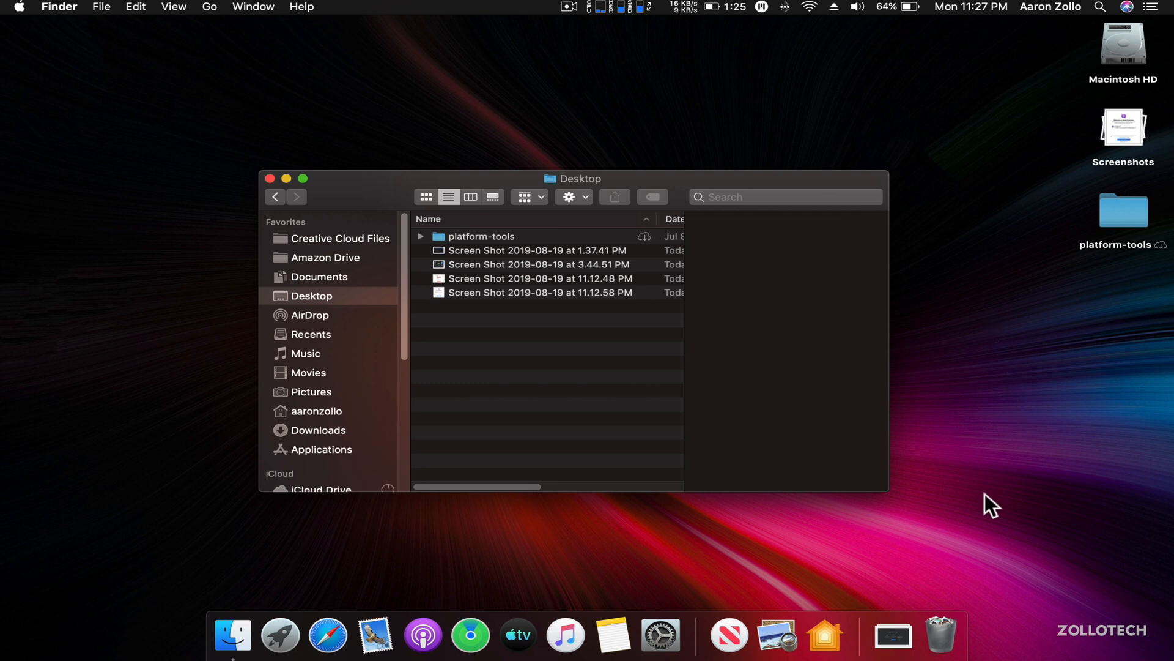
pyautogui.moveTo(643, 104)
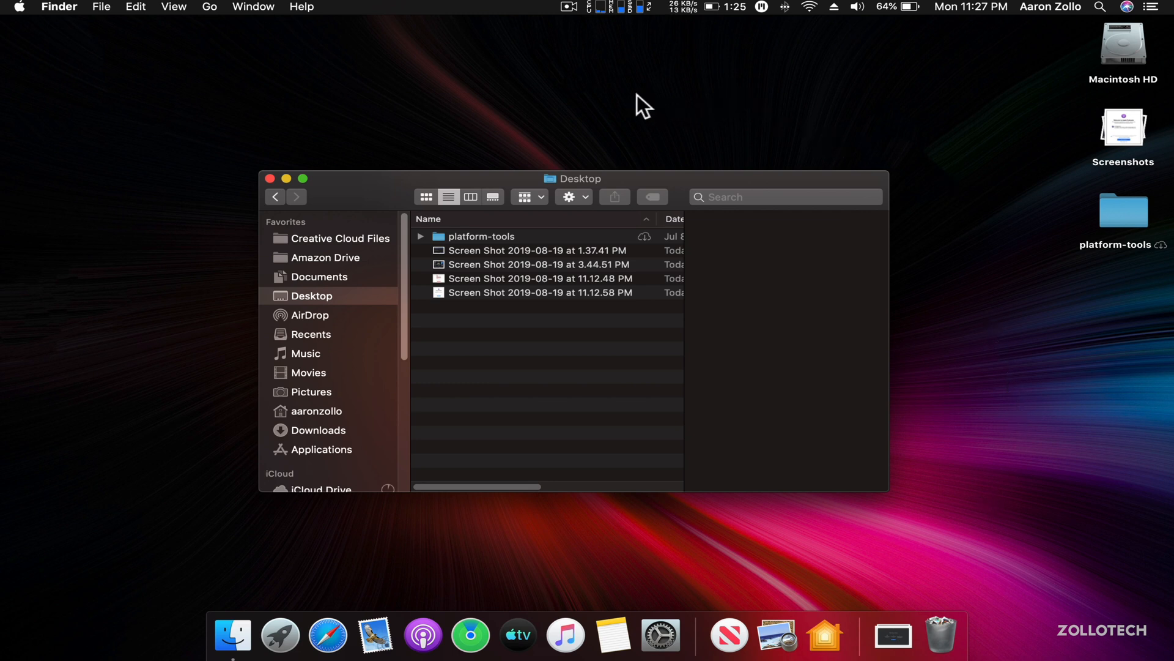
pyautogui.moveTo(561, 123)
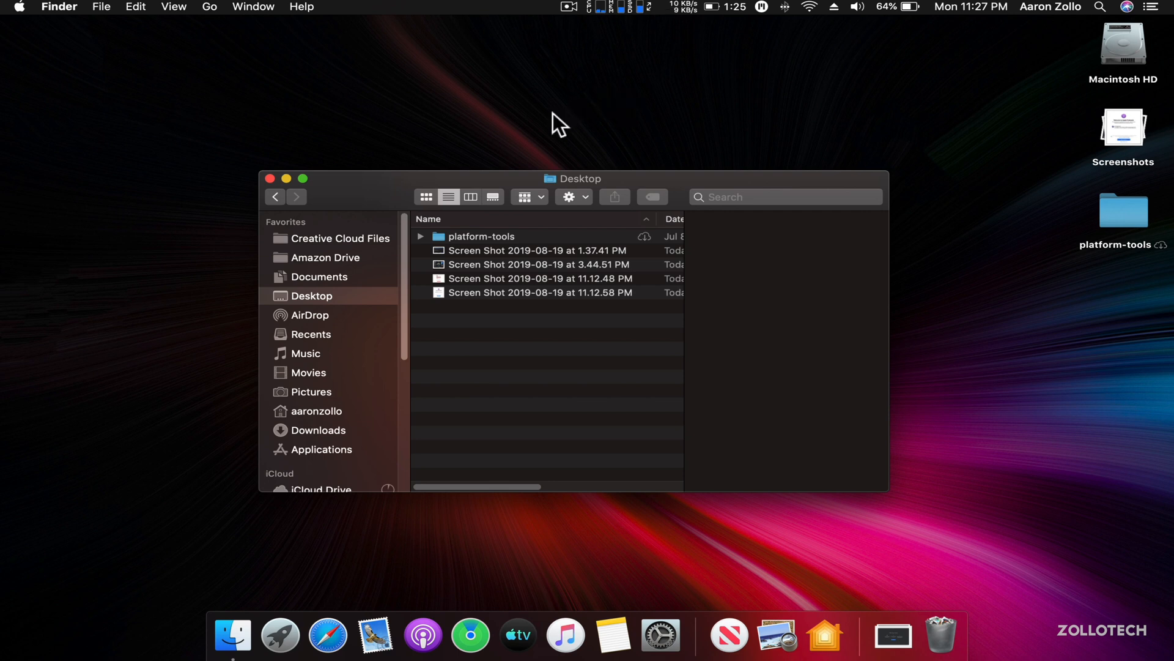
pyautogui.moveTo(427, 157)
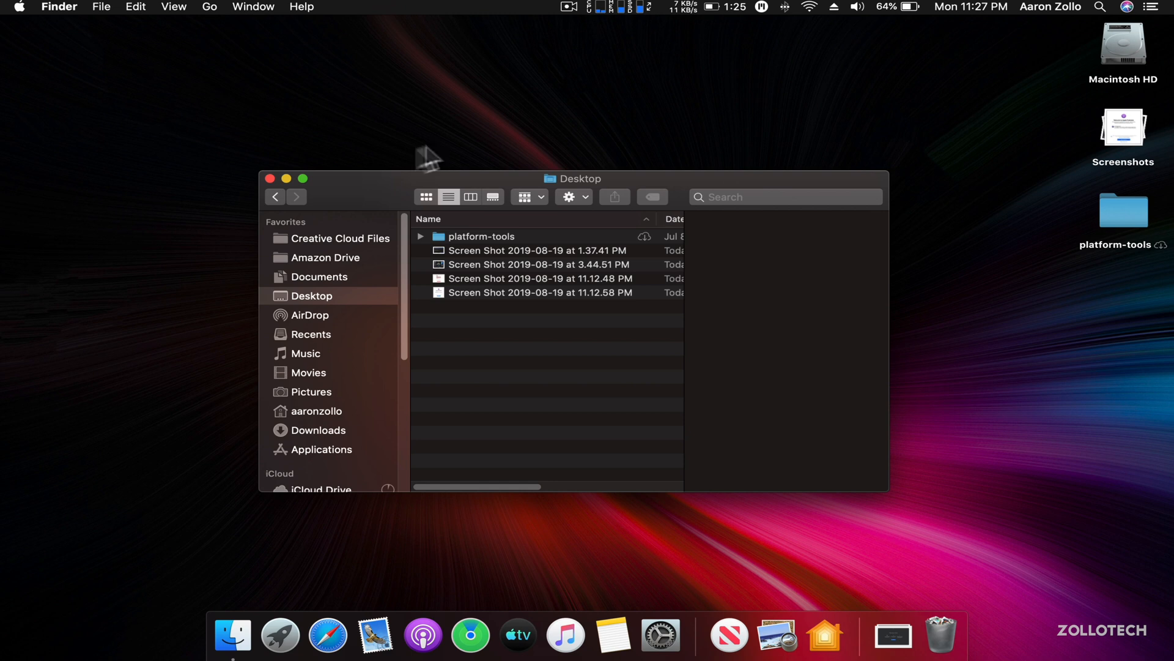
# View AirDrop (discoverable by Contacts Only) in Finder, then close the Finder window
pyautogui.click(307, 315)
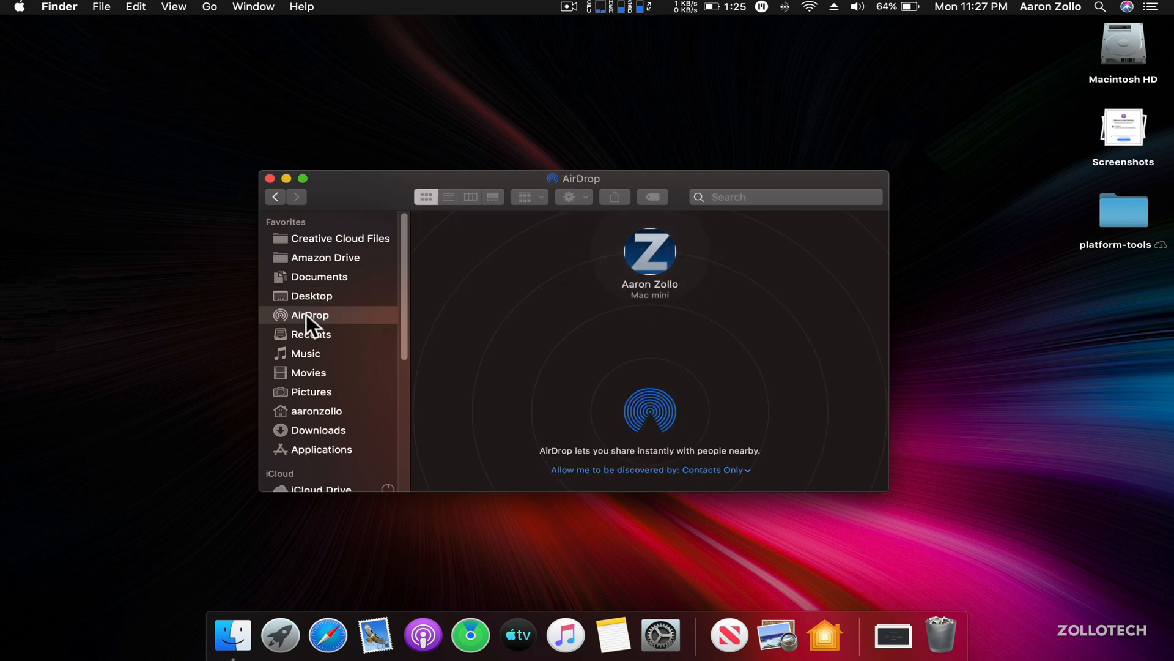
pyautogui.moveTo(532, 358)
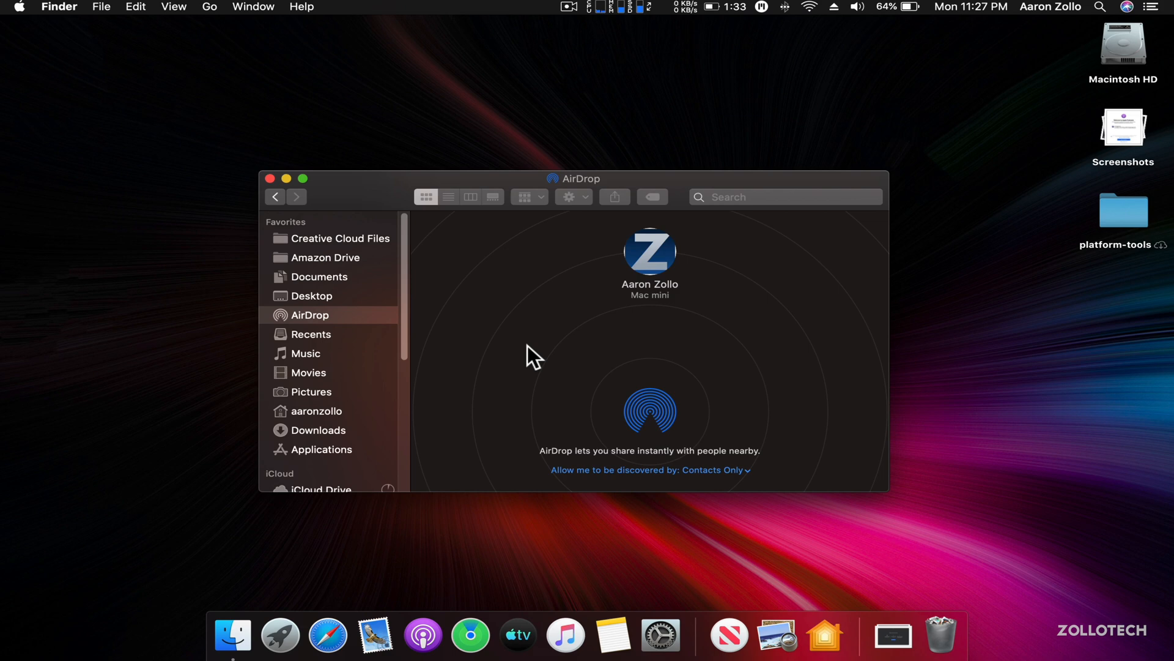
pyautogui.moveTo(561, 338)
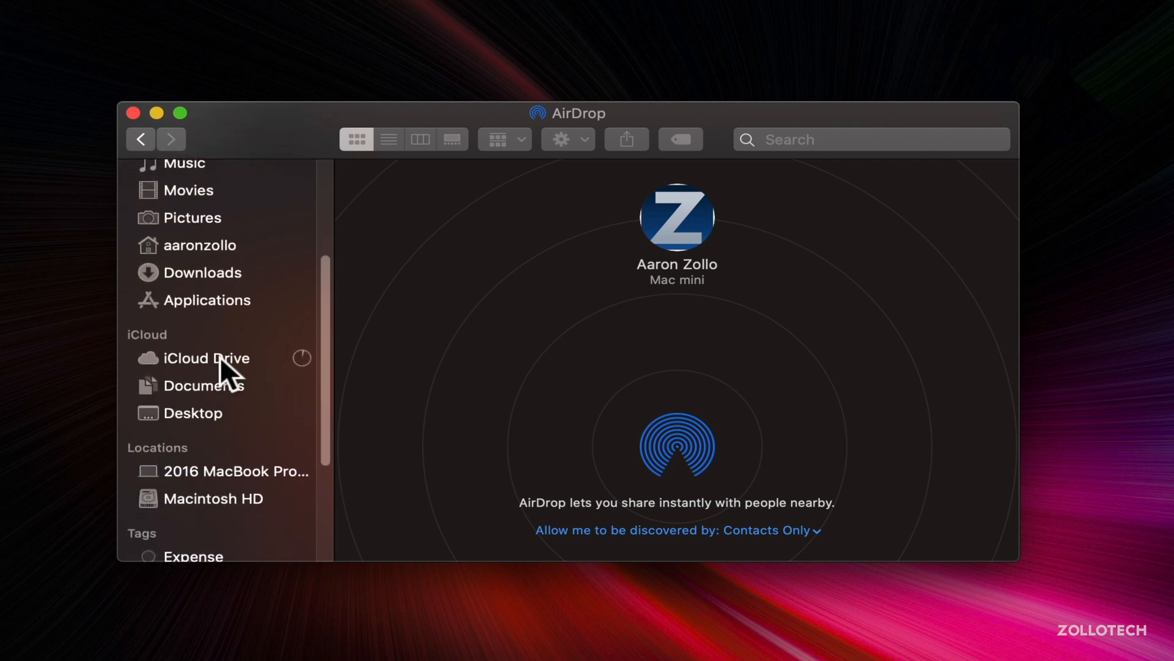
pyautogui.moveTo(424, 356)
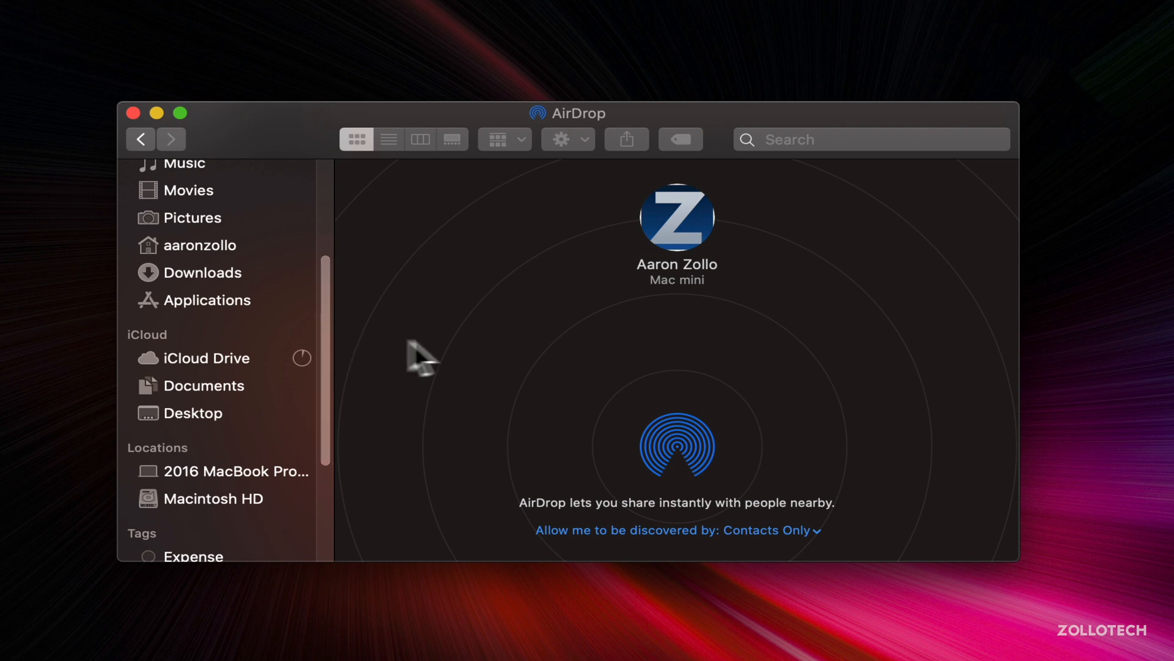
pyautogui.moveTo(672, 353)
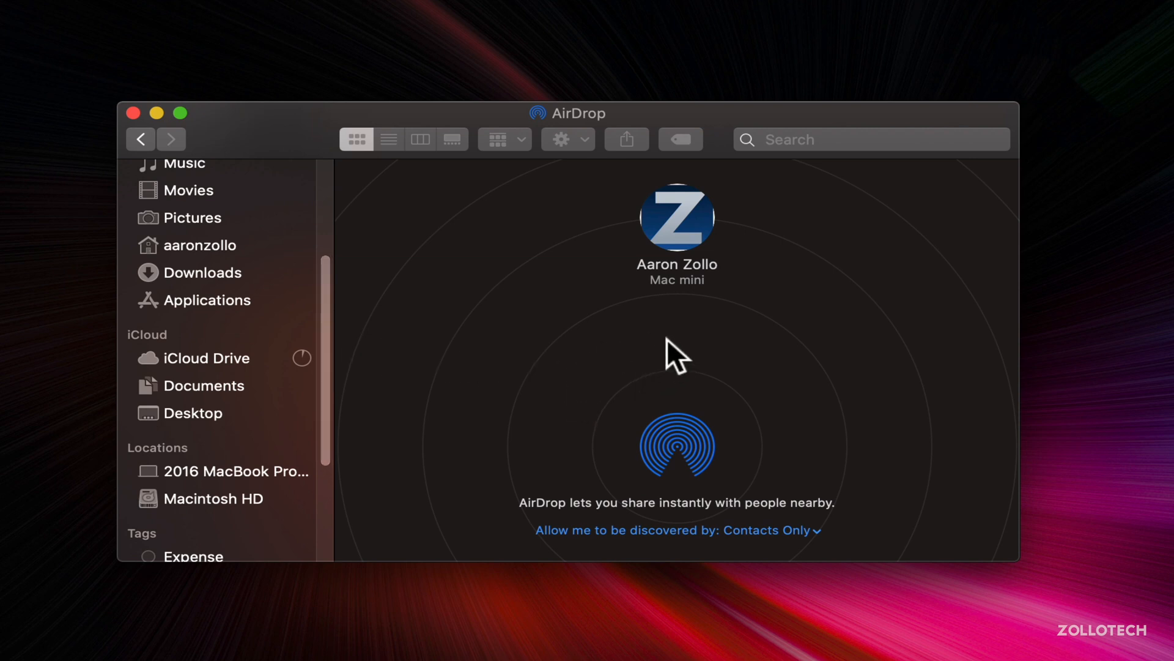
pyautogui.moveTo(730, 378)
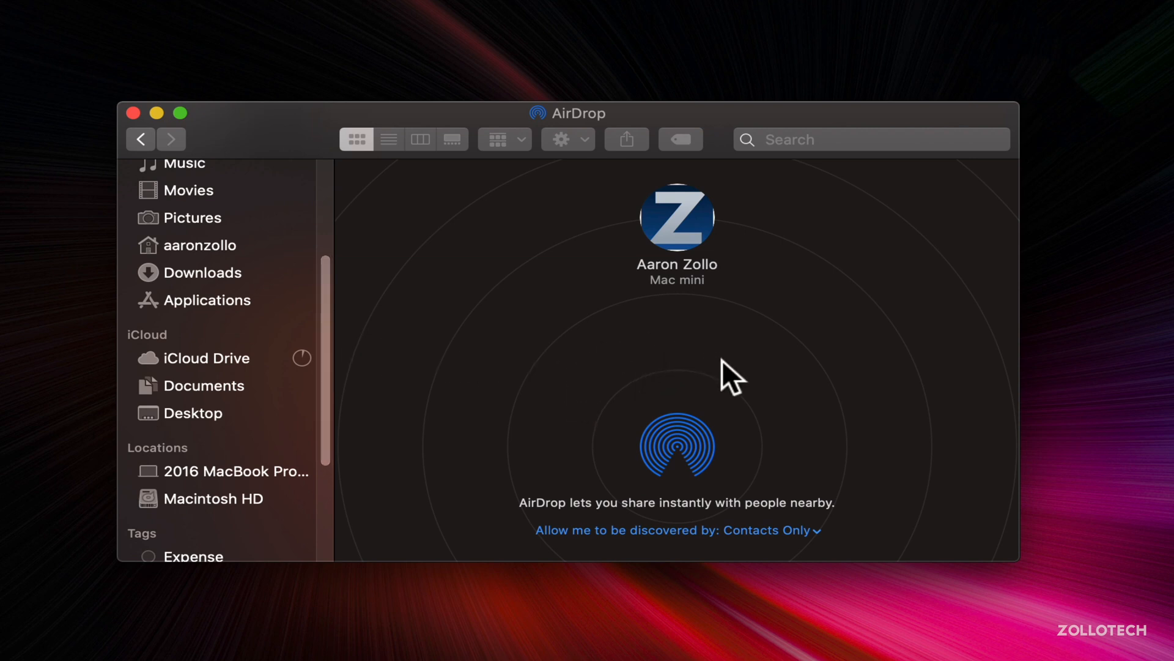
pyautogui.moveTo(678, 371)
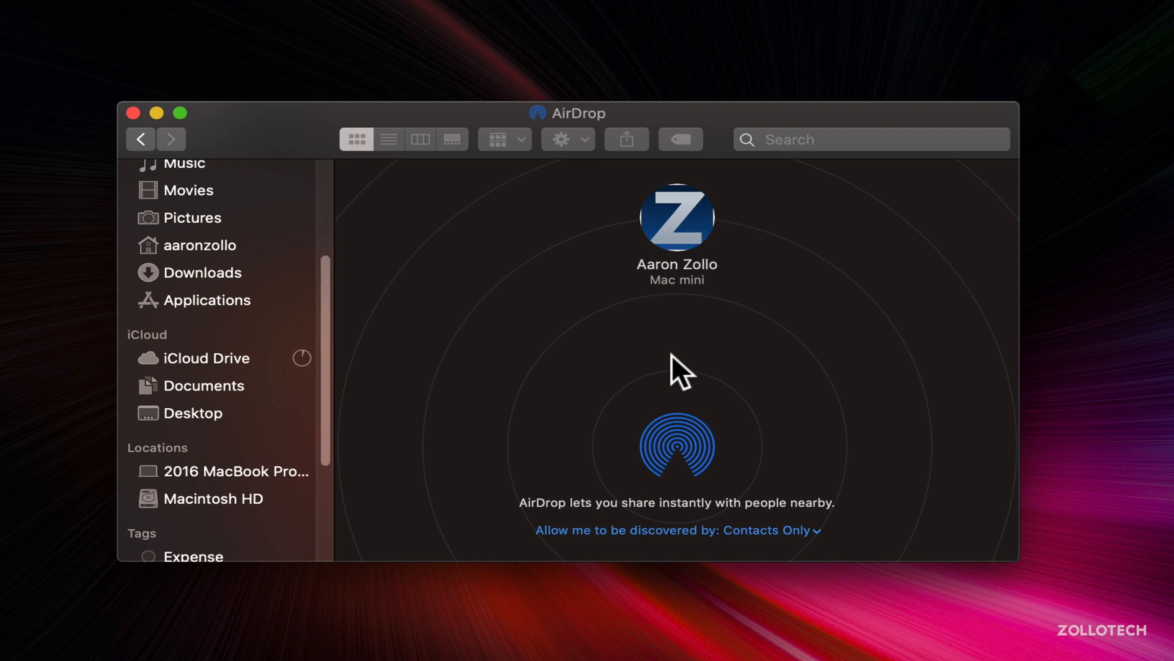
pyautogui.moveTo(640, 352)
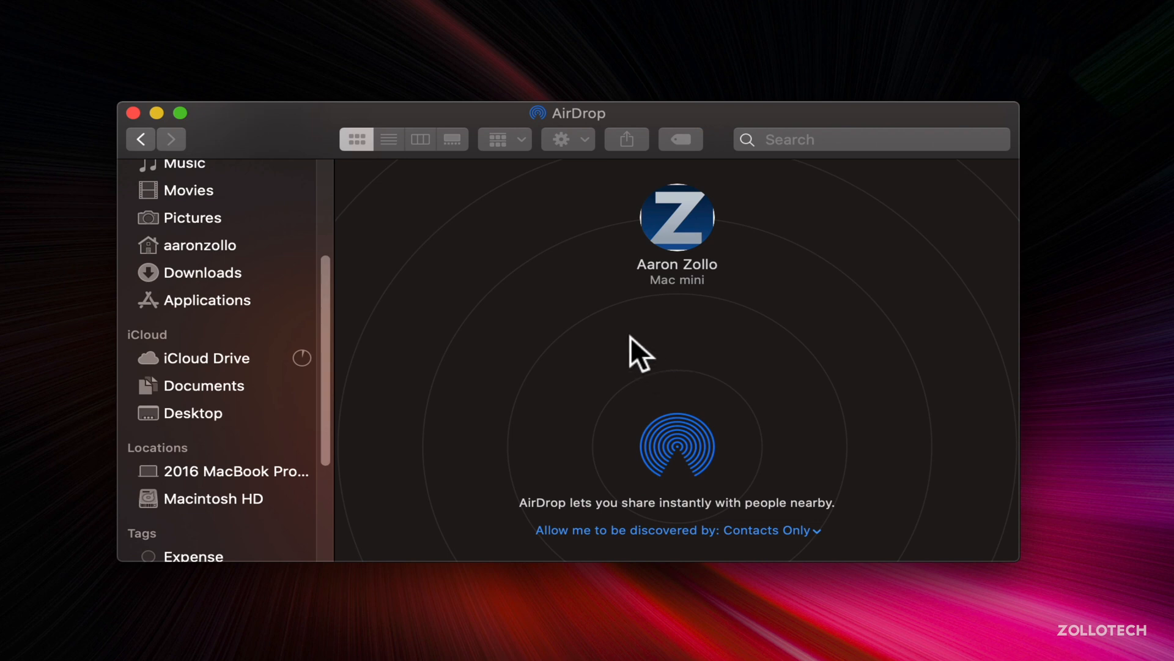
pyautogui.click(133, 113)
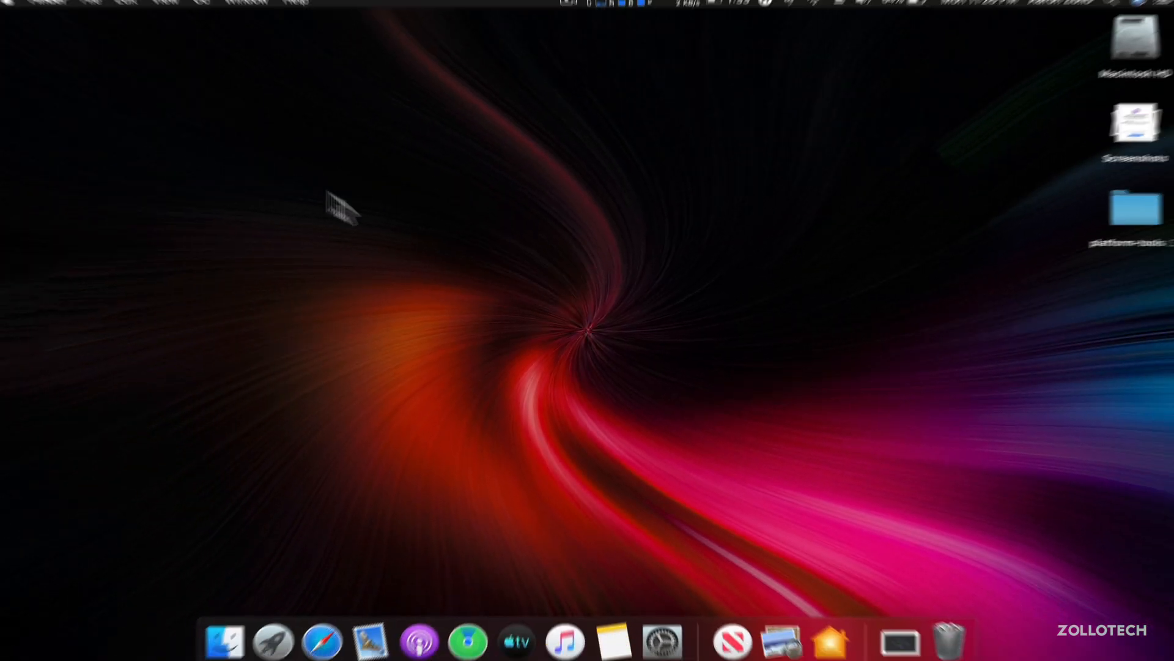
pyautogui.moveTo(441, 308)
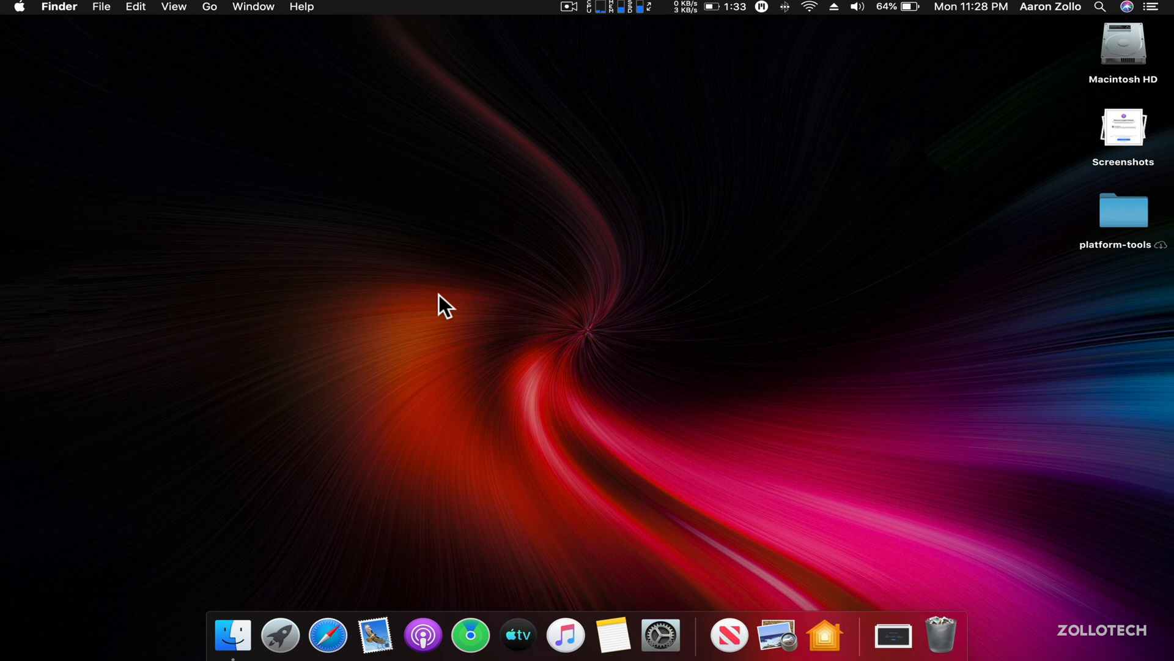
pyautogui.moveTo(512, 286)
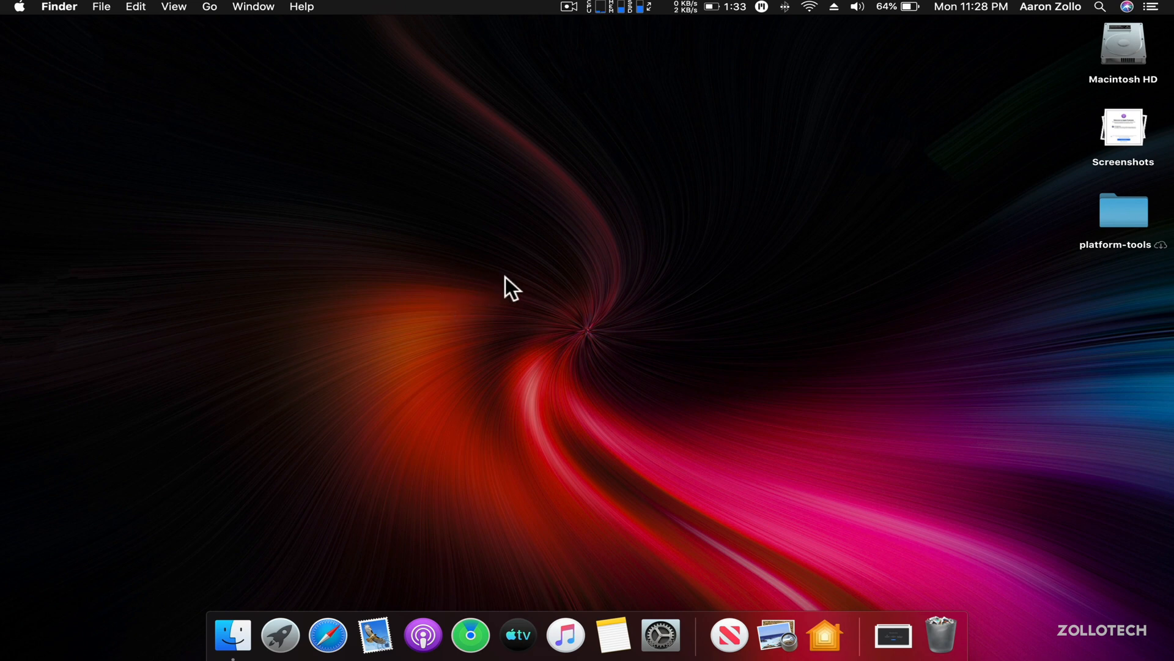
pyautogui.moveTo(1139, 153)
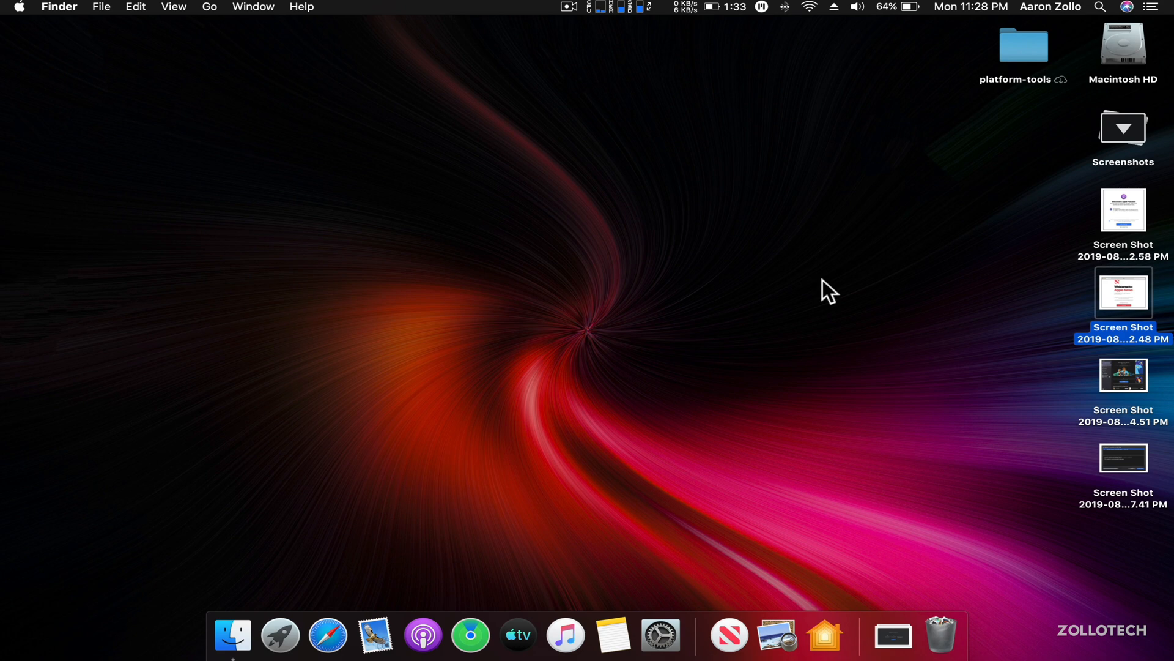
pyautogui.moveTo(1158, 131)
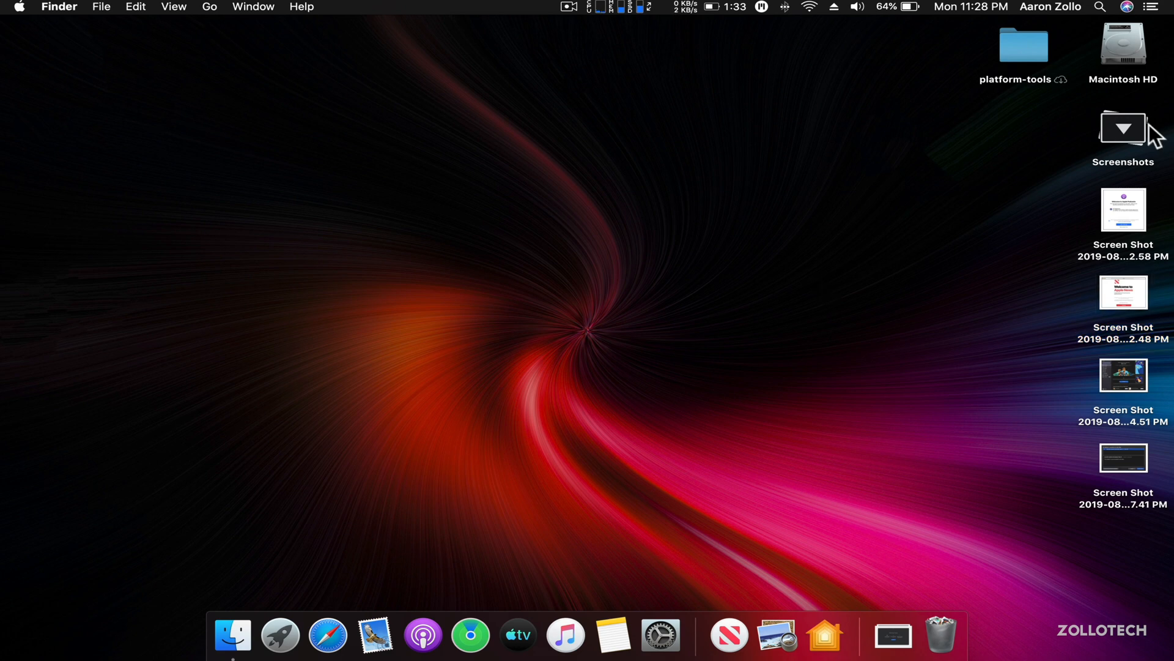
pyautogui.click(279, 634)
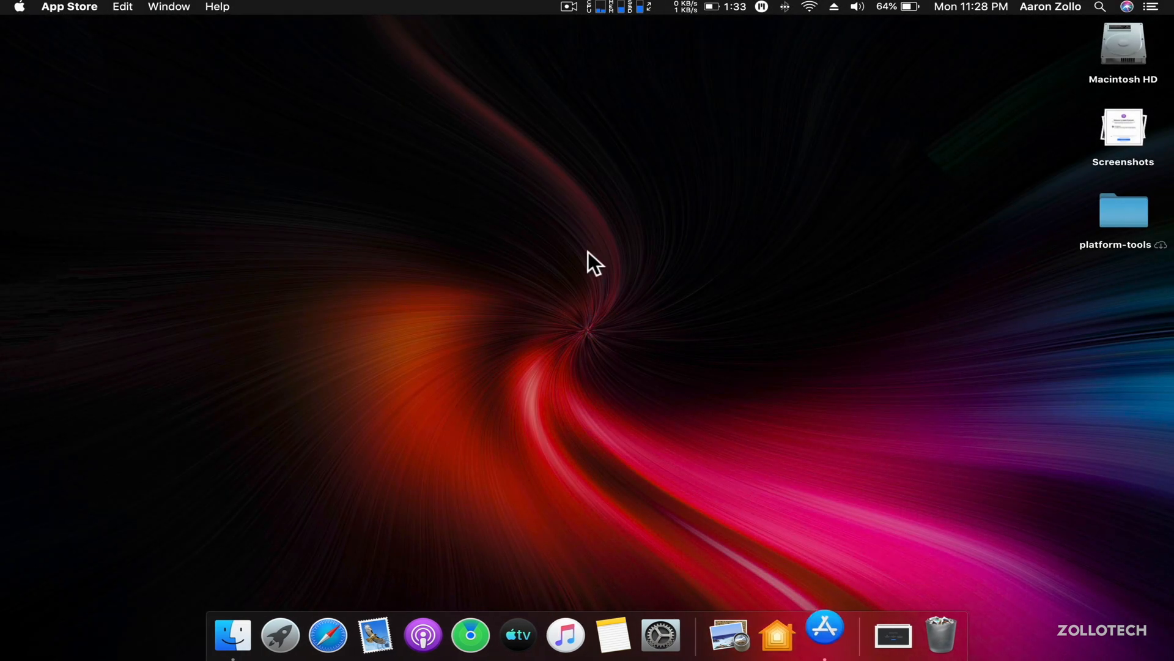
pyautogui.click(824, 634)
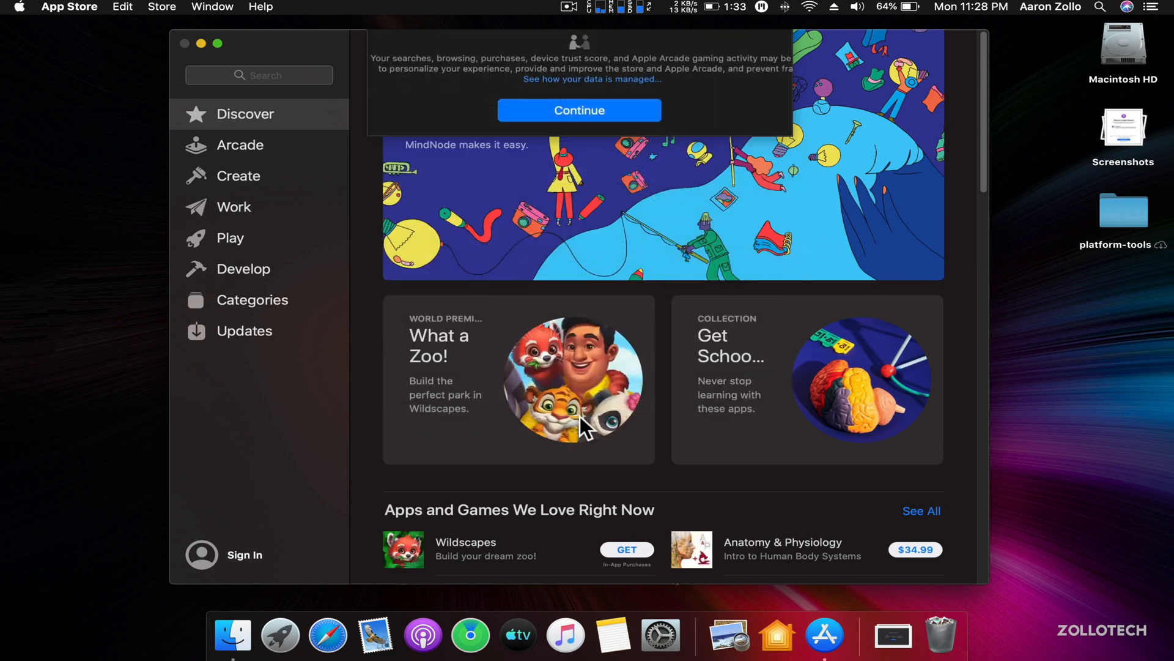
pyautogui.click(243, 330)
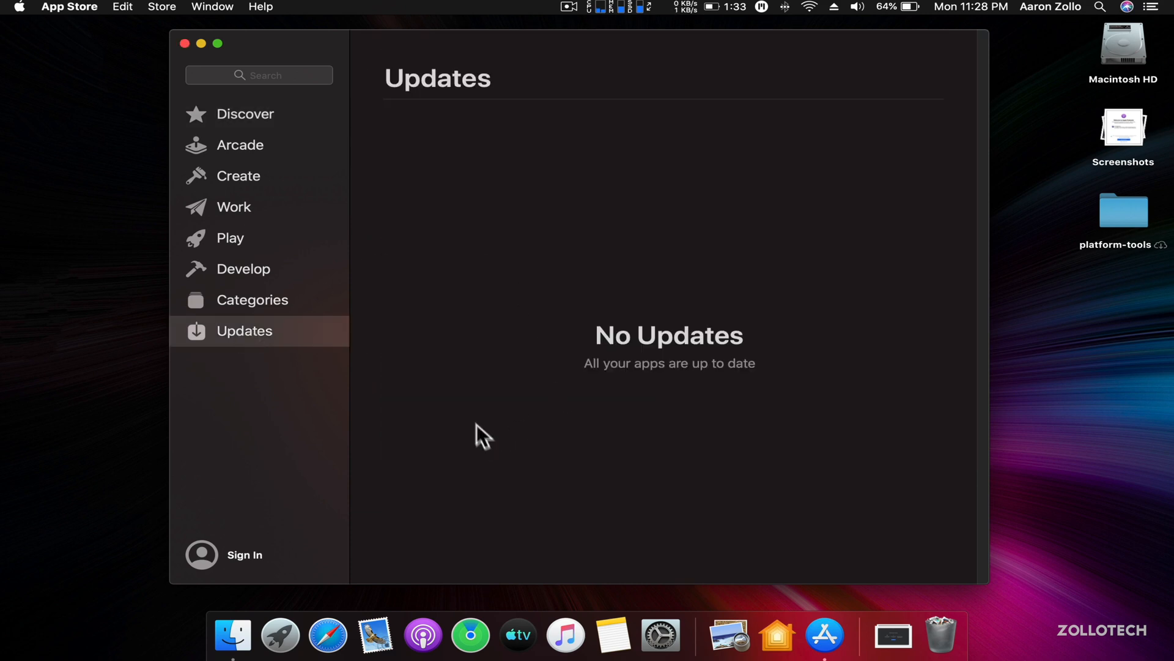
pyautogui.moveTo(501, 403)
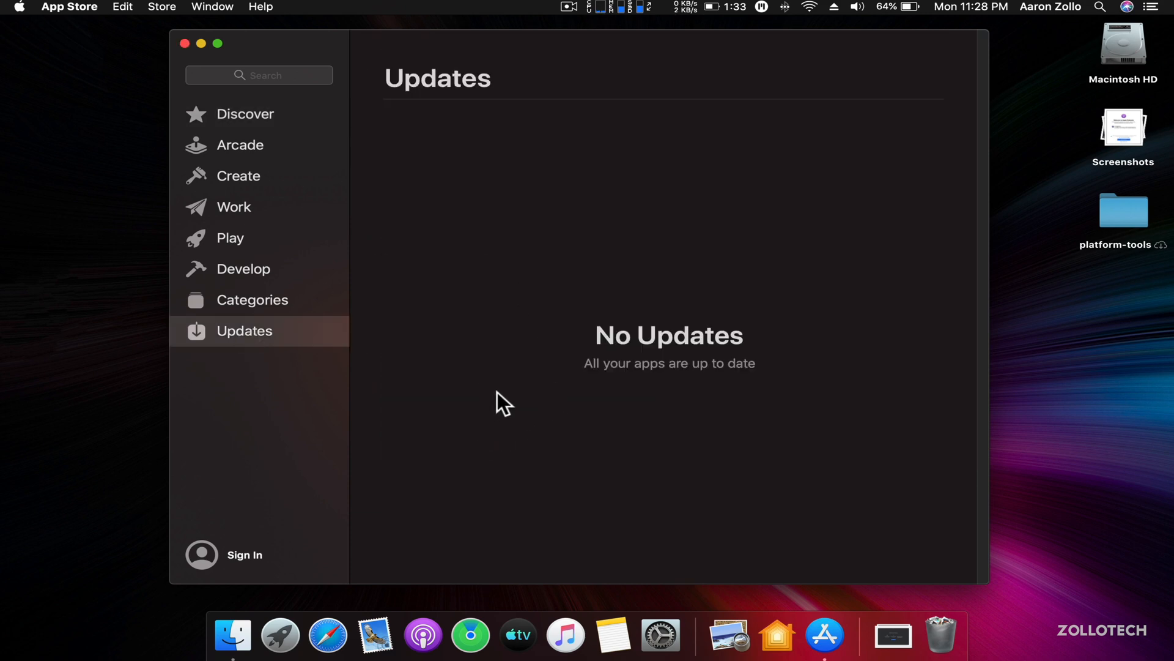
pyautogui.moveTo(190, 90)
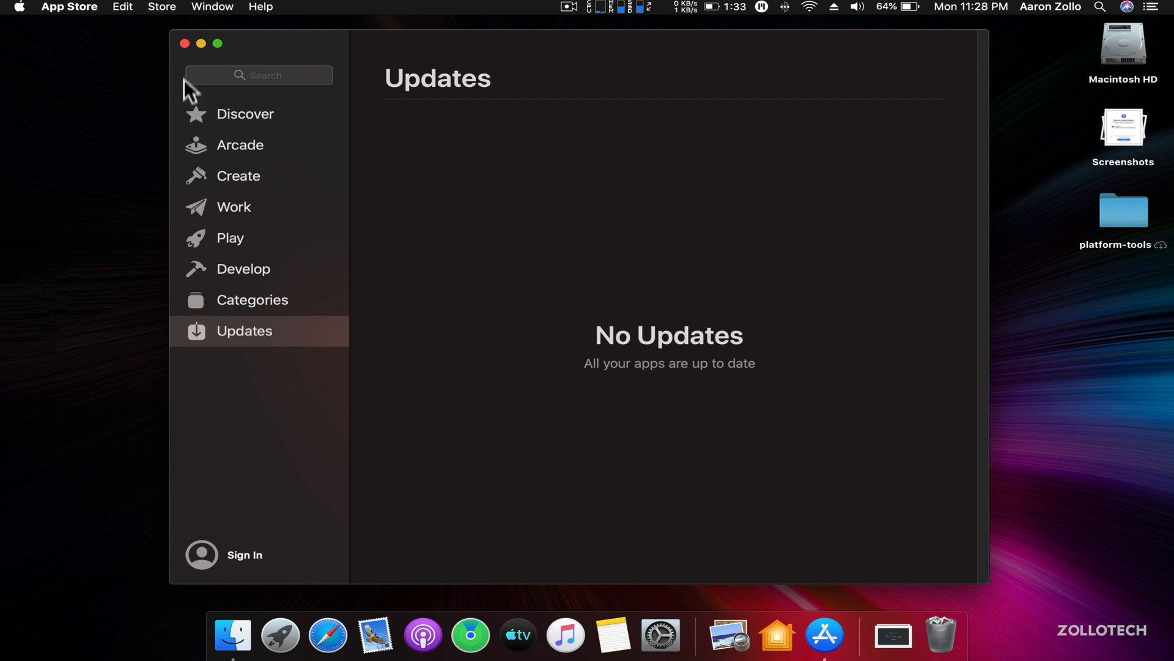
pyautogui.click(183, 42)
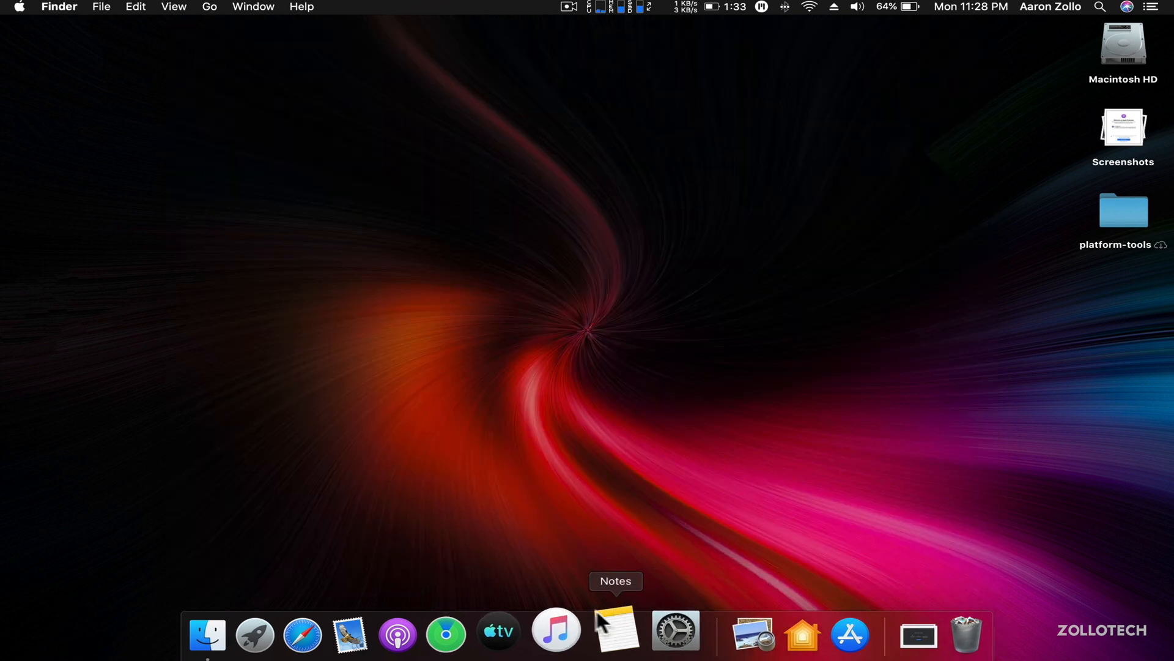
# Launch Music and scroll through the Recently Added albums
pyautogui.click(556, 629)
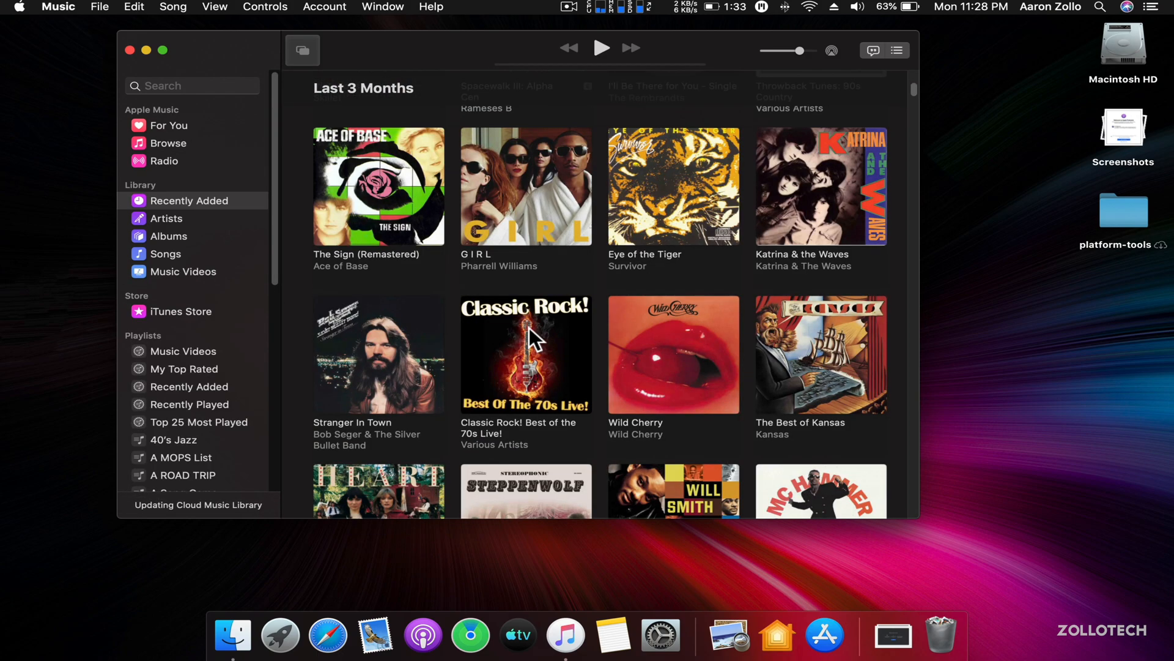
pyautogui.scroll(-3)
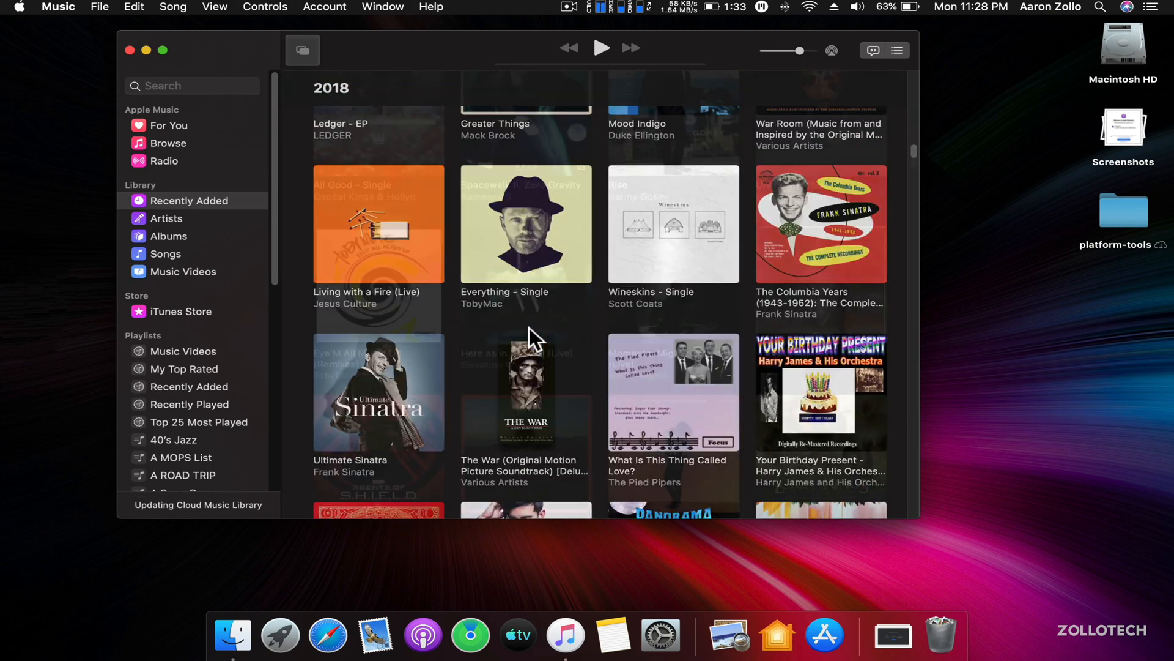
pyautogui.scroll(-3)
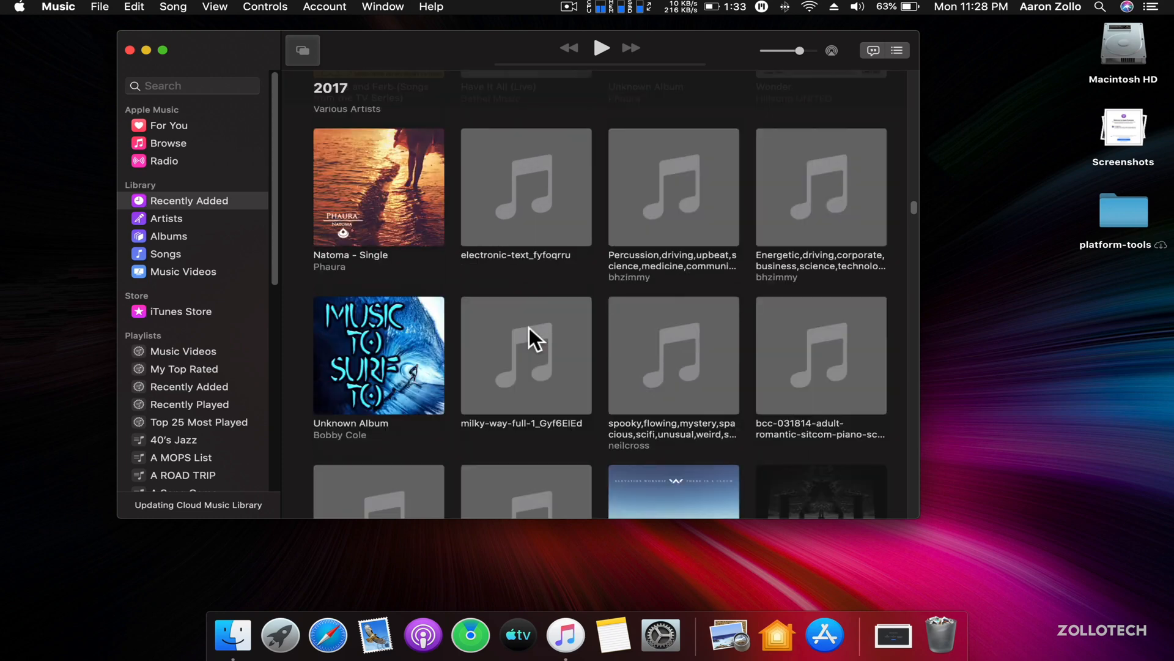
pyautogui.scroll(3)
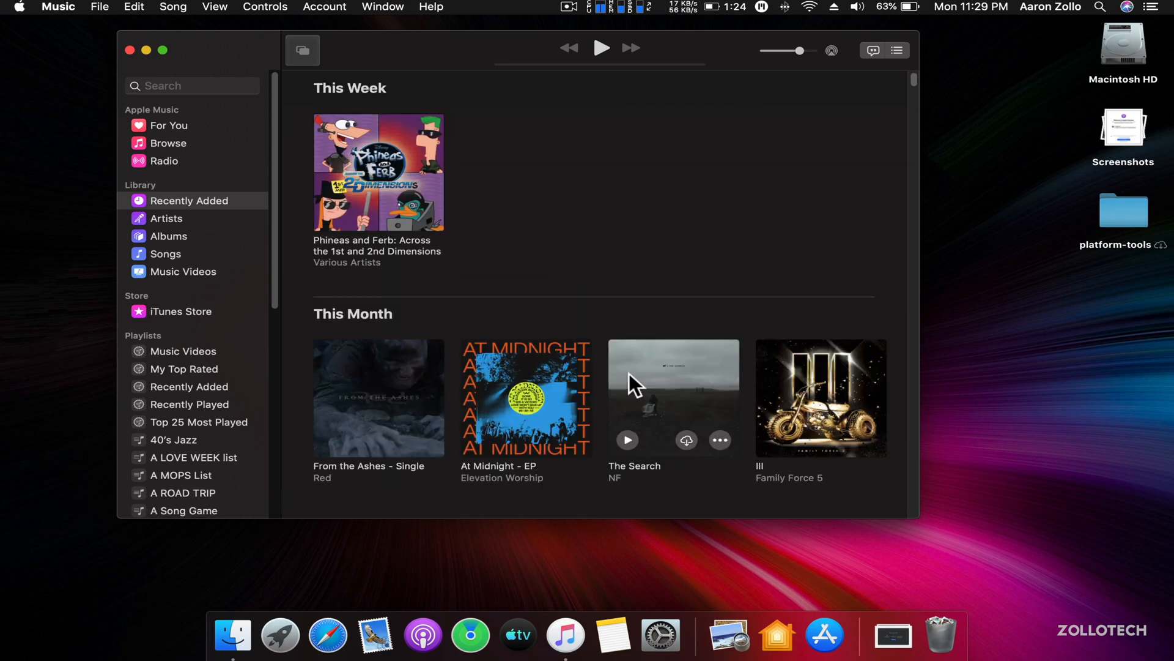
pyautogui.scroll(-3)
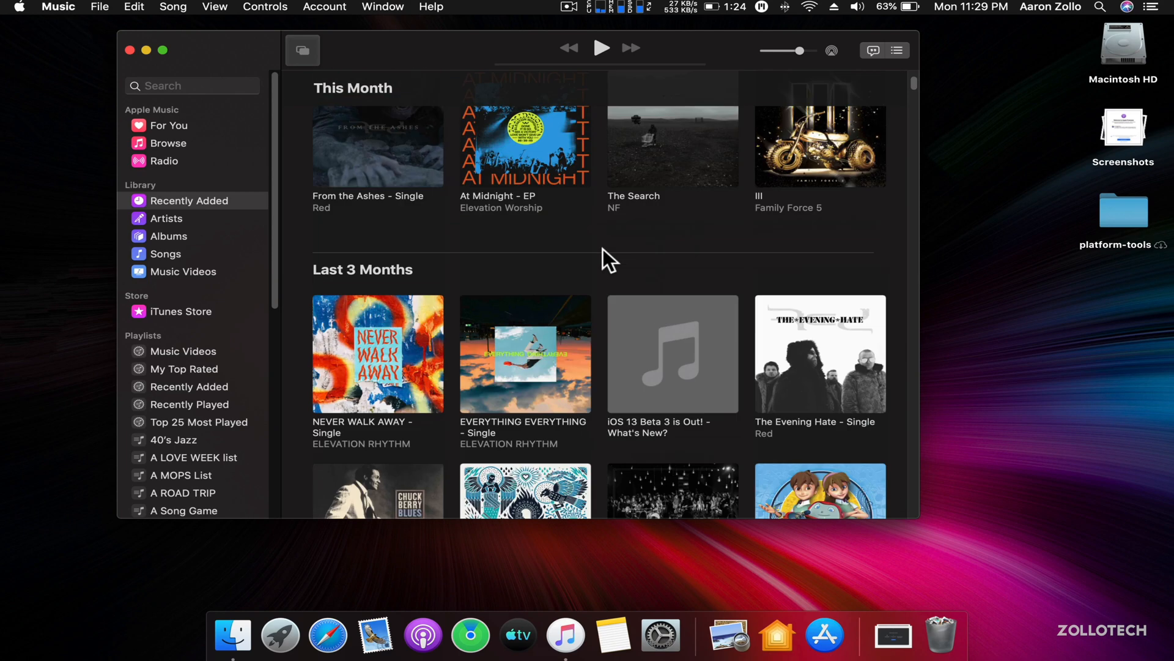
pyautogui.scroll(3)
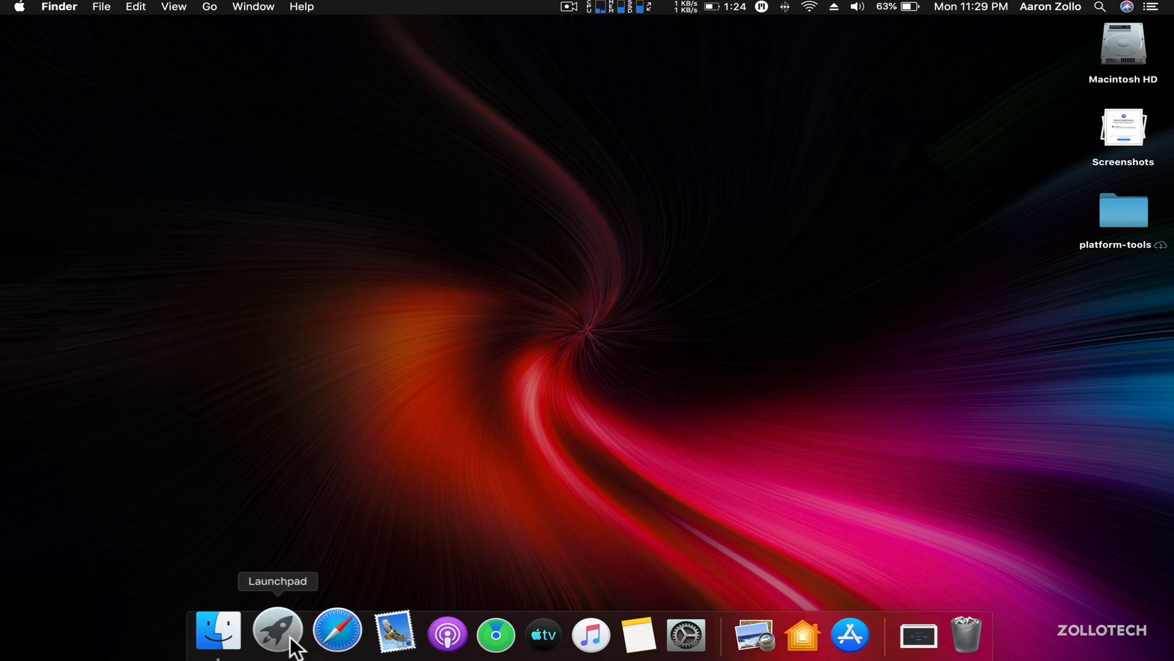
# Open Firefox on apple.com and scroll down toward the footer and back up
pyautogui.click(277, 633)
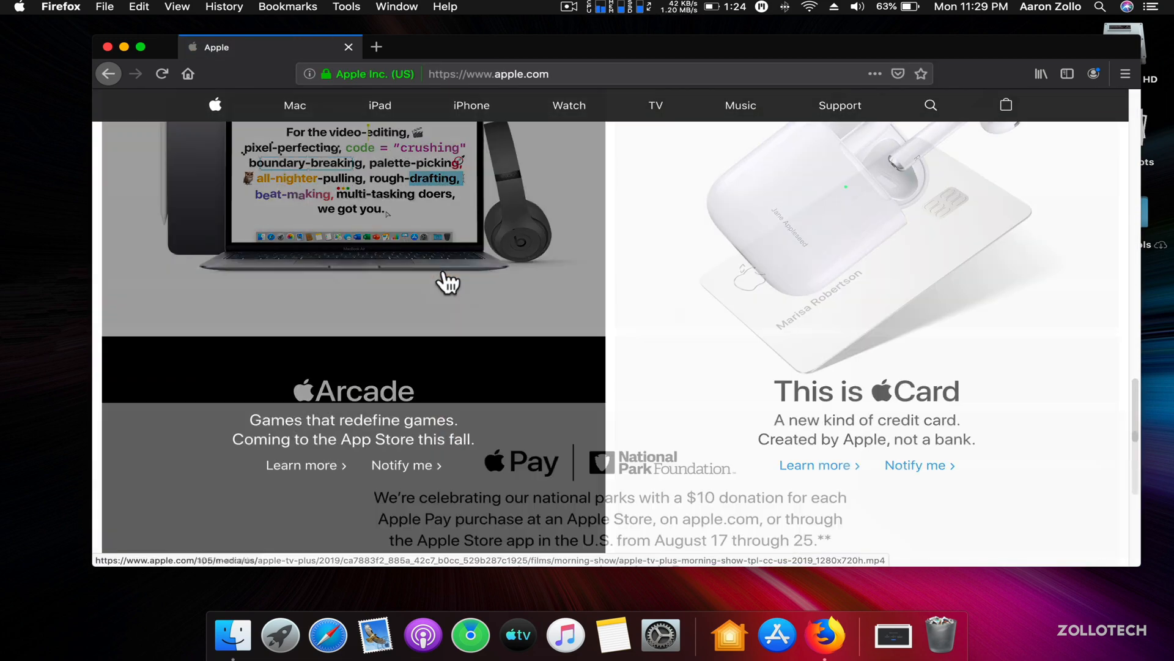
pyautogui.scroll(-3)
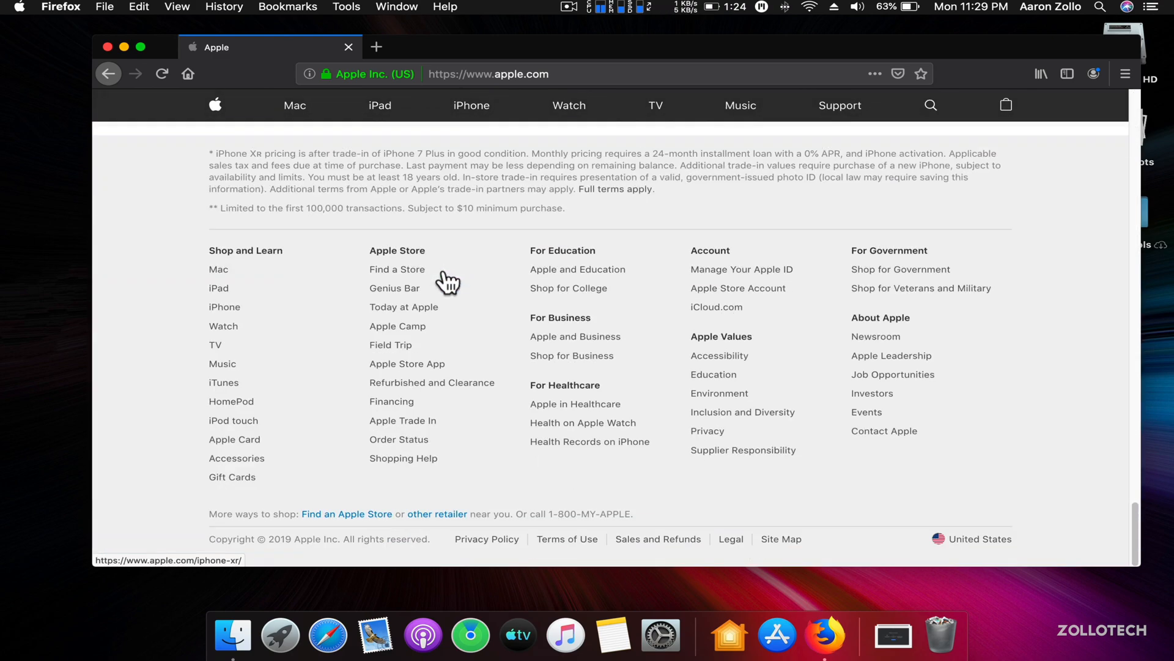
pyautogui.moveTo(447, 283)
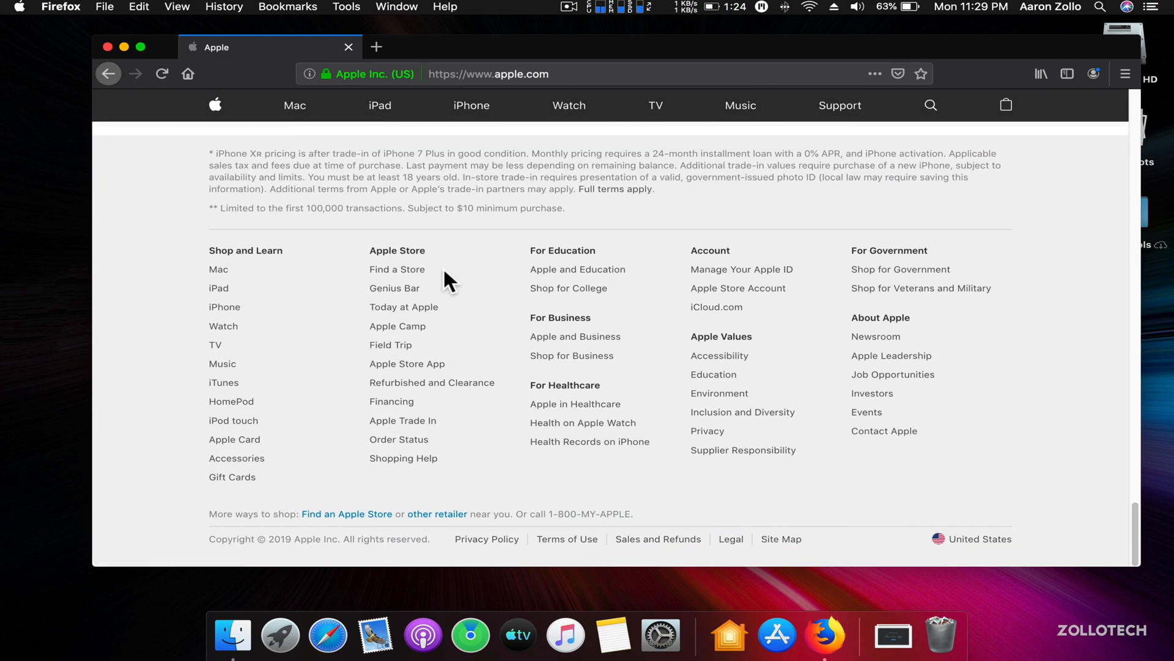
pyautogui.scroll(3)
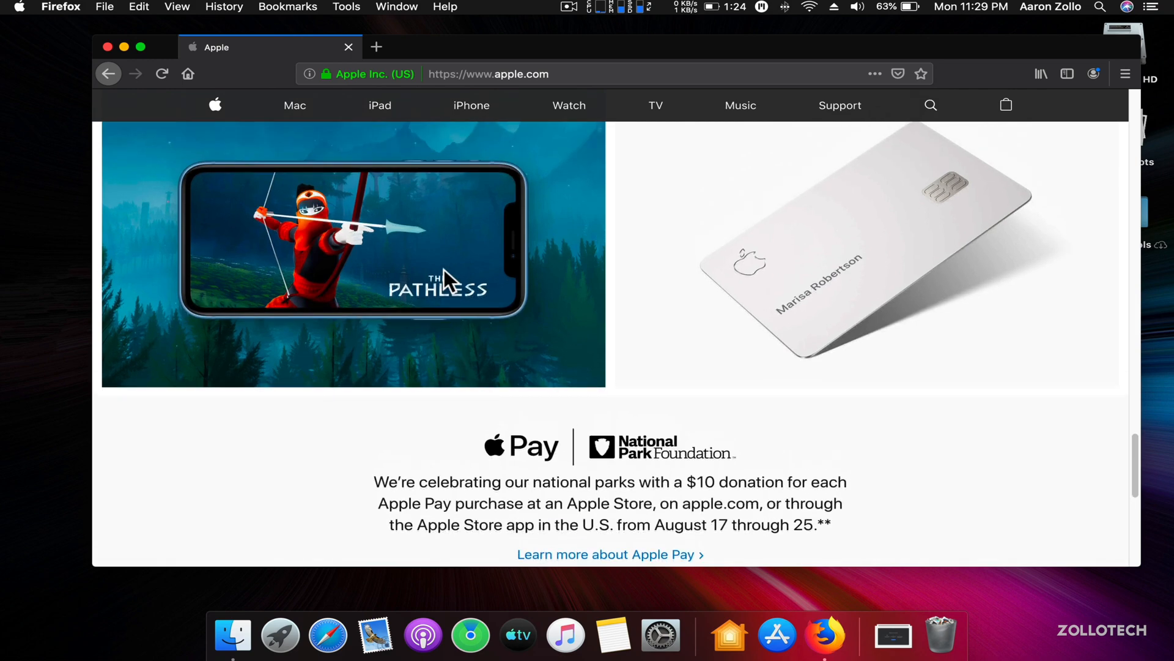
pyautogui.moveTo(450, 574)
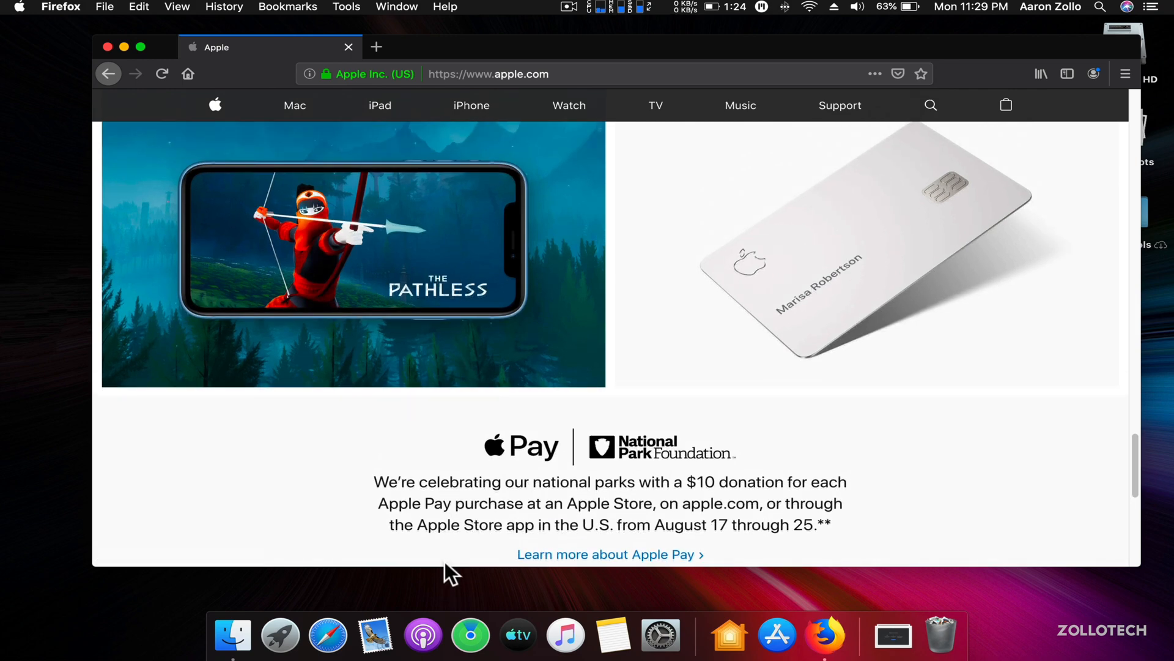
pyautogui.moveTo(504, 422)
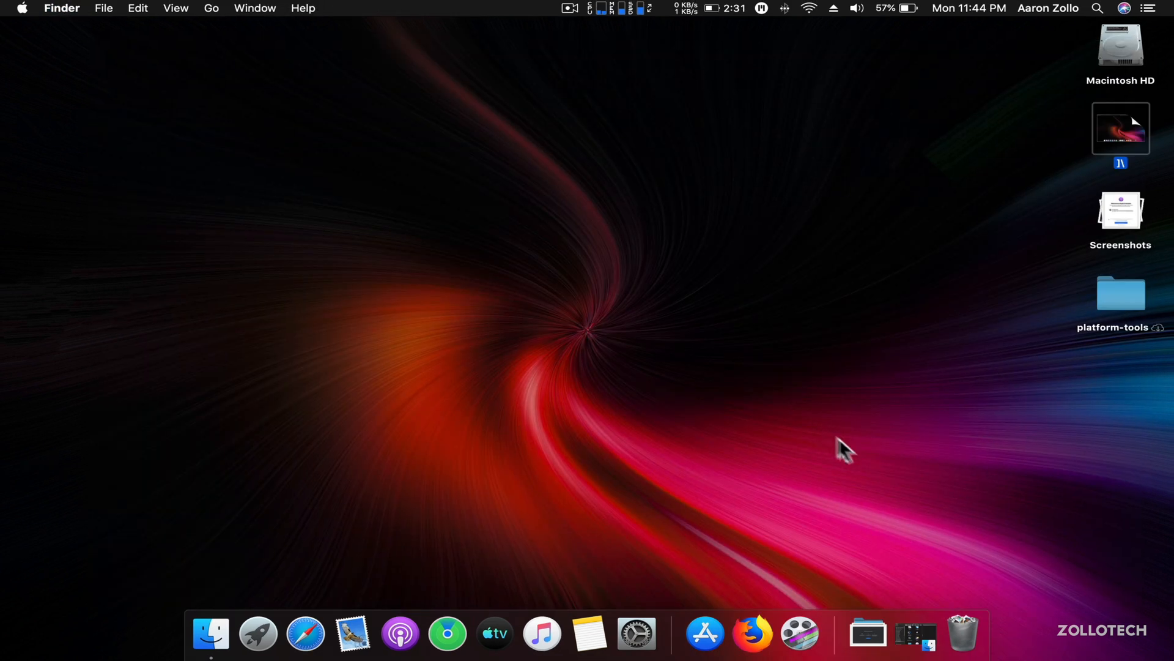
pyautogui.click(211, 632)
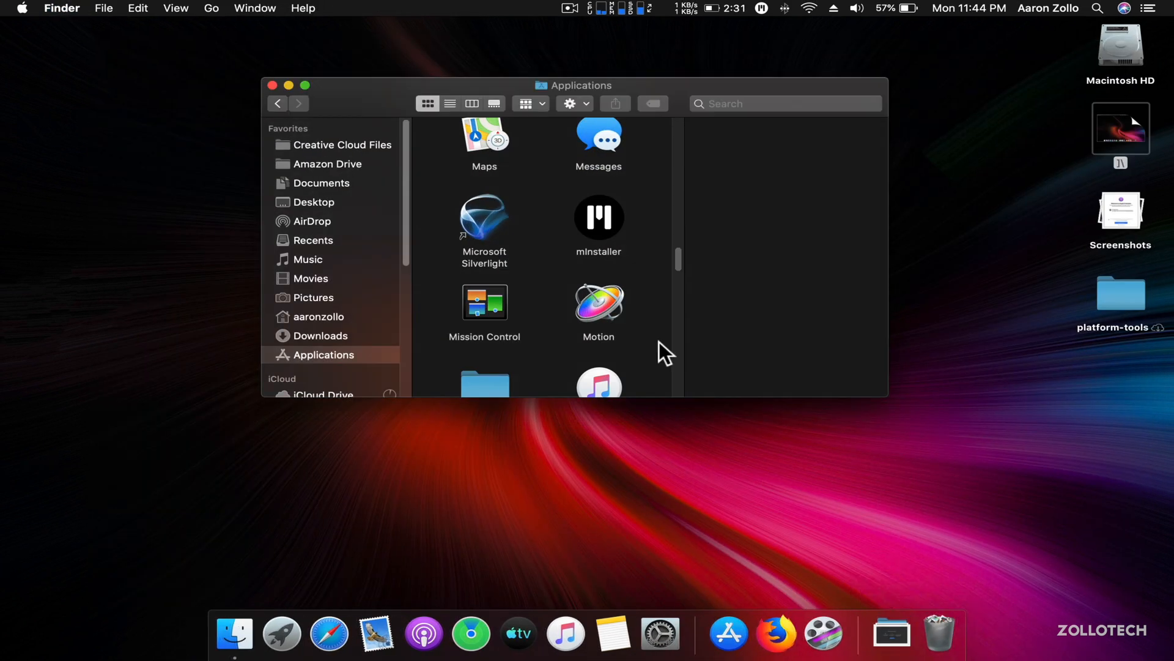
pyautogui.moveTo(628, 276)
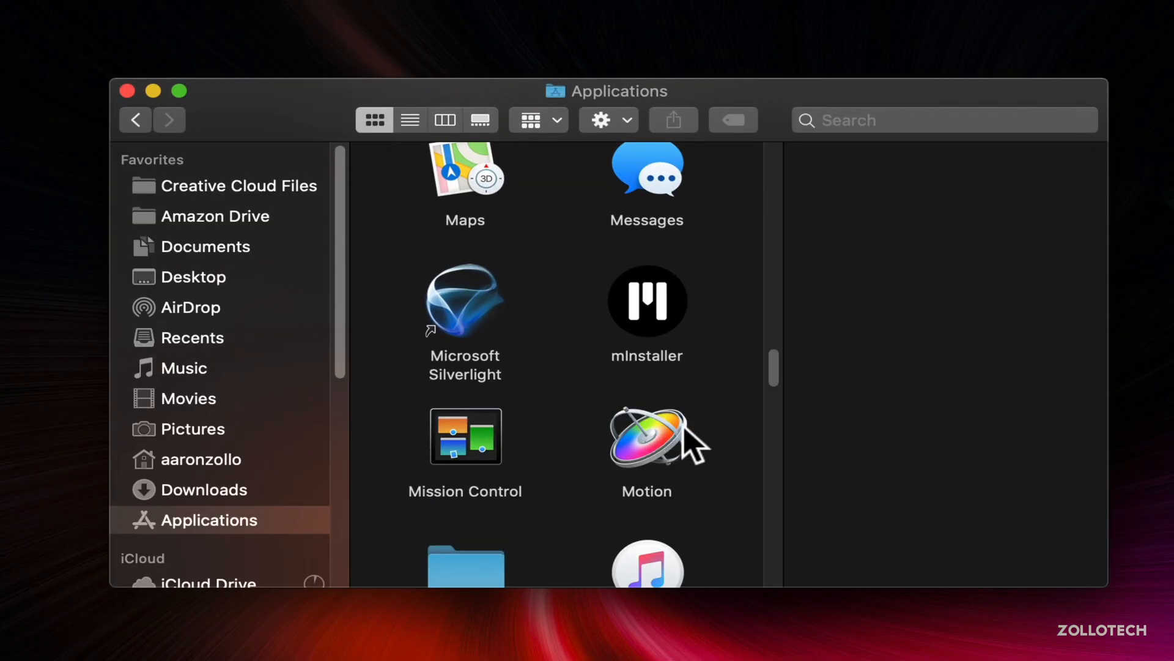
pyautogui.scroll(3)
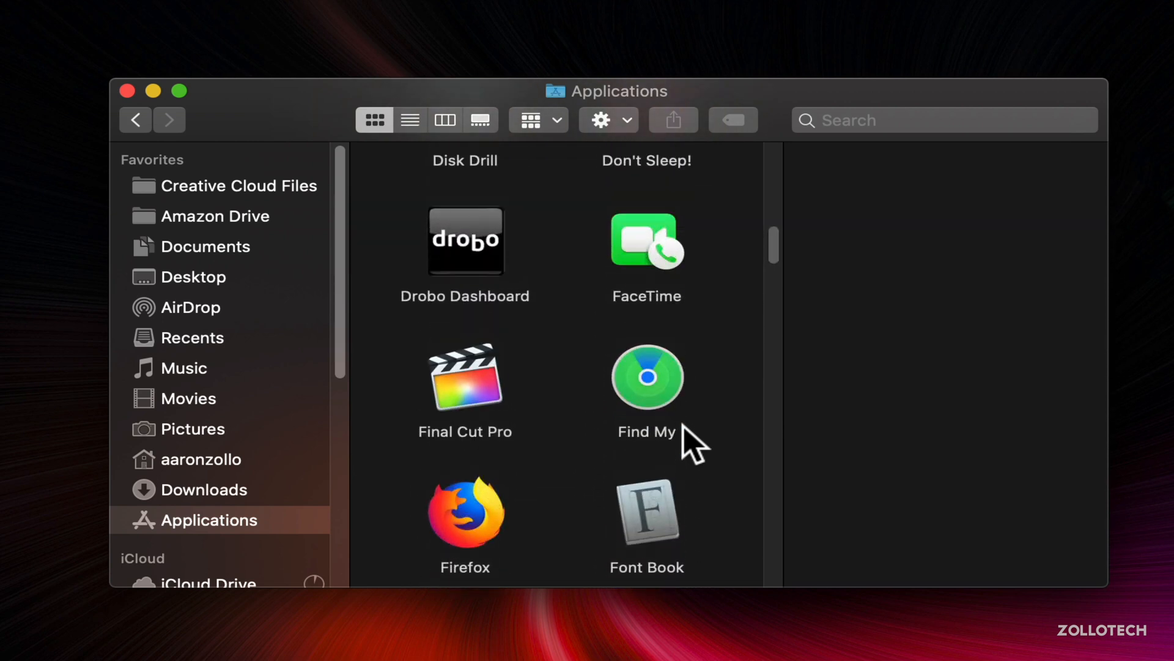
pyautogui.moveTo(528, 438)
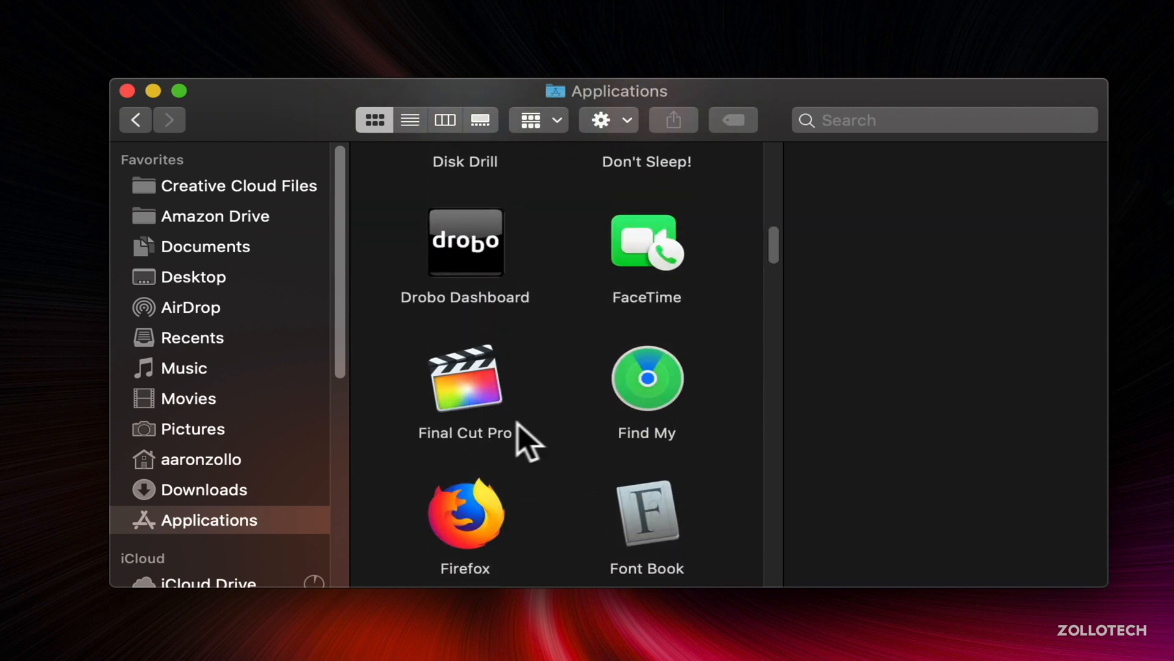
pyautogui.moveTo(570, 419)
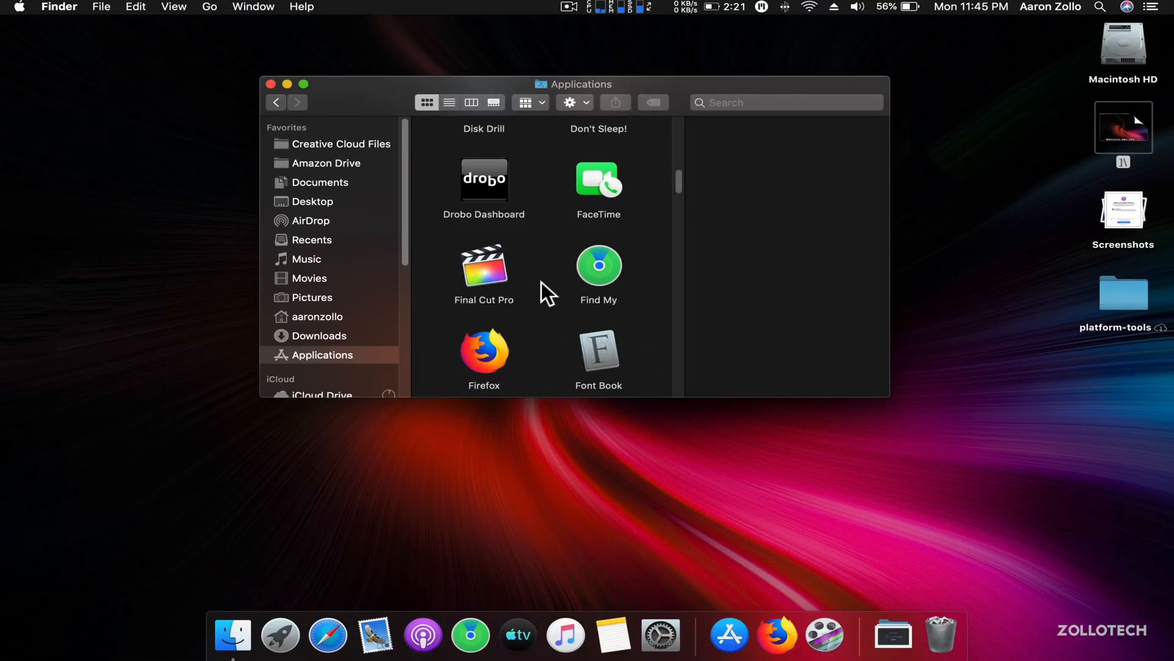
pyautogui.moveTo(618, 311)
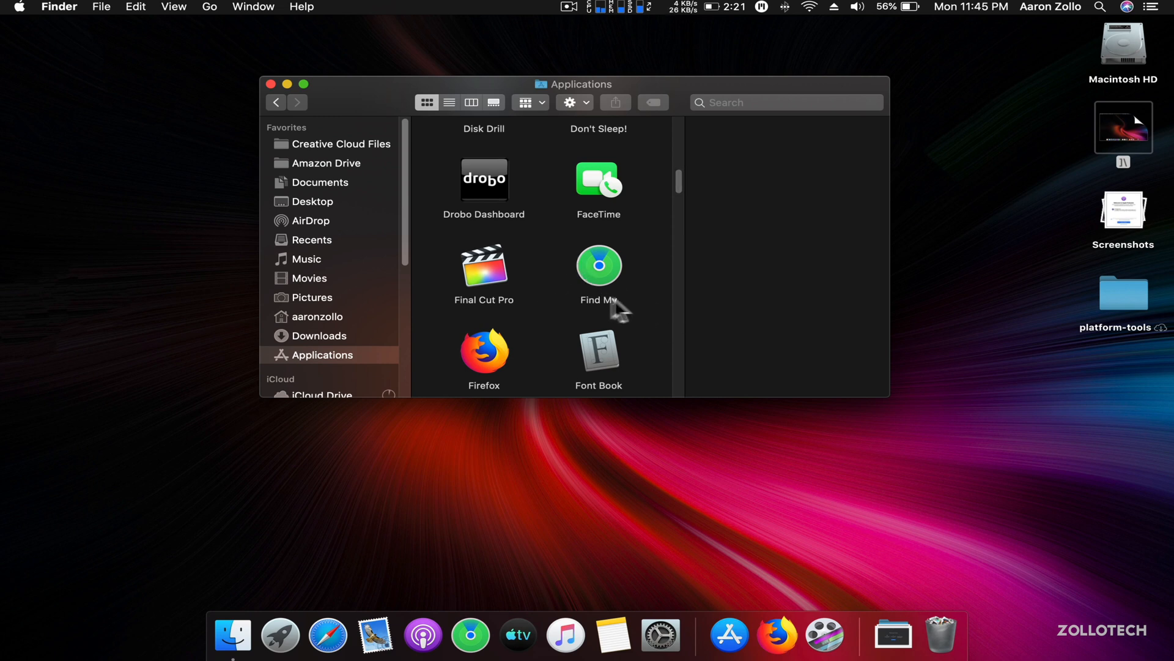
pyautogui.moveTo(564, 290)
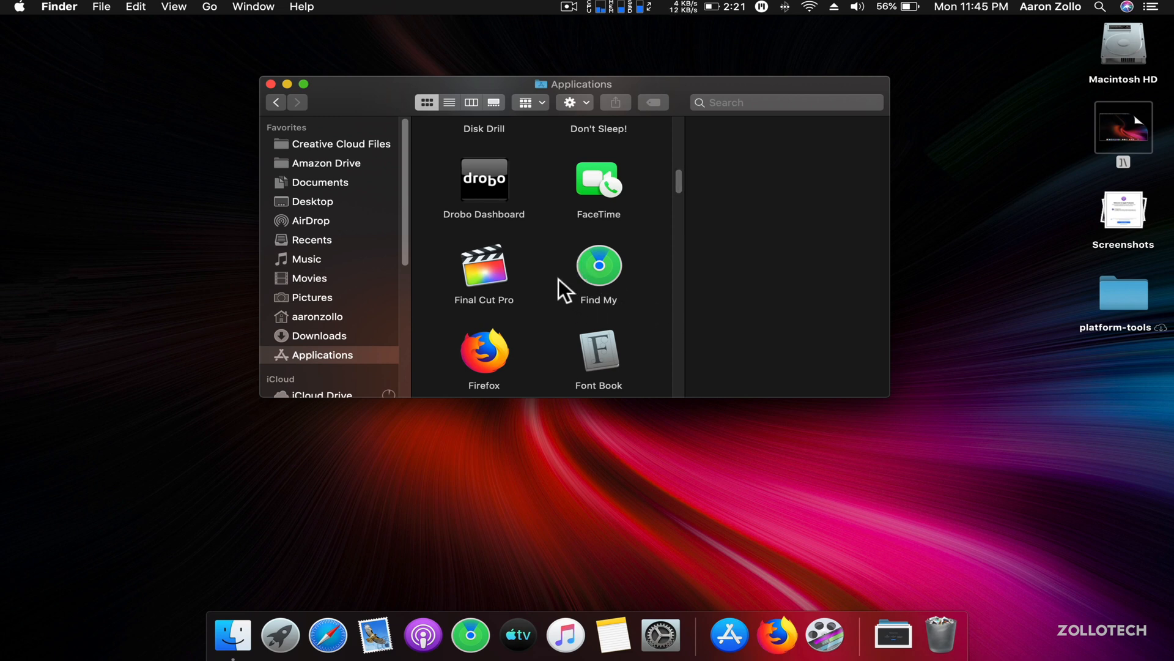
pyautogui.moveTo(595, 310)
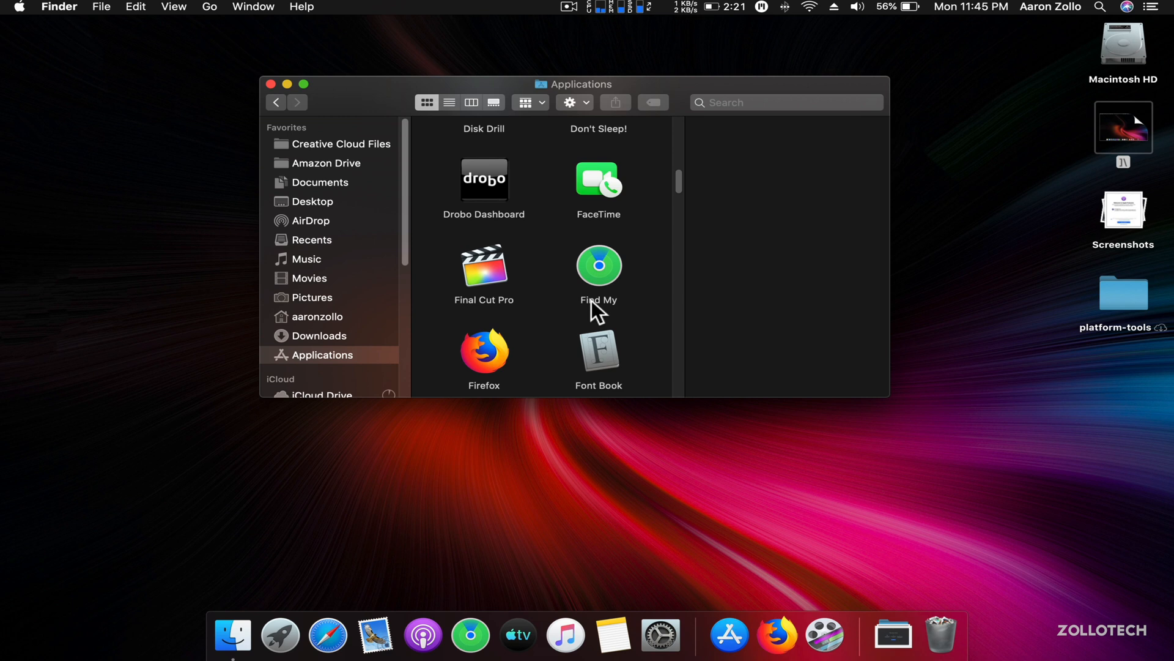
pyautogui.moveTo(614, 311)
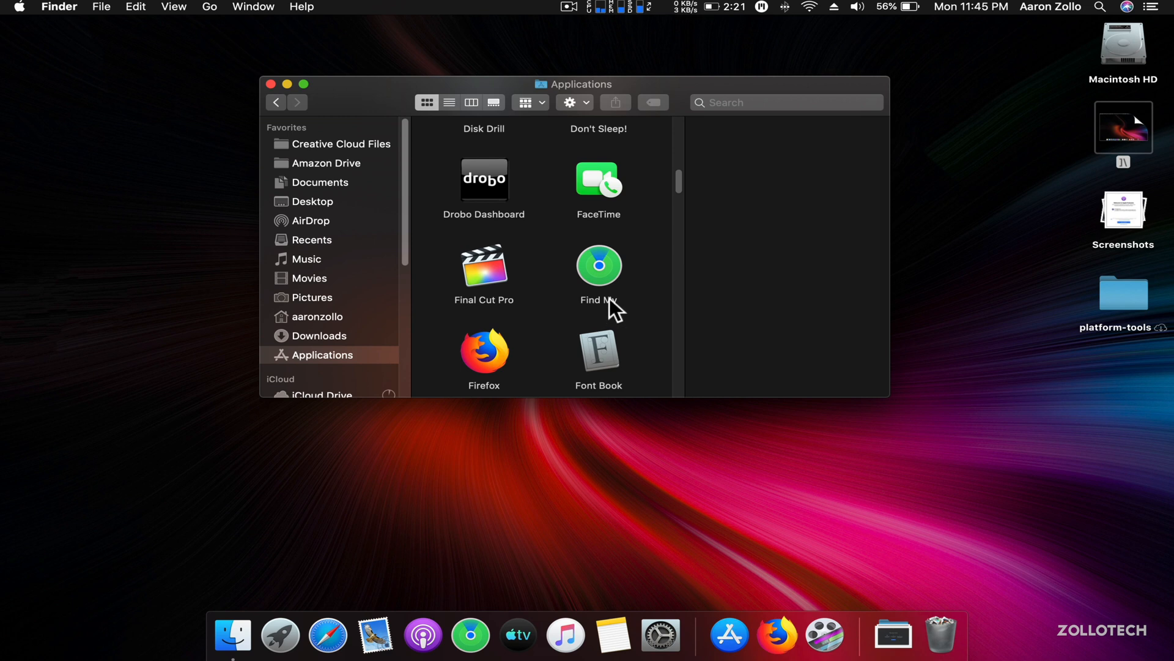
pyautogui.moveTo(573, 316)
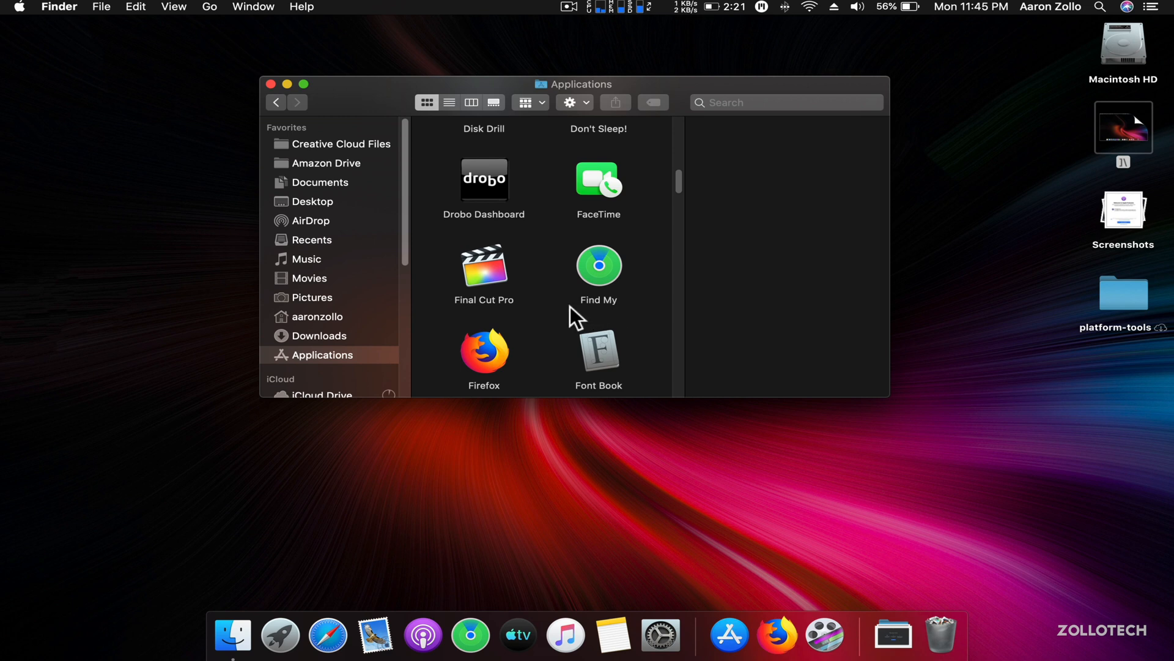
pyautogui.scroll(-3)
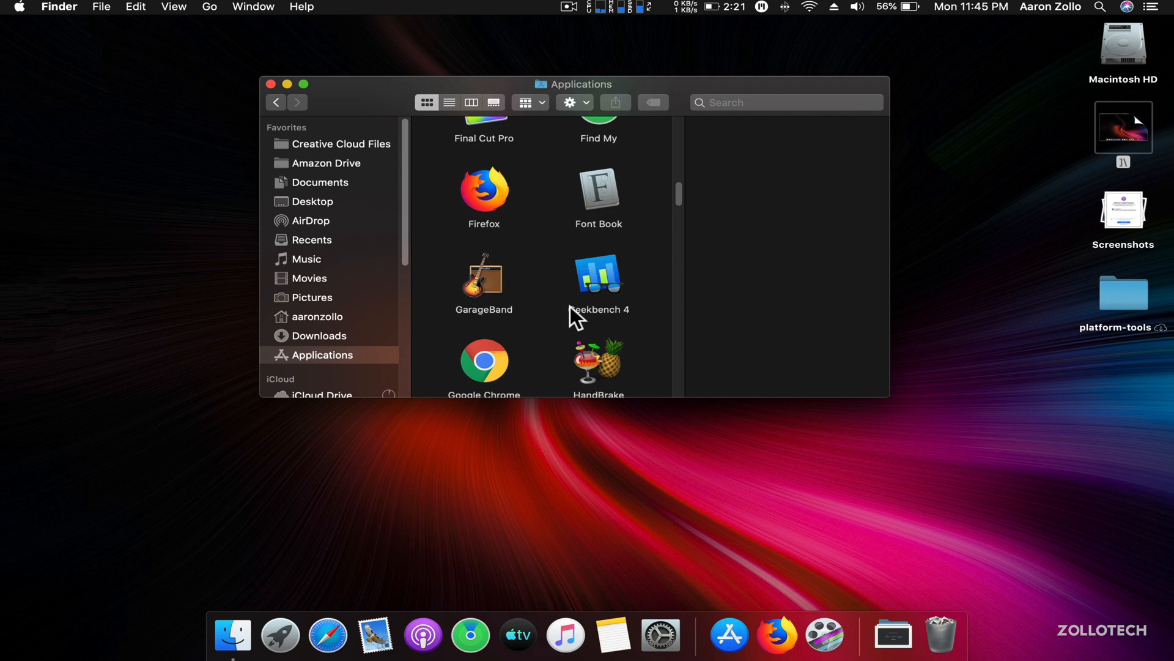
pyautogui.scroll(-3)
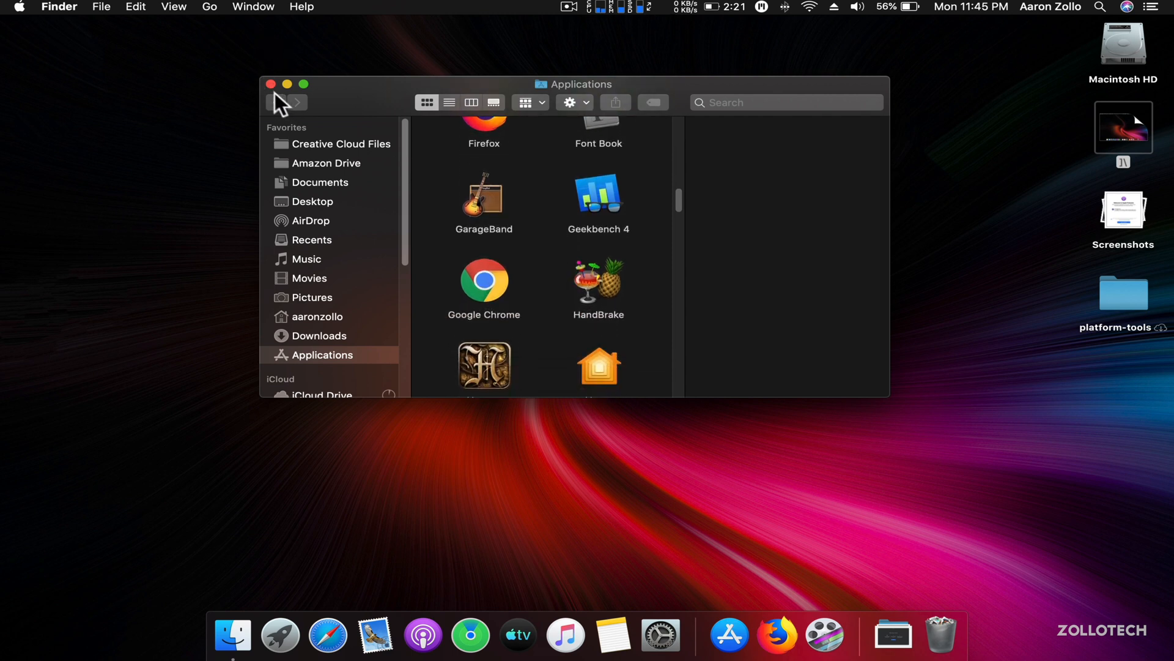
pyautogui.moveTo(272, 84)
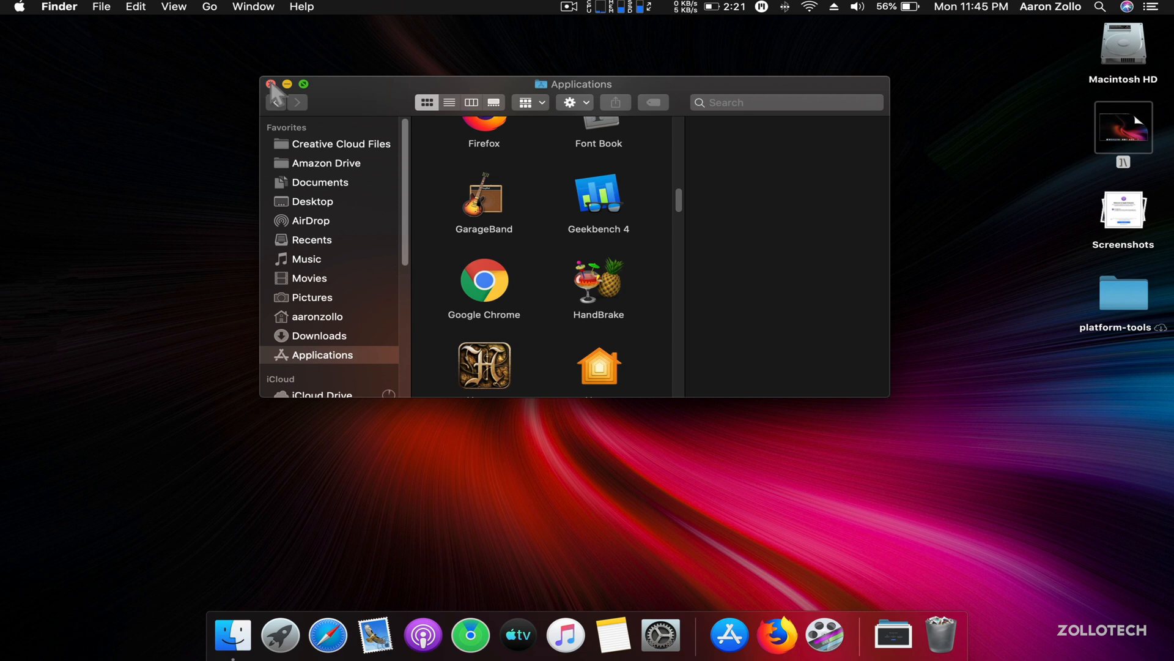
pyautogui.click(271, 83)
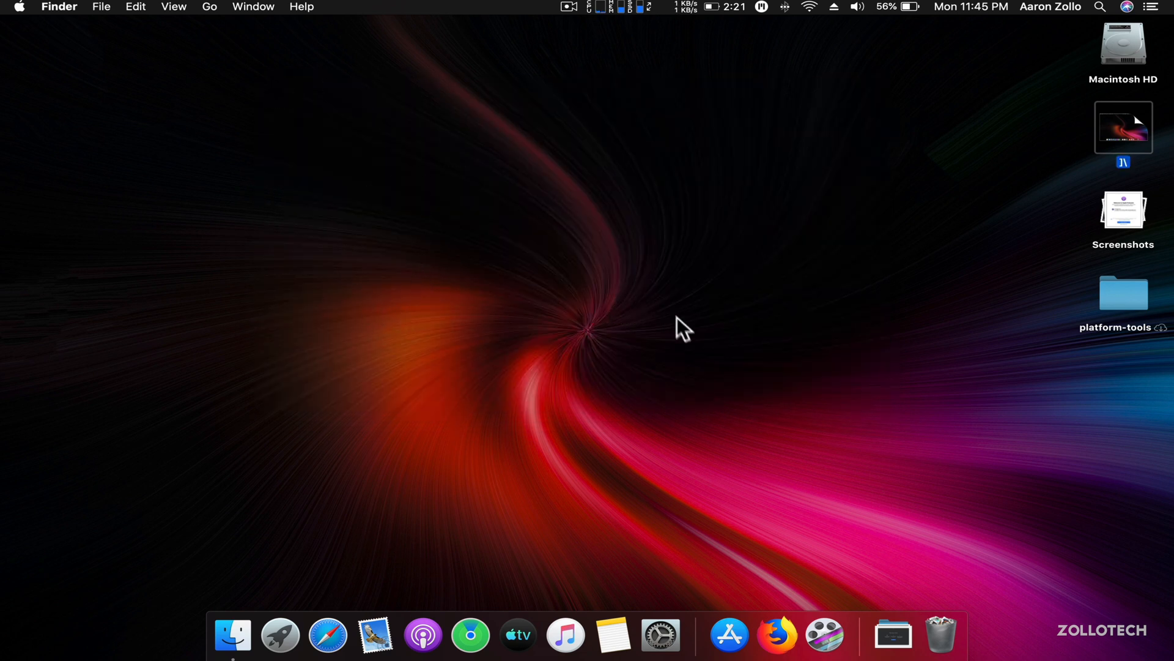
pyautogui.moveTo(685, 348)
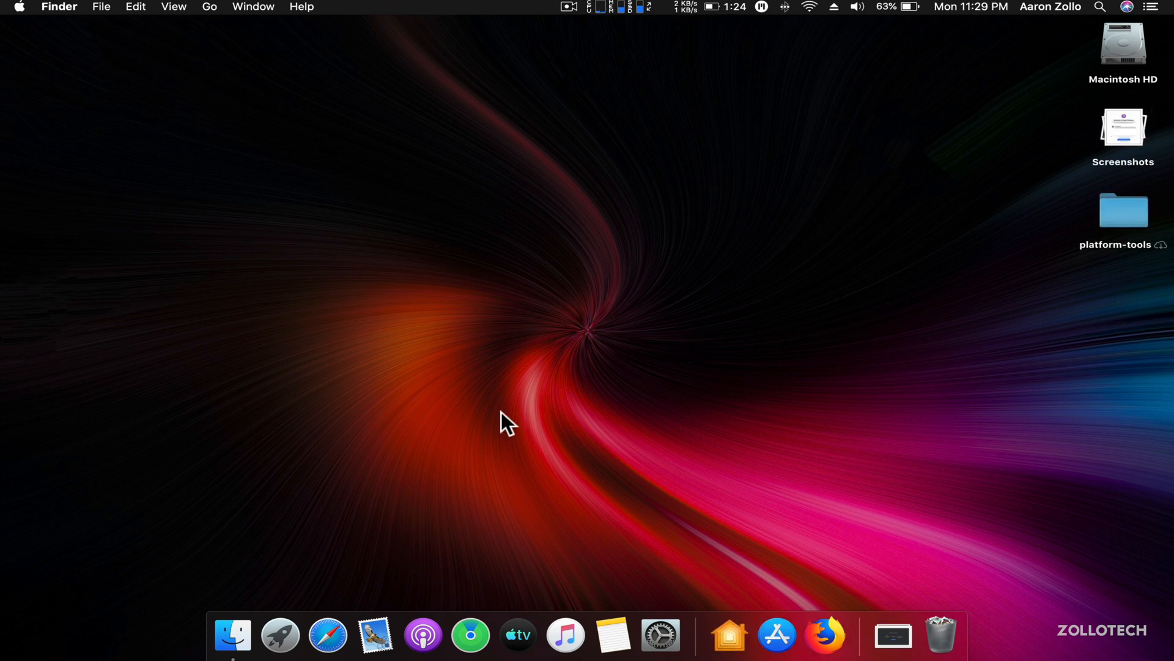
pyautogui.moveTo(759, 331)
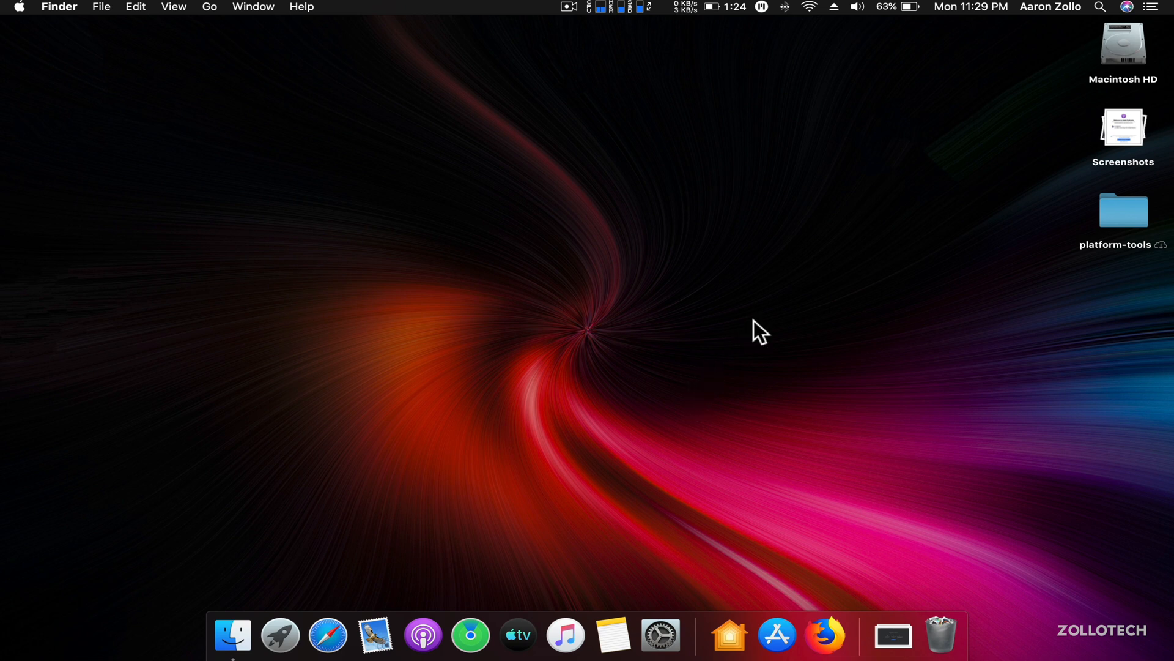
pyautogui.moveTo(769, 377)
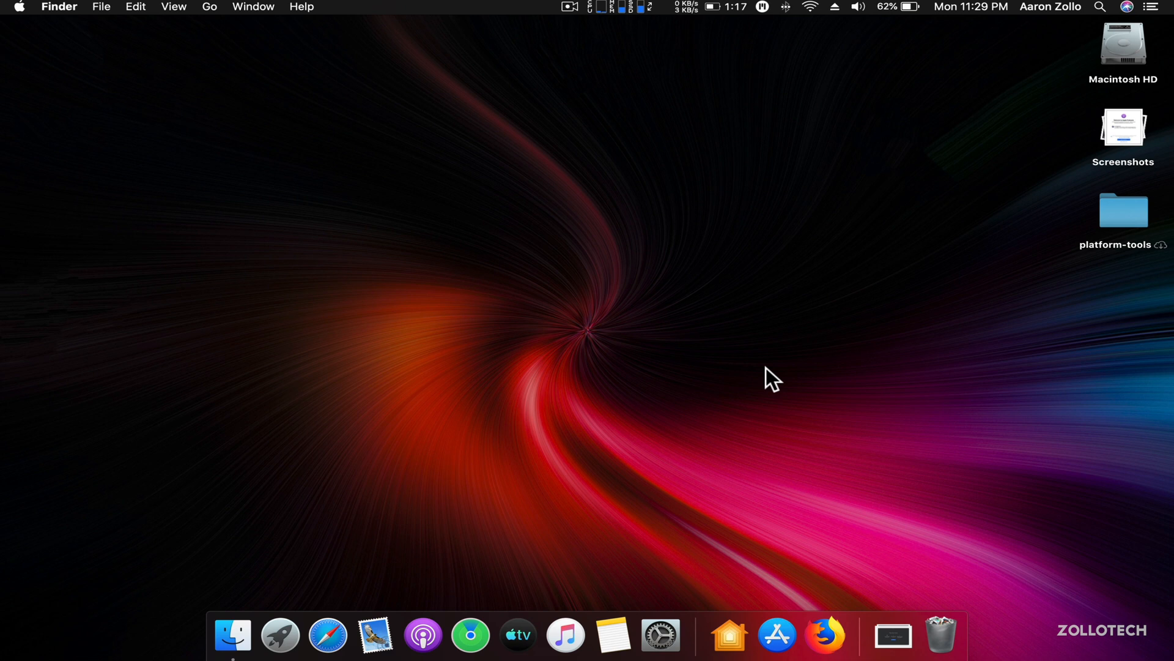
pyautogui.moveTo(753, 278)
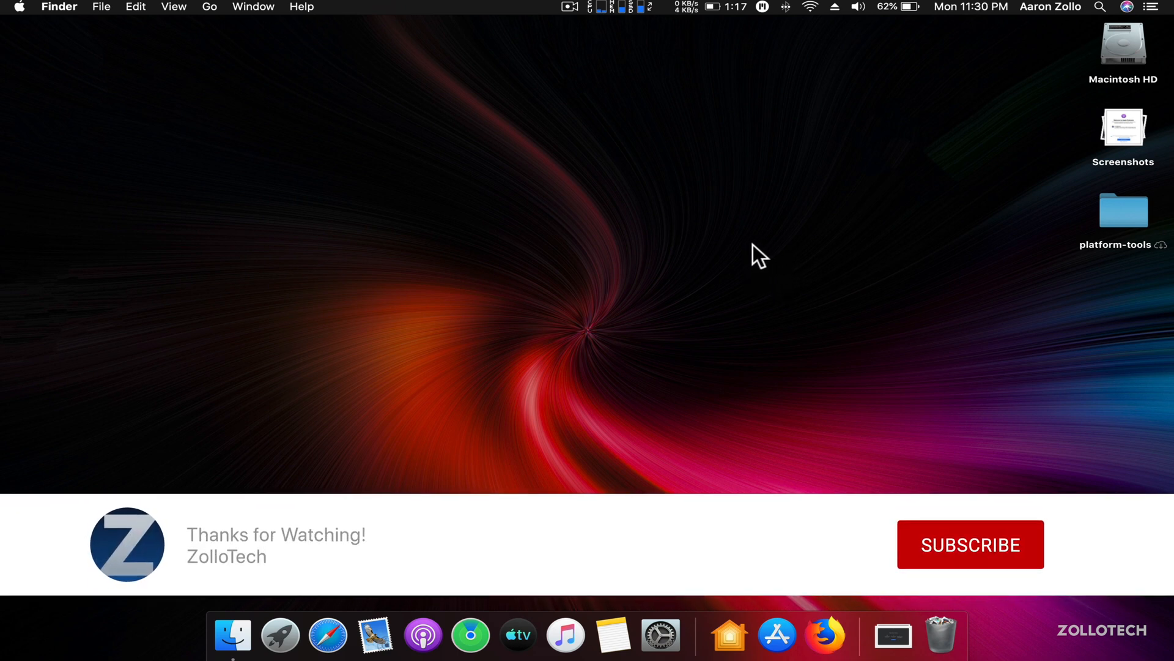
pyautogui.click(969, 544)
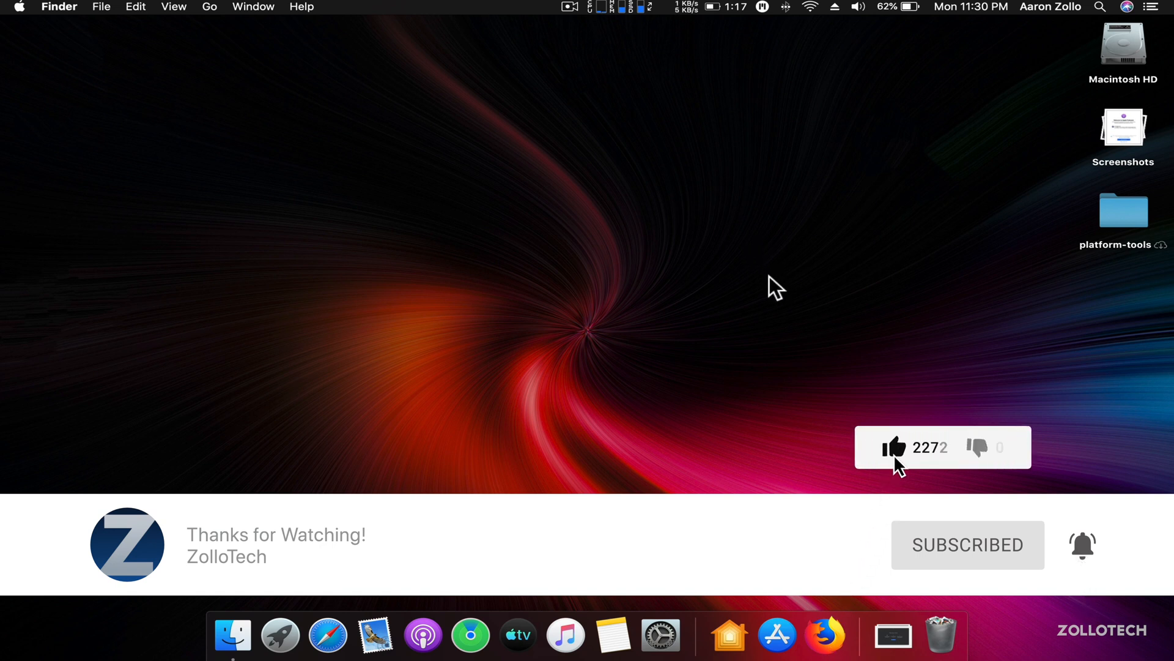
pyautogui.click(895, 447)
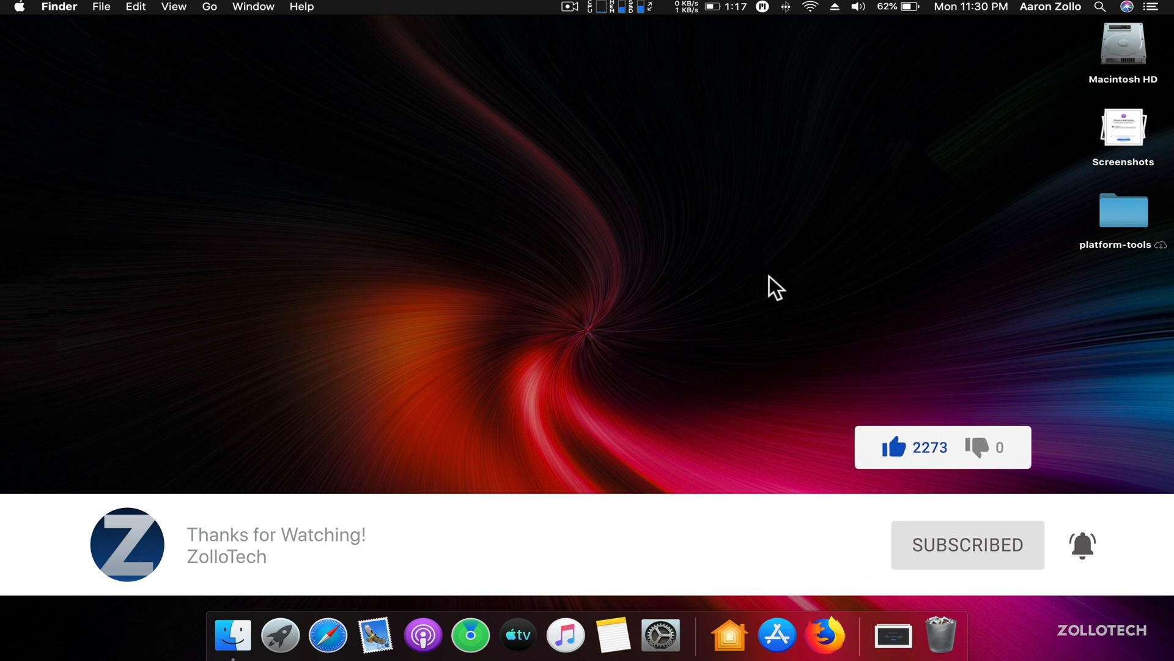